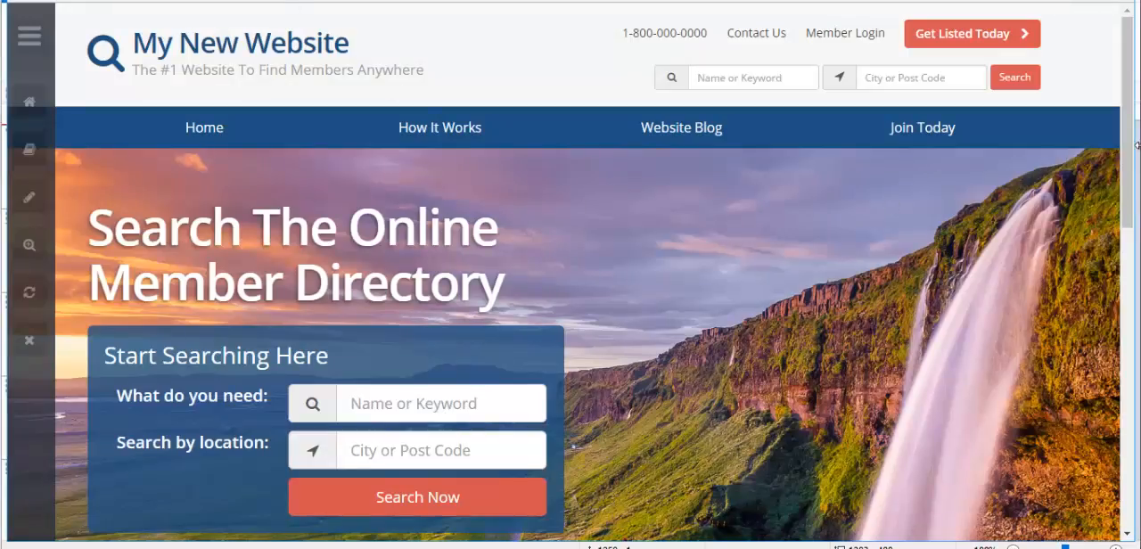
Navigate to Settings > Design Settings > Homepage Layout and scroll to the Homepage Search Settings.
scroll("down", 3)
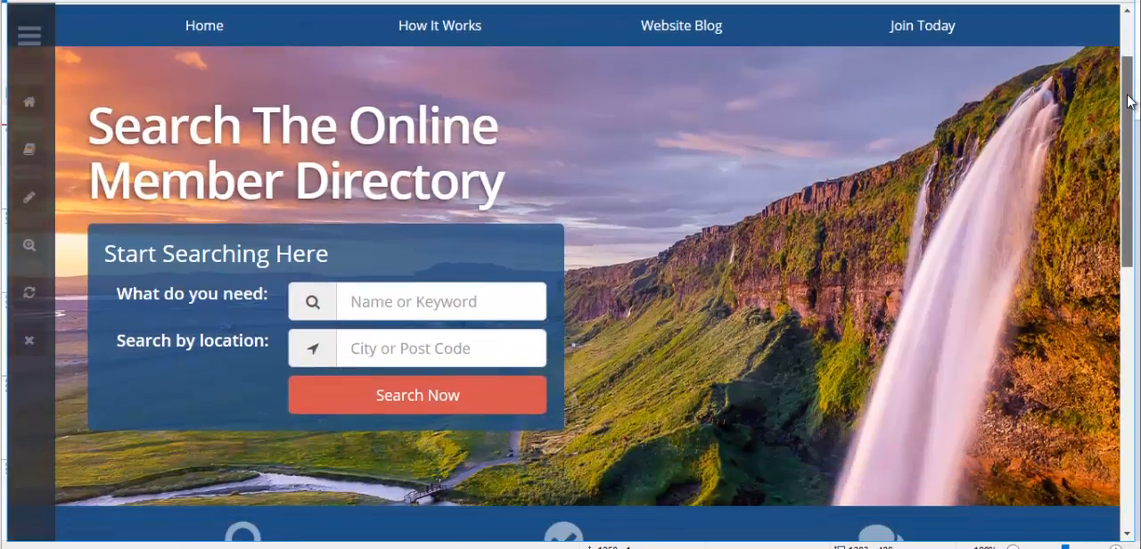
mouse_move(392, 262)
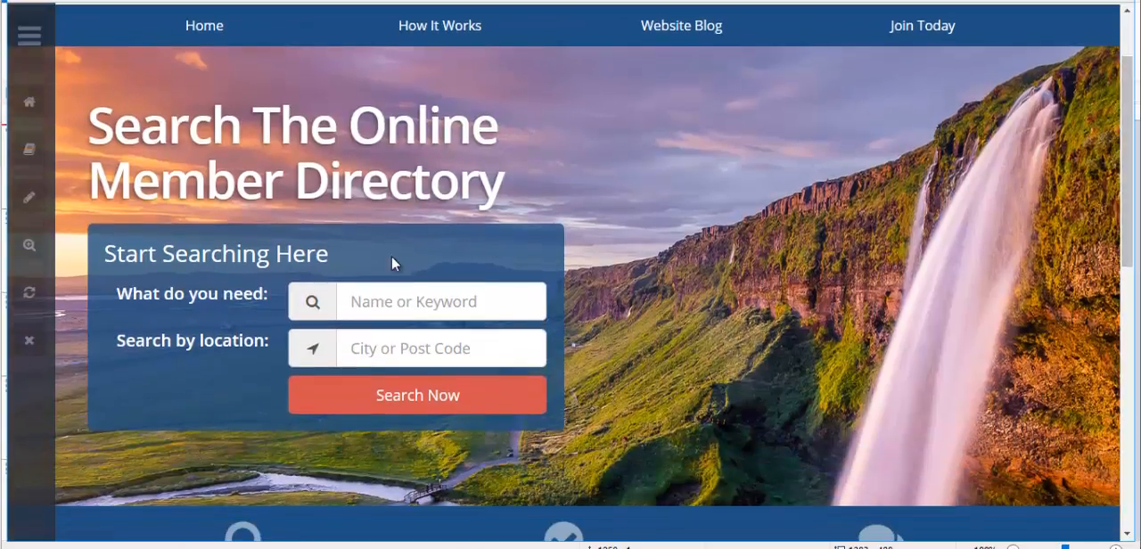
left_click(394, 264)
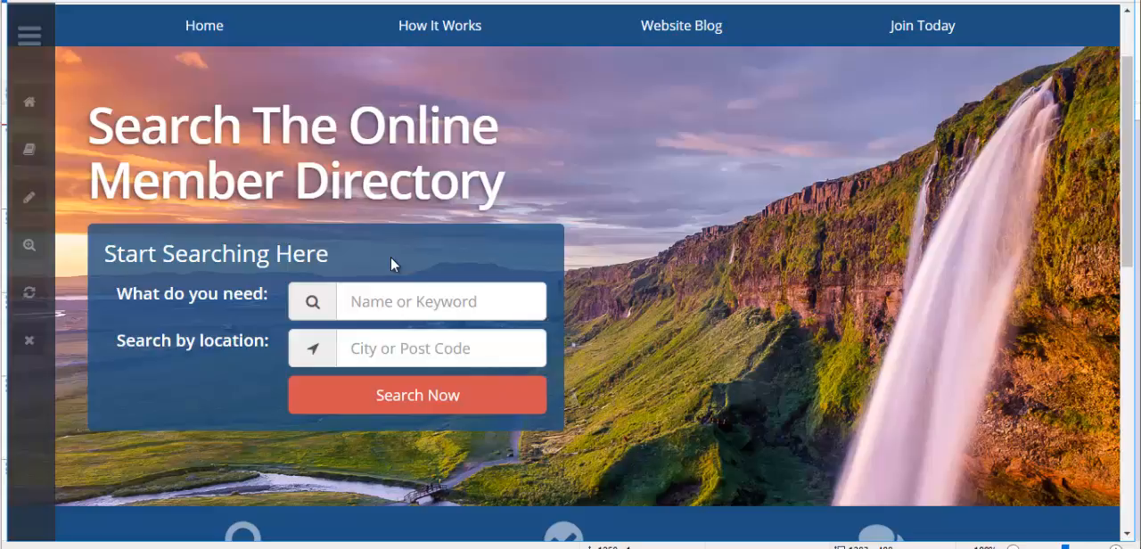
mouse_move(398, 253)
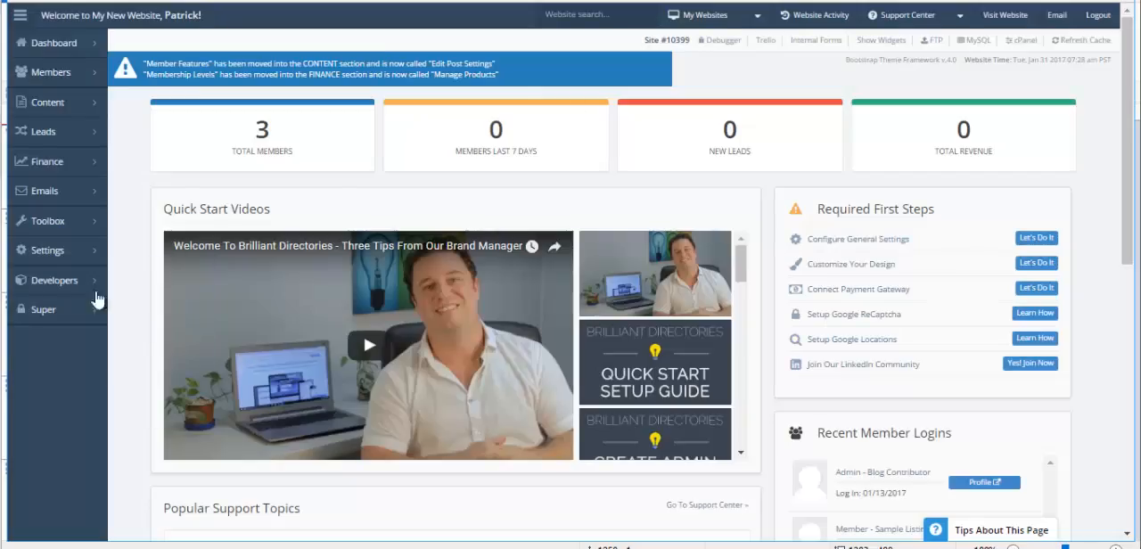
left_click(46, 250)
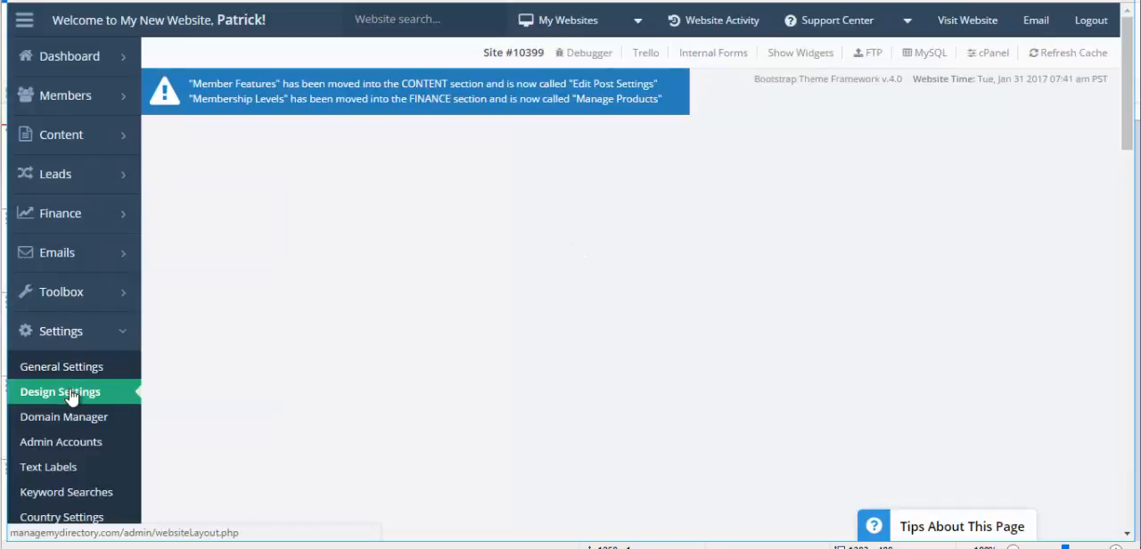
left_click(61, 393)
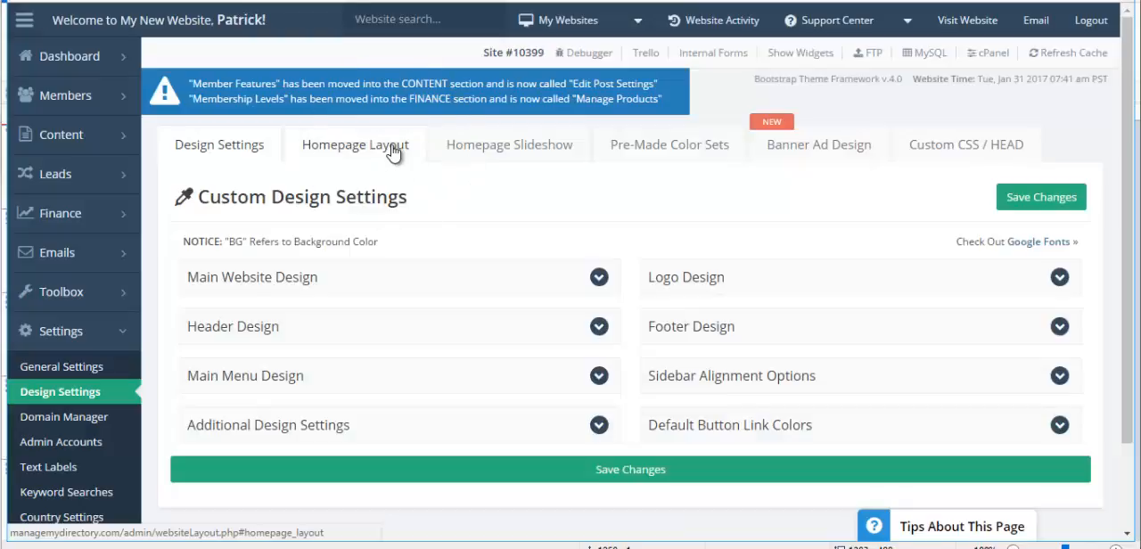
left_click(353, 144)
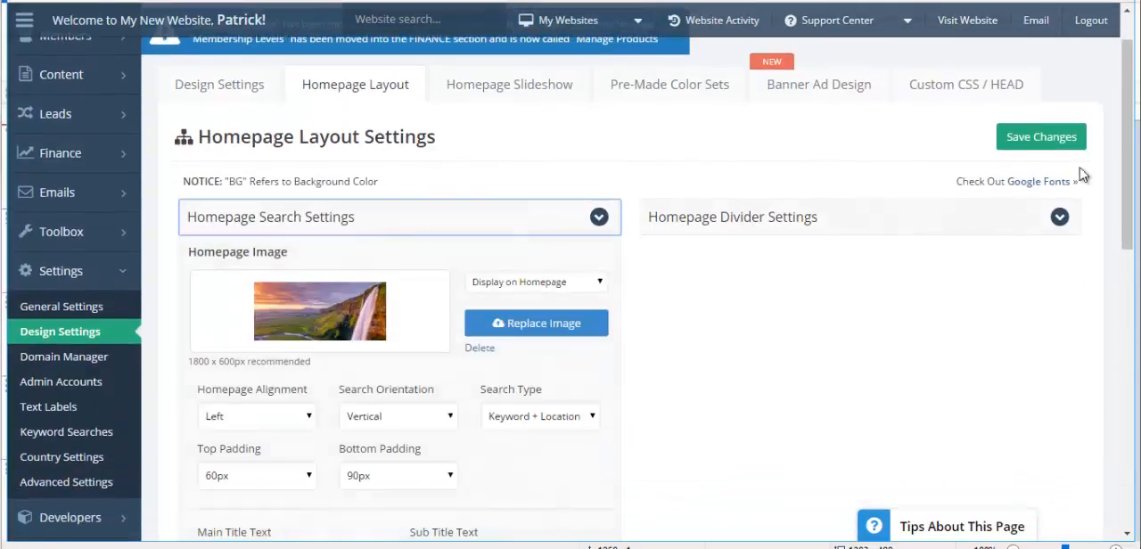
scroll("down", 3)
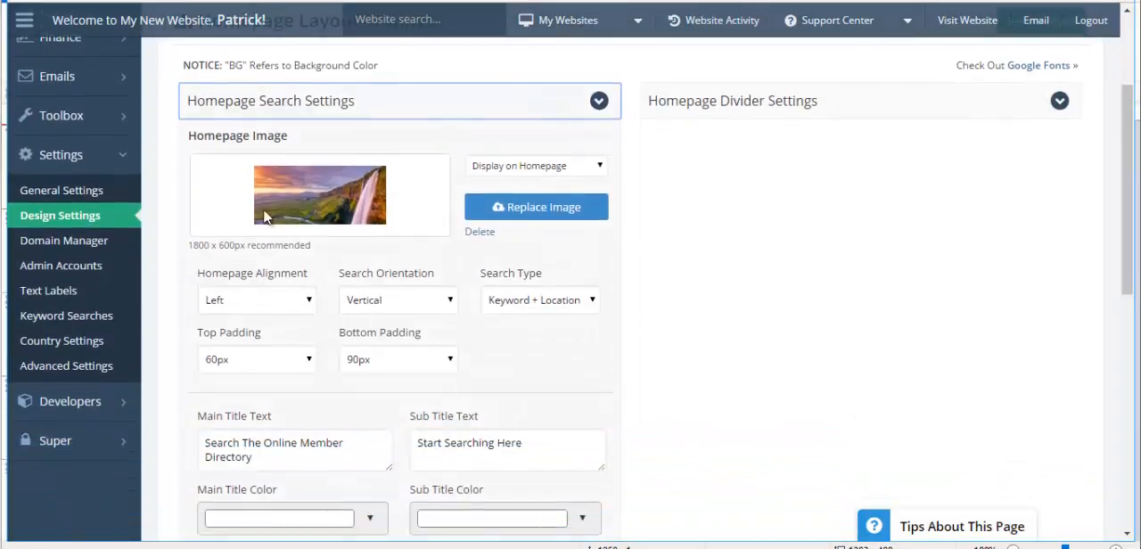
mouse_move(632, 232)
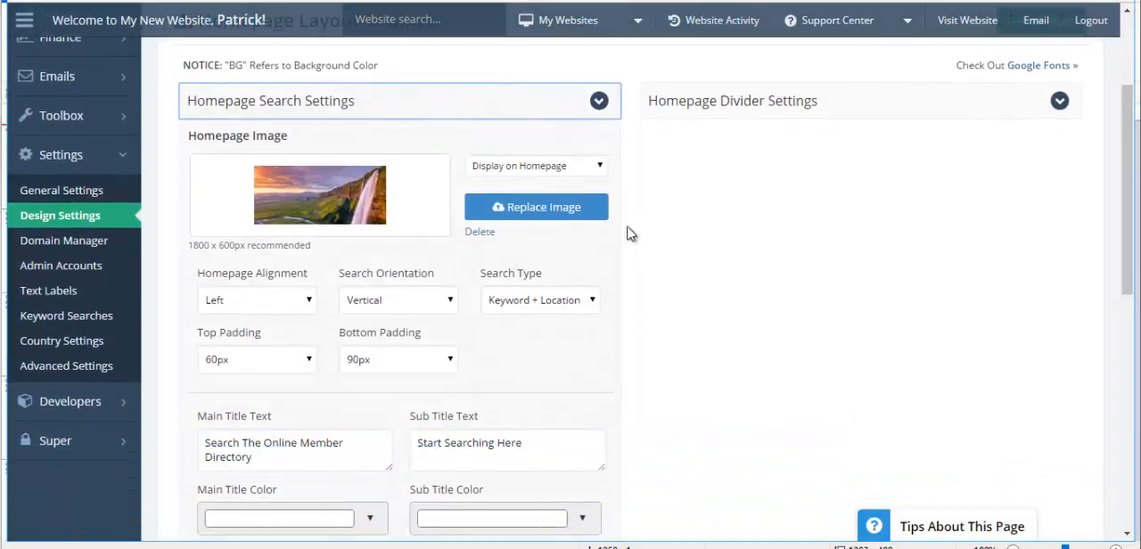
Upload Image 25 from the Desktop and set Image-25 as the homepage search image.
left_click(535, 207)
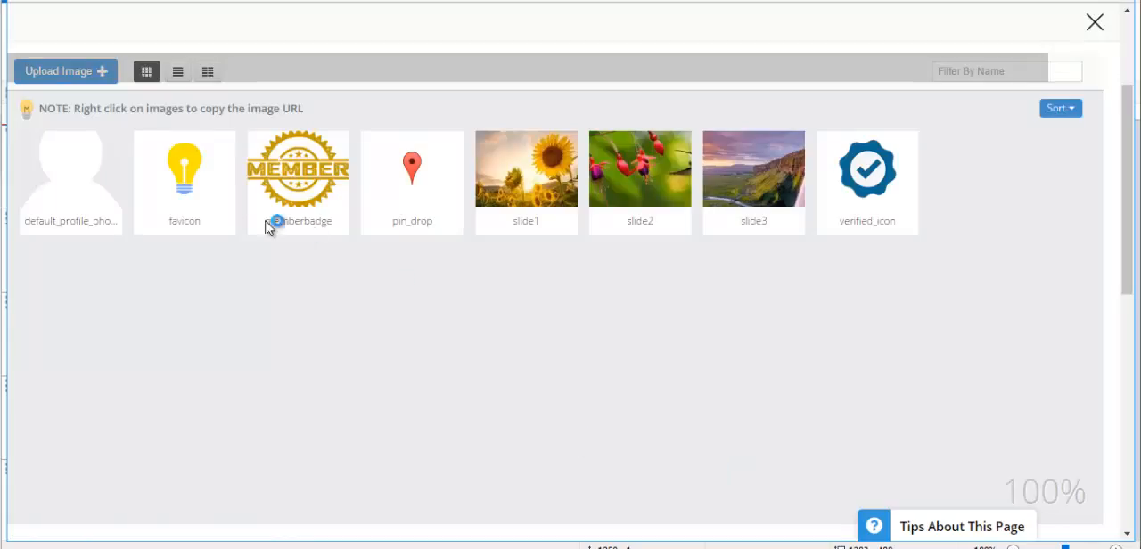
left_click(68, 71)
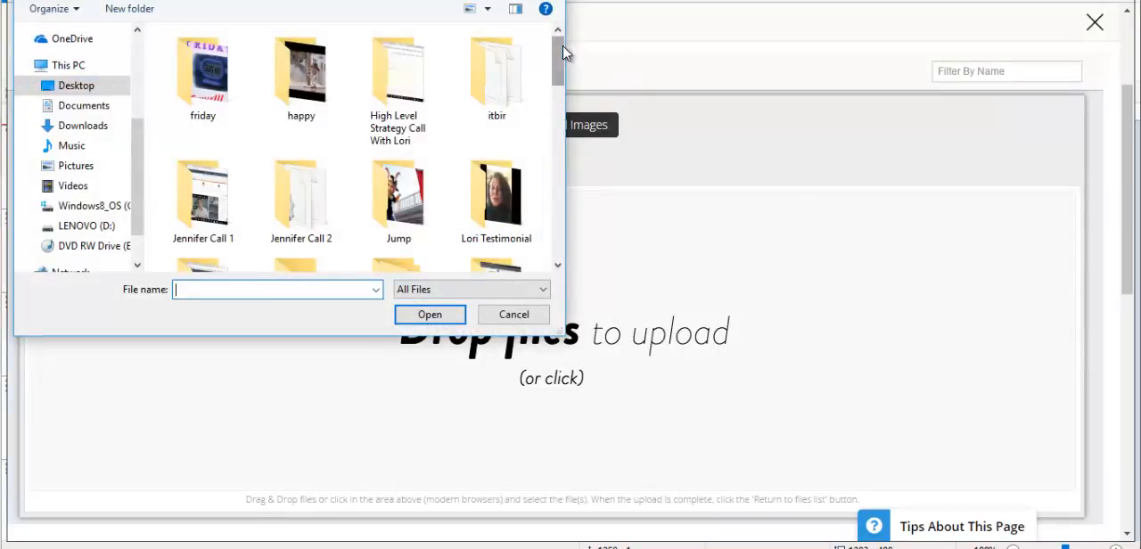
left_click_drag(562, 53, 562, 223)
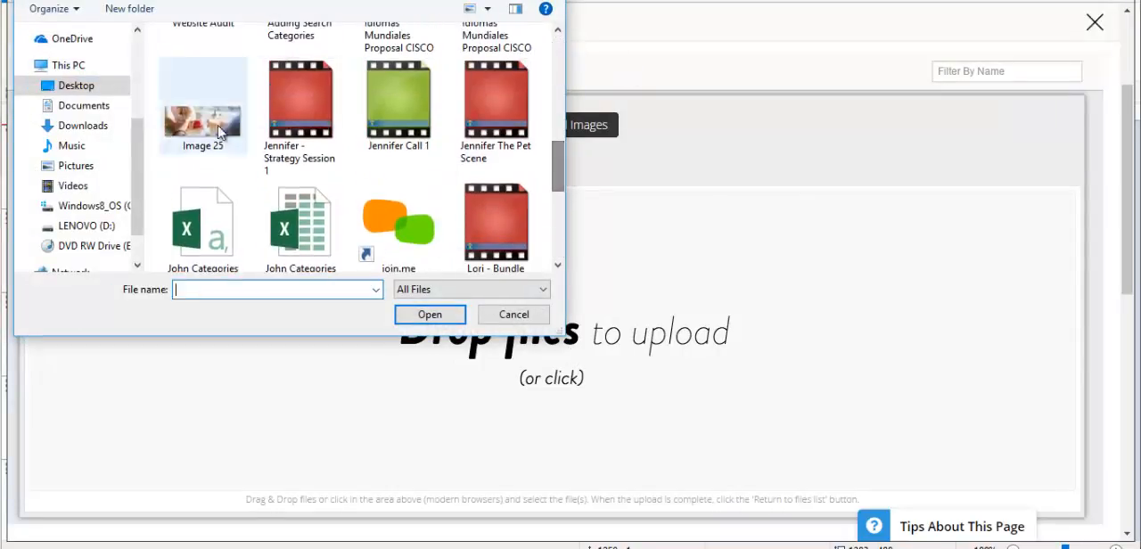
left_click(428, 314)
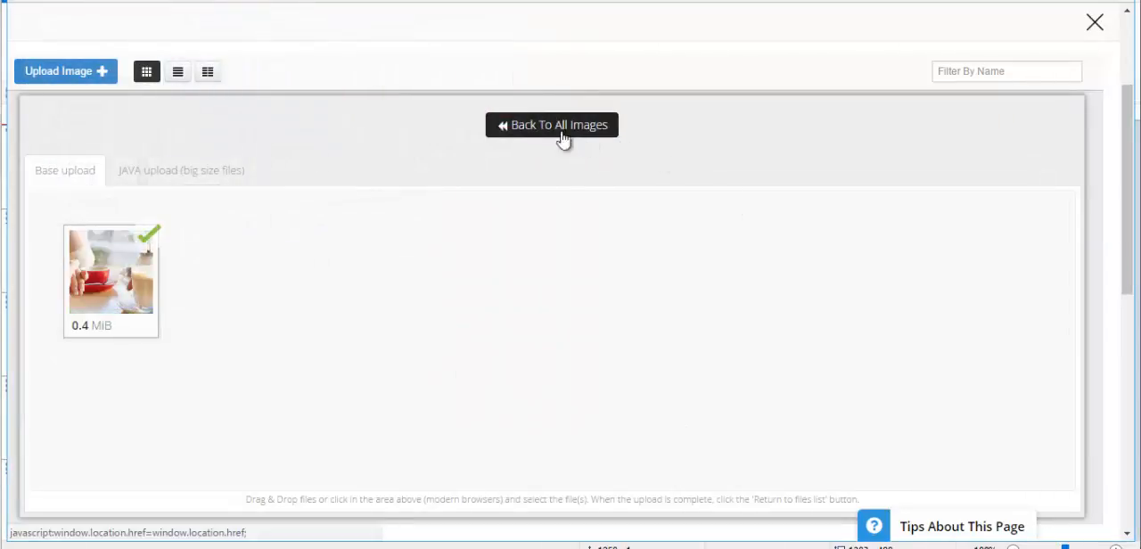
left_click(553, 125)
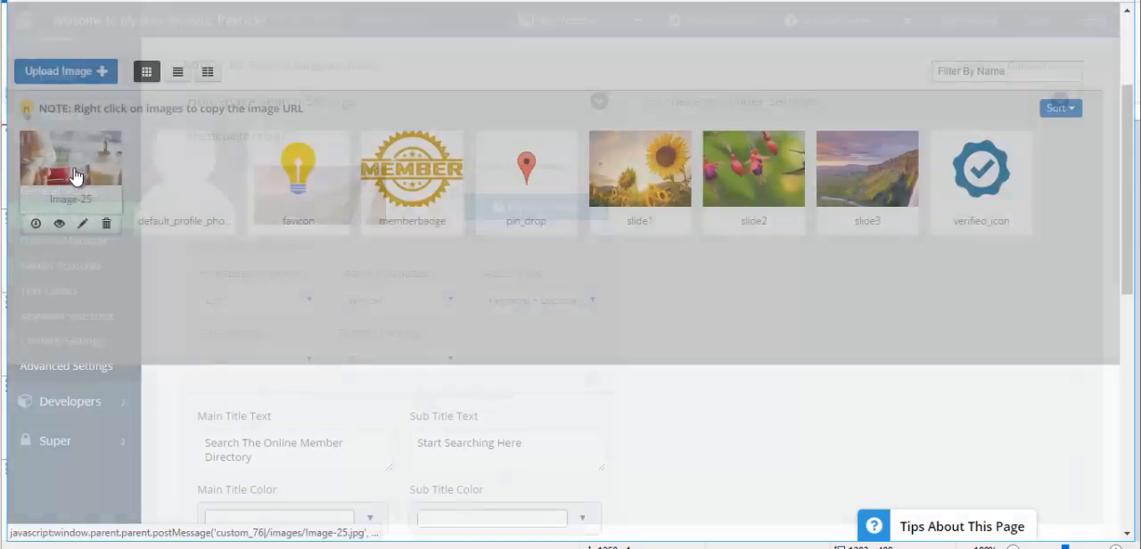
left_click(72, 167)
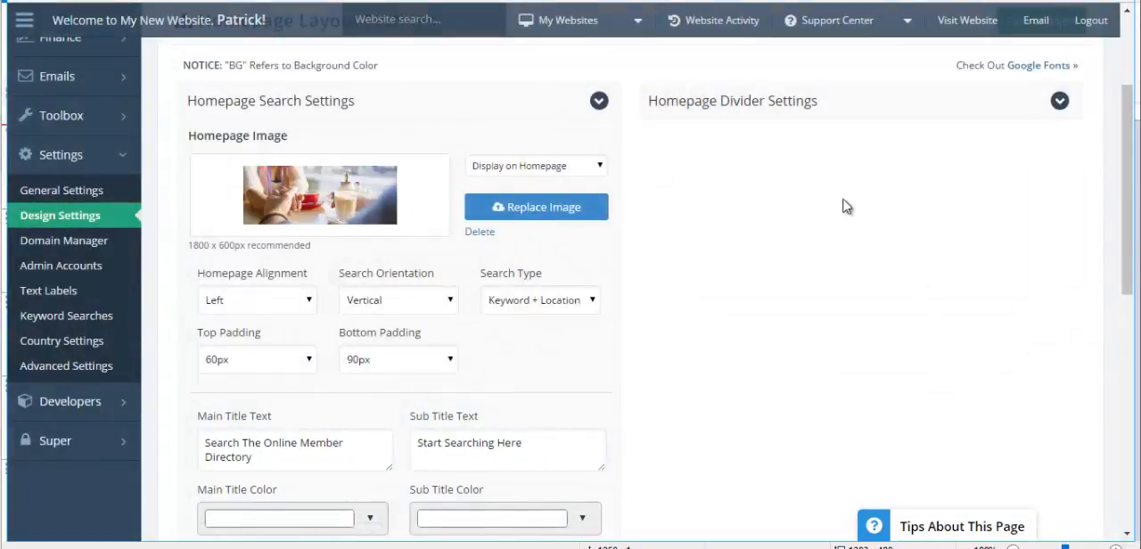
mouse_move(577, 304)
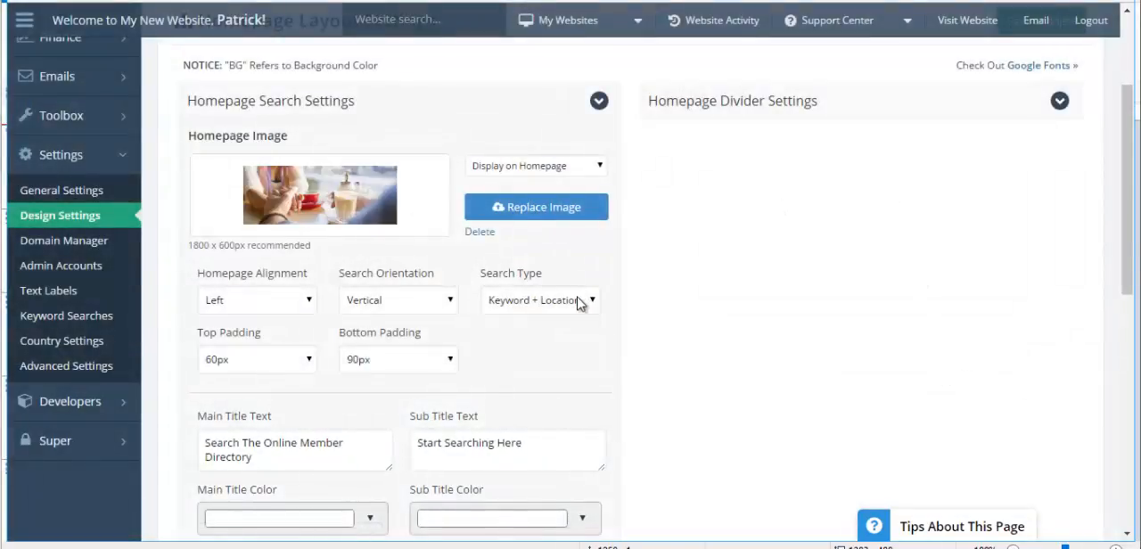
Change the homepage Search Type from Keyword + Location to Real Estate Search.
left_click(542, 299)
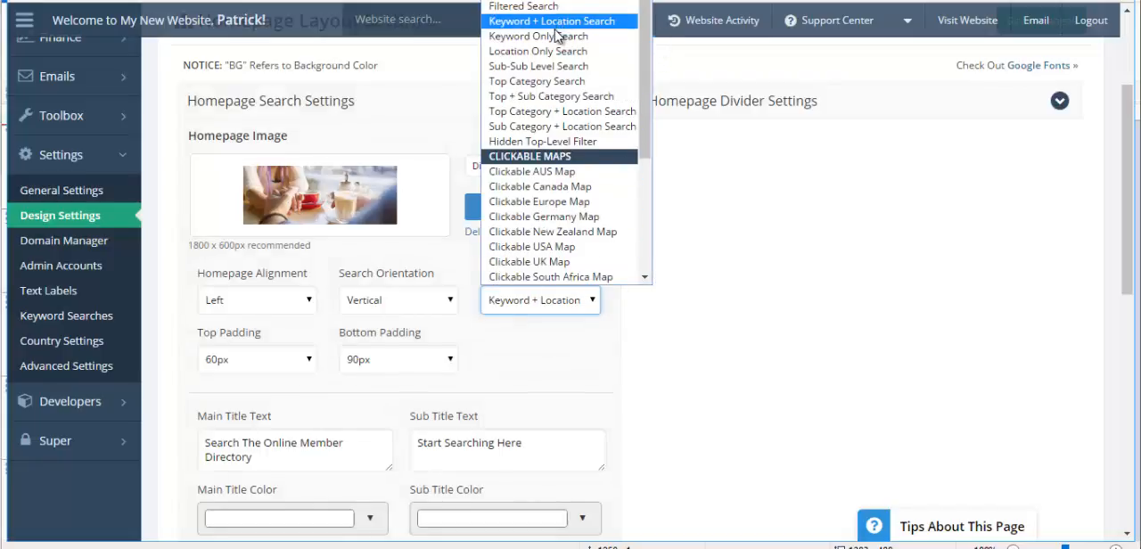
mouse_move(615, 125)
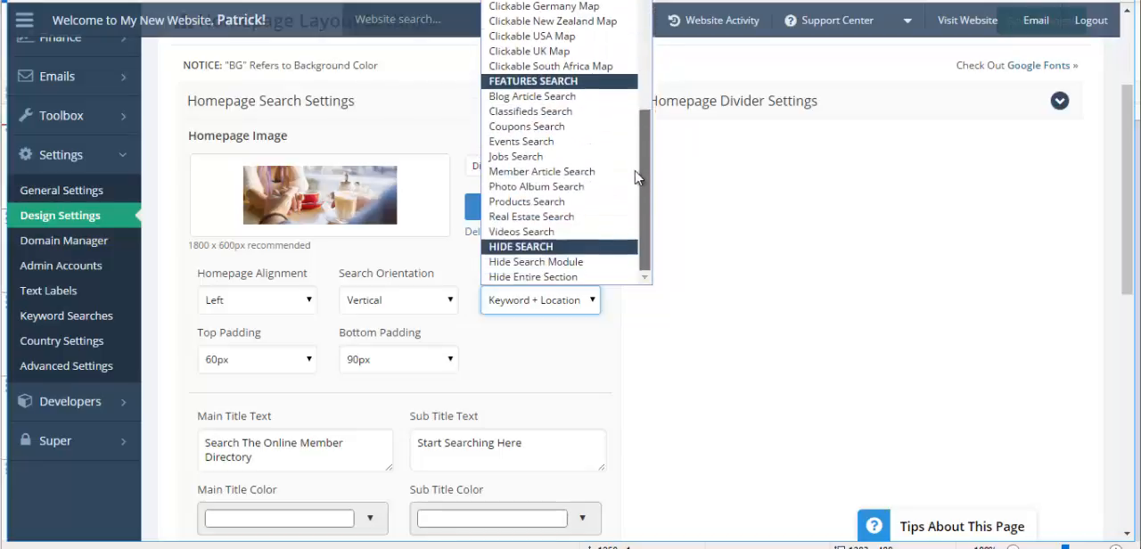
mouse_move(542, 104)
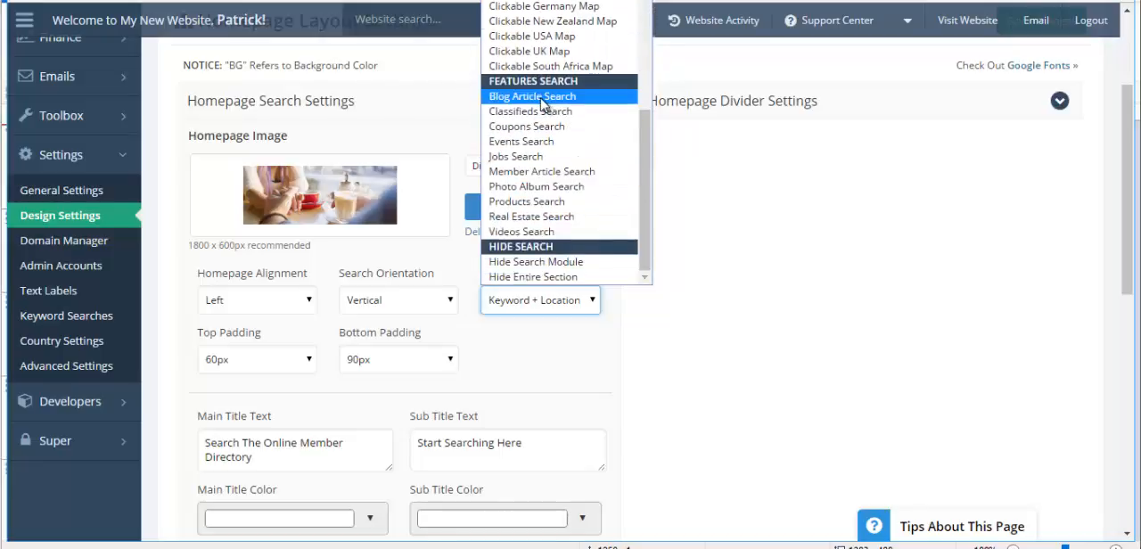
mouse_move(535, 111)
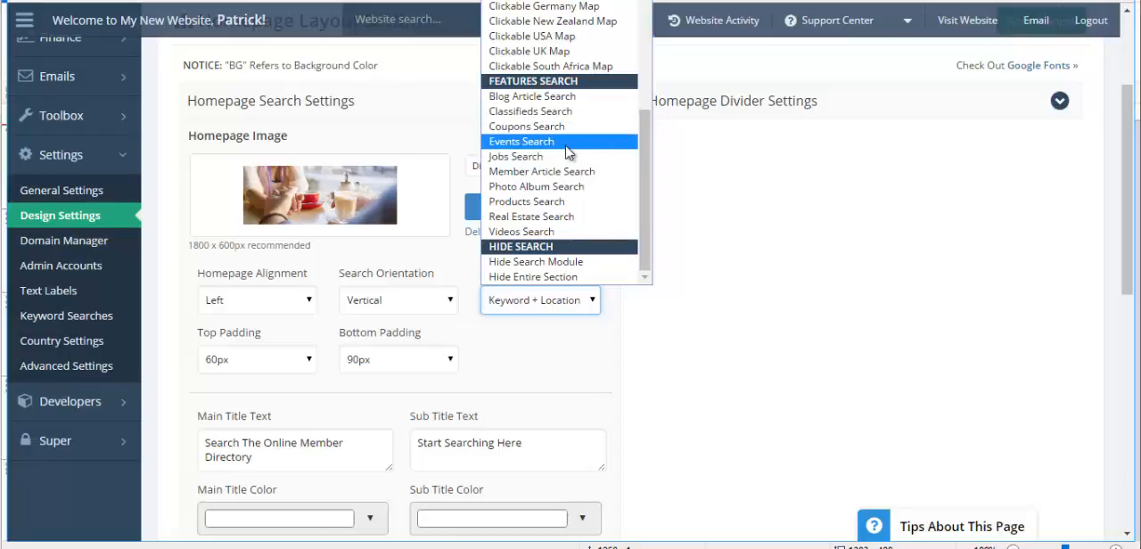
mouse_move(571, 153)
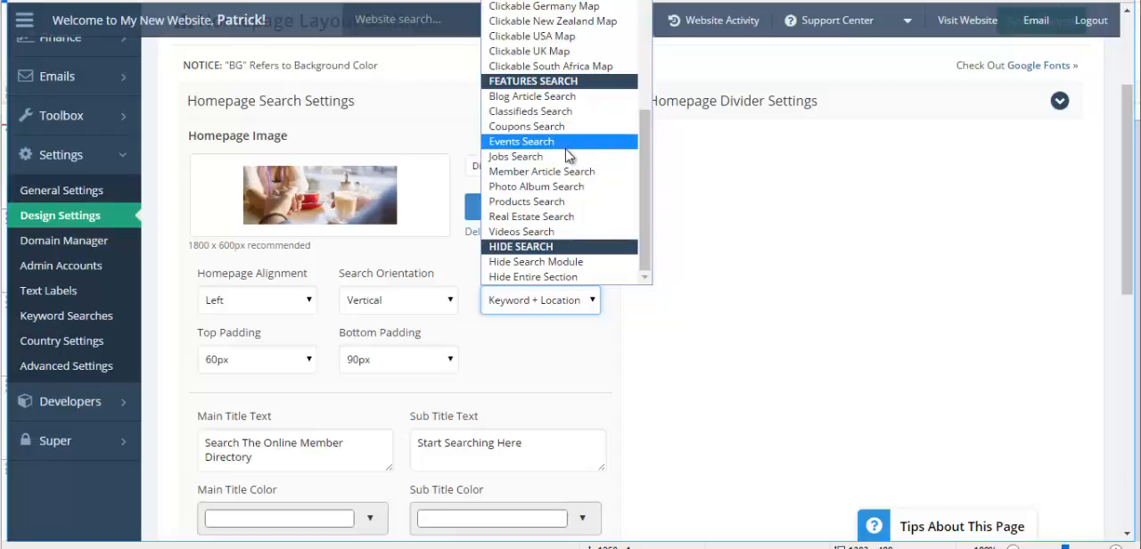
mouse_move(532, 222)
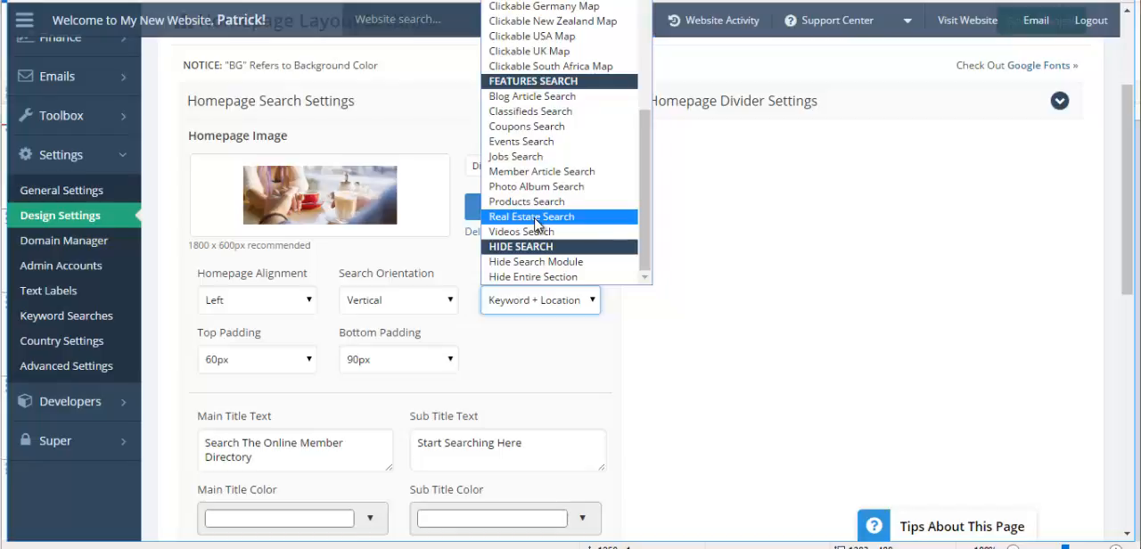
left_click(532, 218)
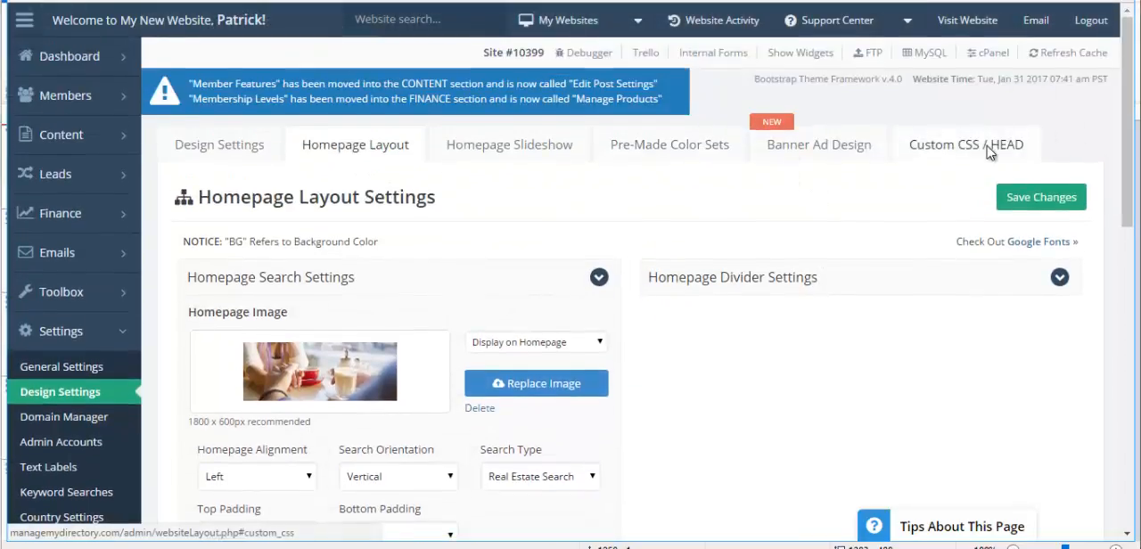
Save the design changes and the new pre-made colour set under Pre-Made Color Sets.
left_click(669, 143)
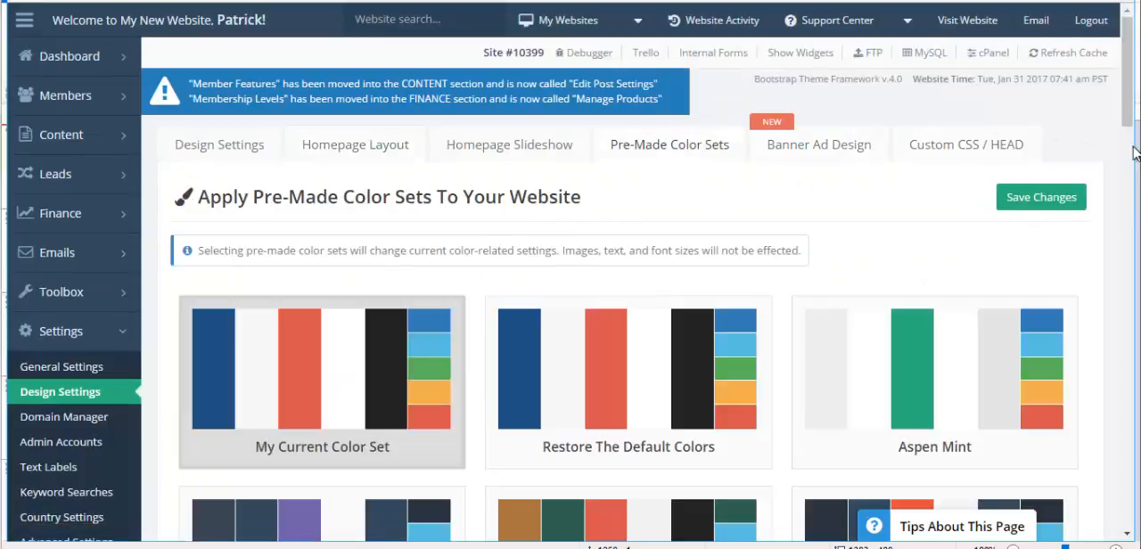
scroll("down", 3)
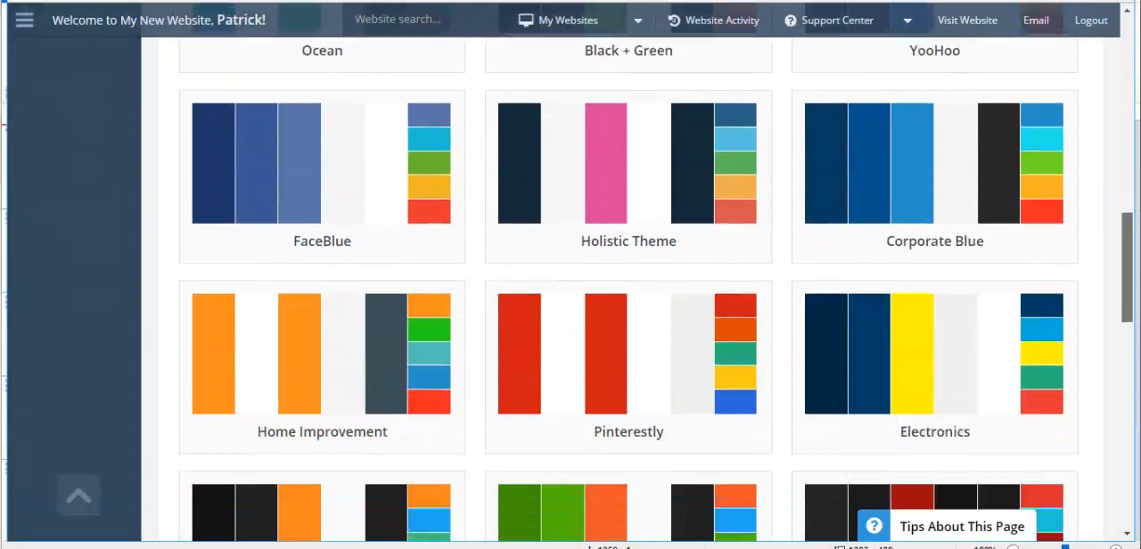
scroll("down", 3)
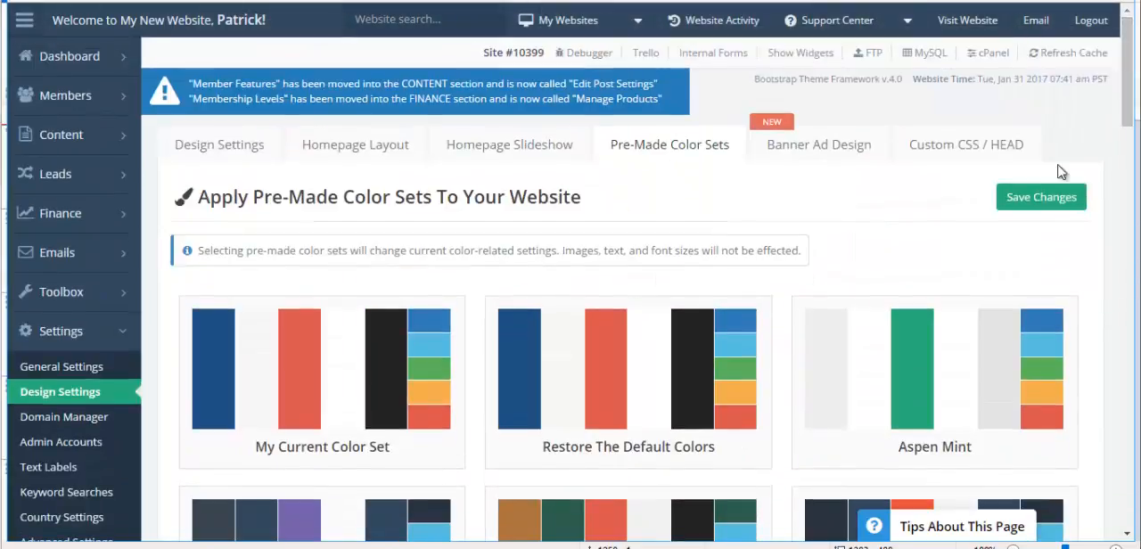
left_click(1041, 196)
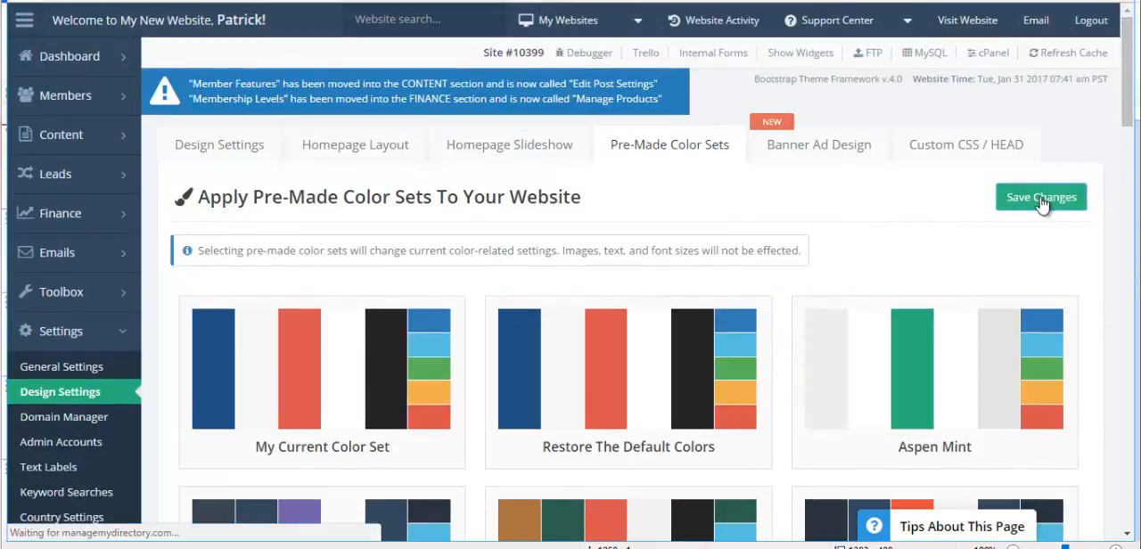
mouse_move(985, 196)
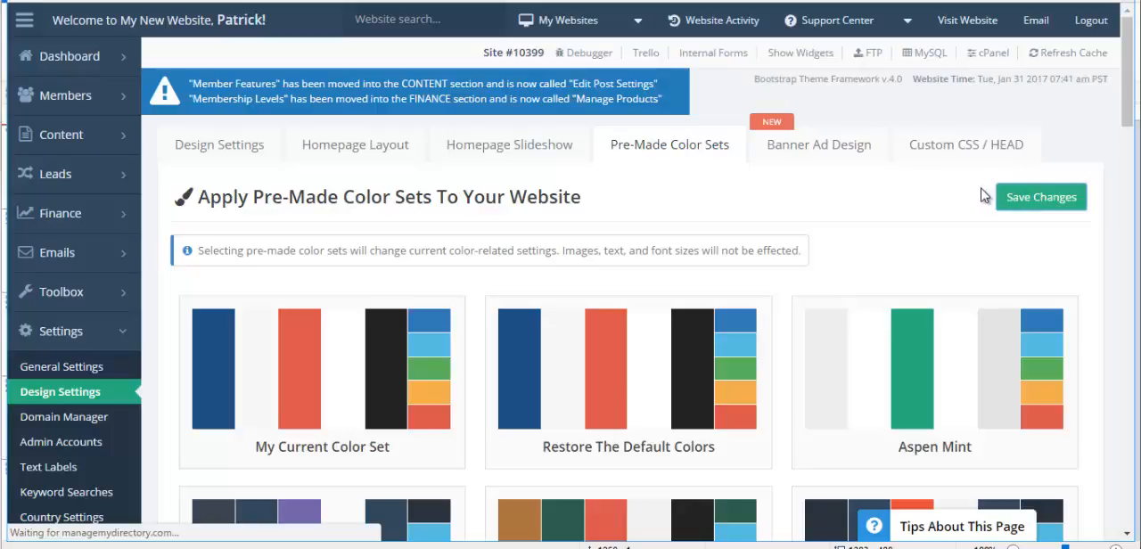
left_click(1045, 196)
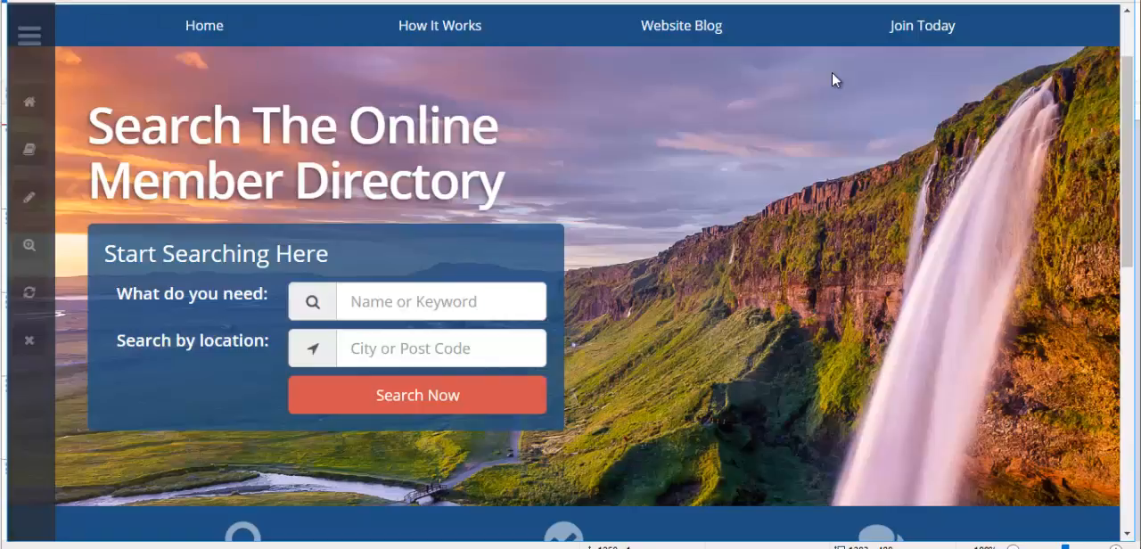
mouse_move(1125, 142)
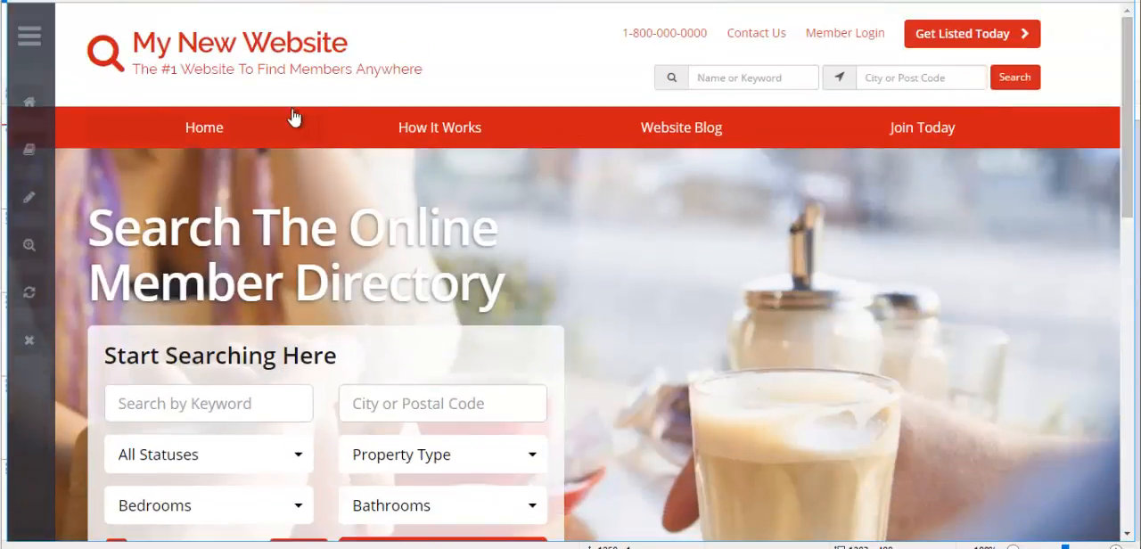
mouse_move(1131, 164)
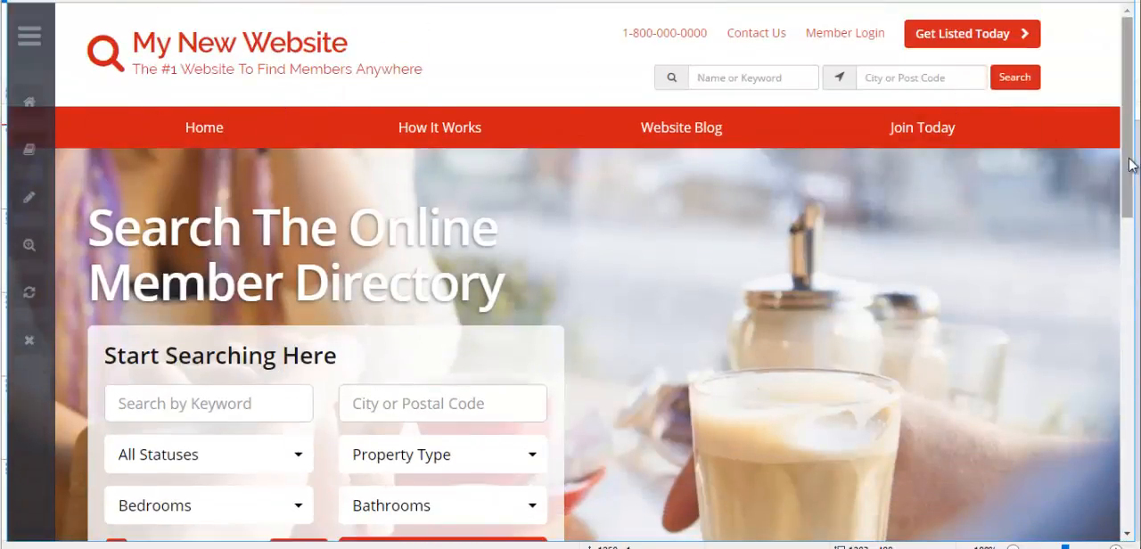
Scroll down the refreshed live homepage to inspect the red-themed real estate search form.
scroll("down", 3)
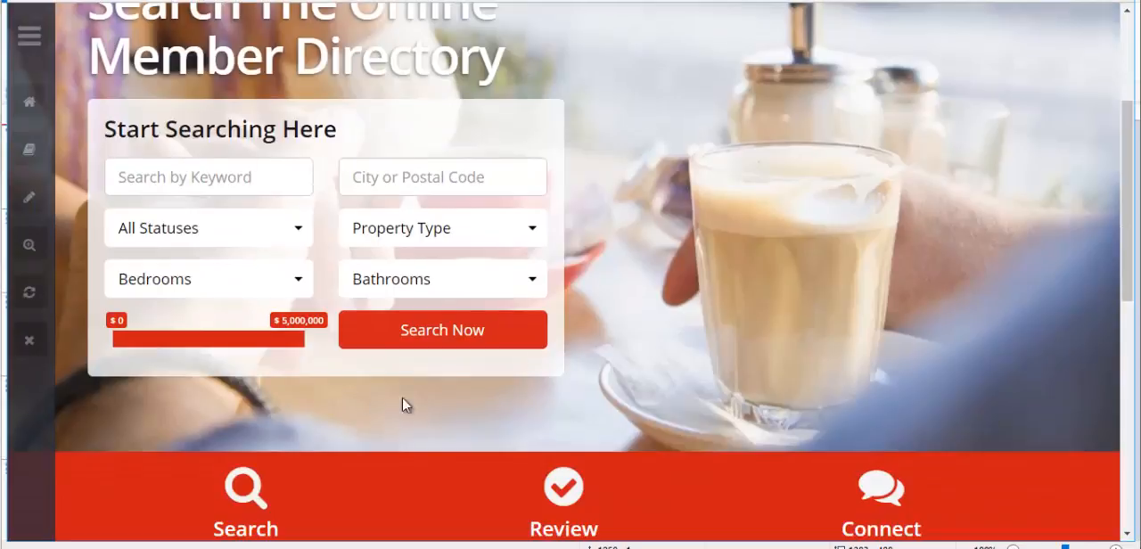
mouse_move(756, 328)
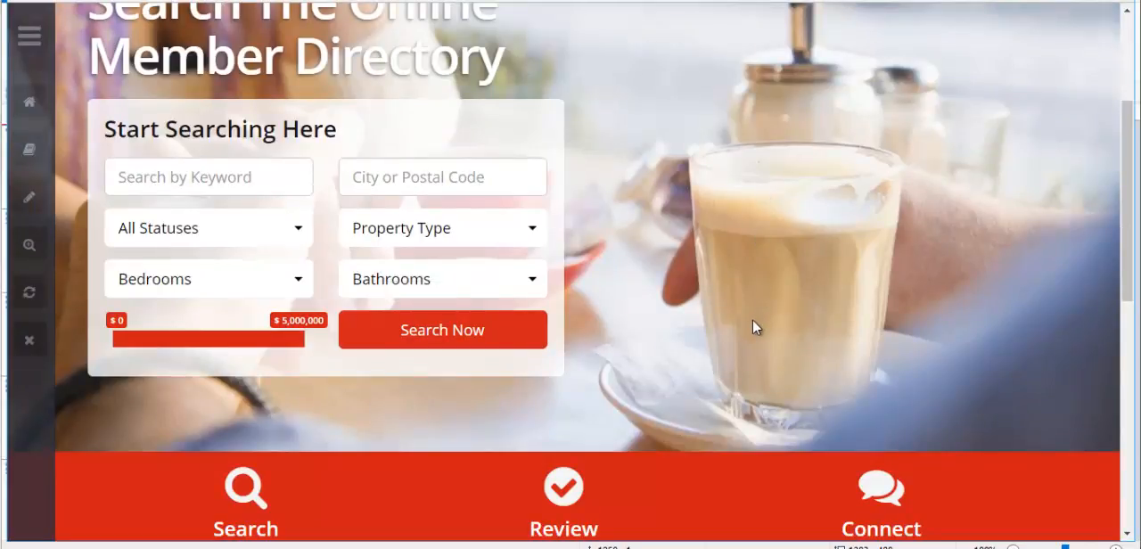
mouse_move(480, 281)
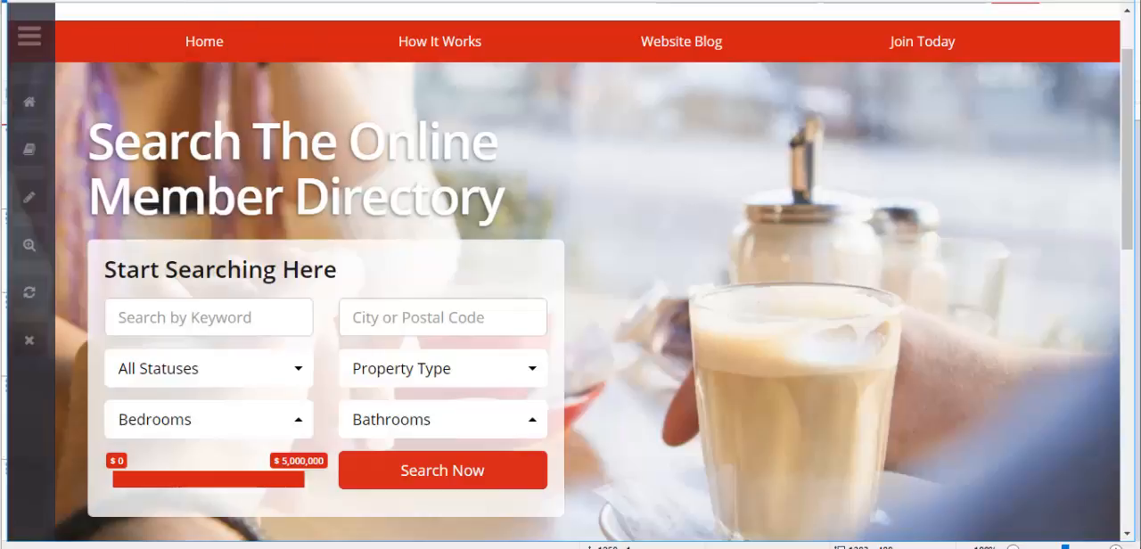
mouse_move(230, 349)
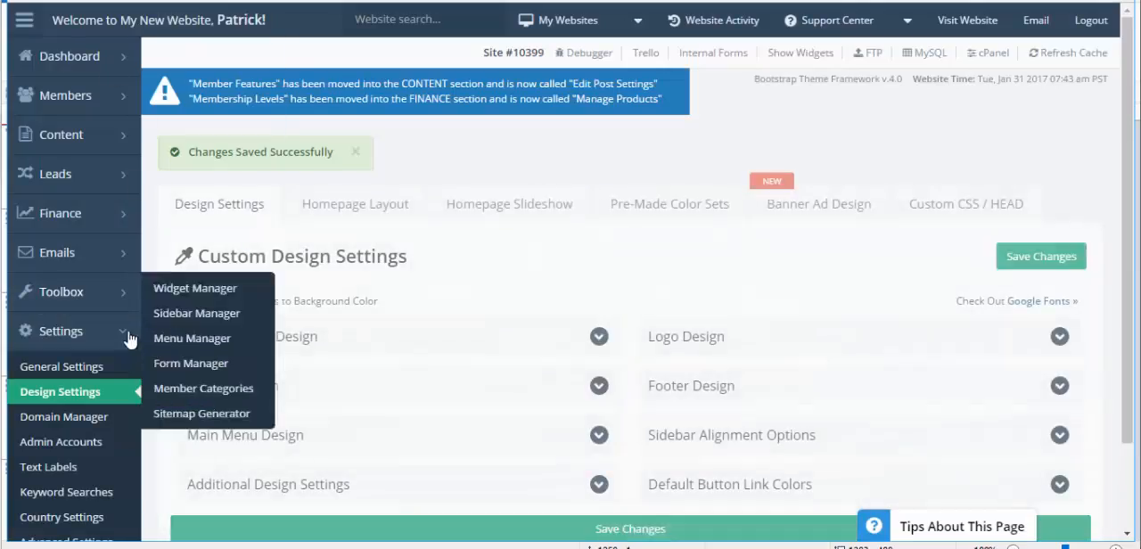
mouse_move(182, 364)
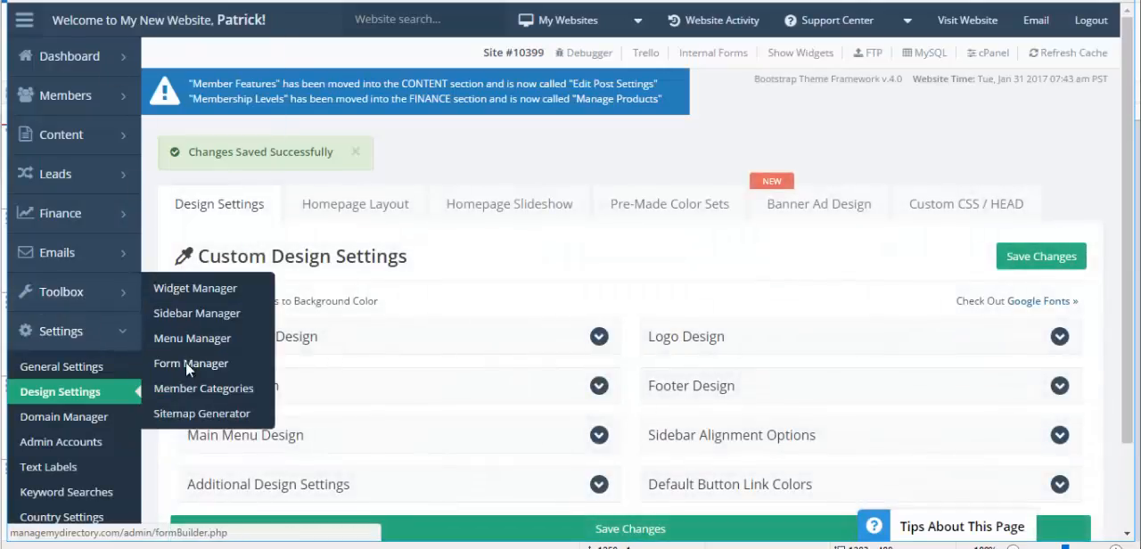
Find the Feature - Properties form in Form Manager by searching 'proper' and start editing it.
left_click(189, 363)
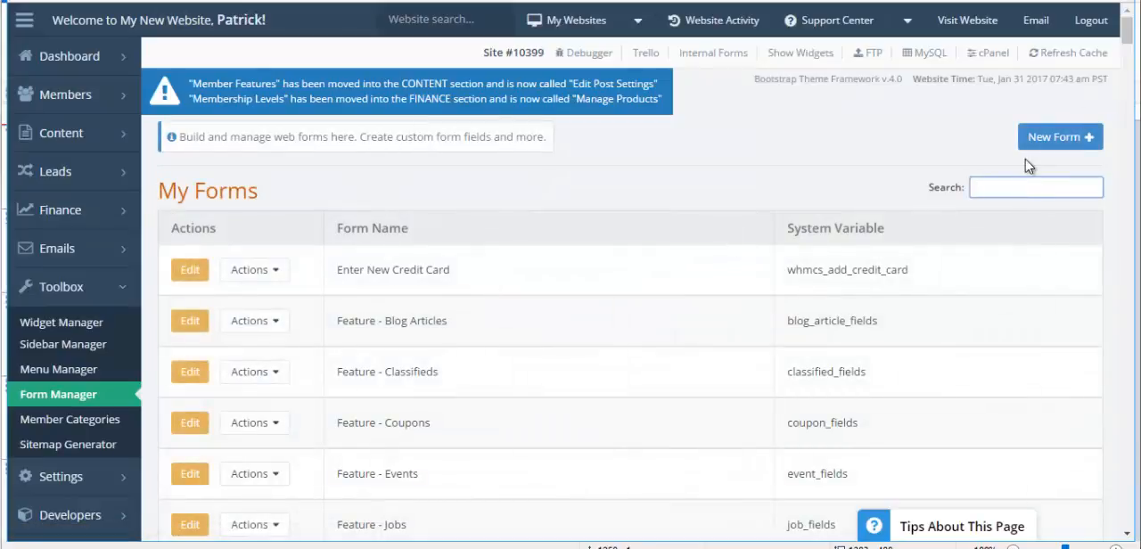
type("proper")
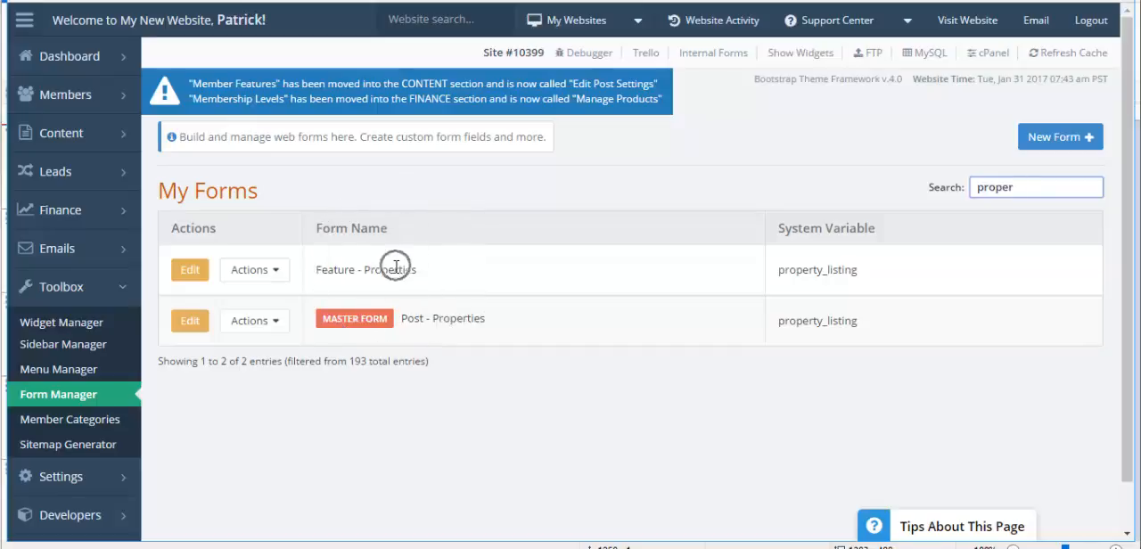
left_click(189, 269)
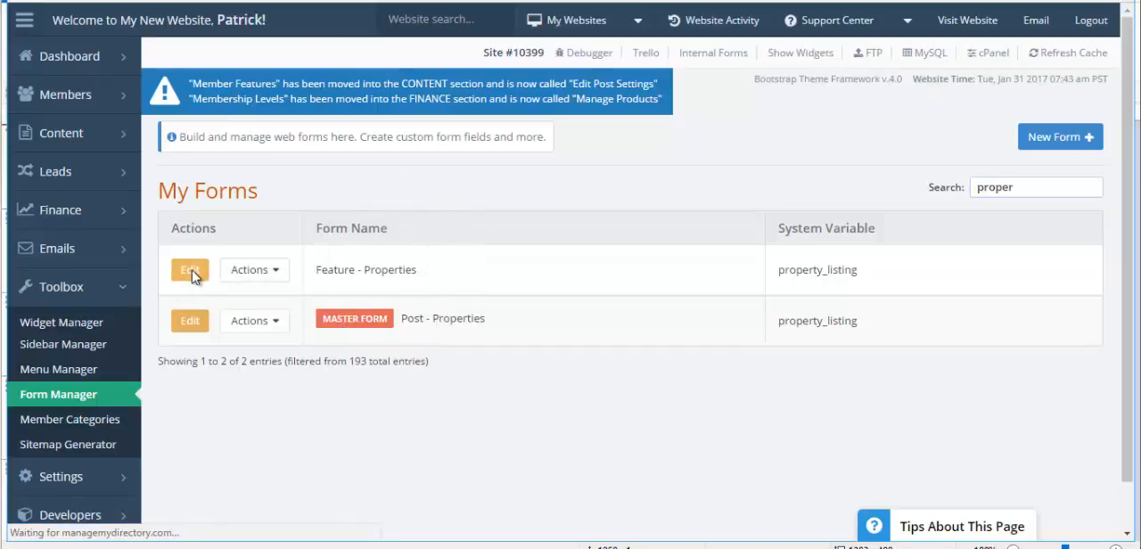
left_click(189, 270)
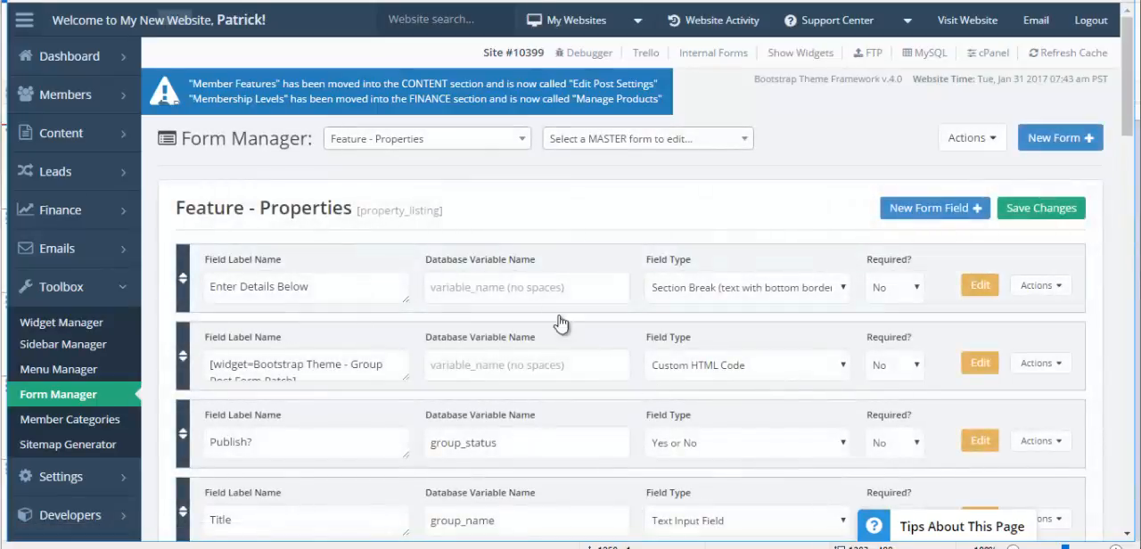
scroll("down", 3)
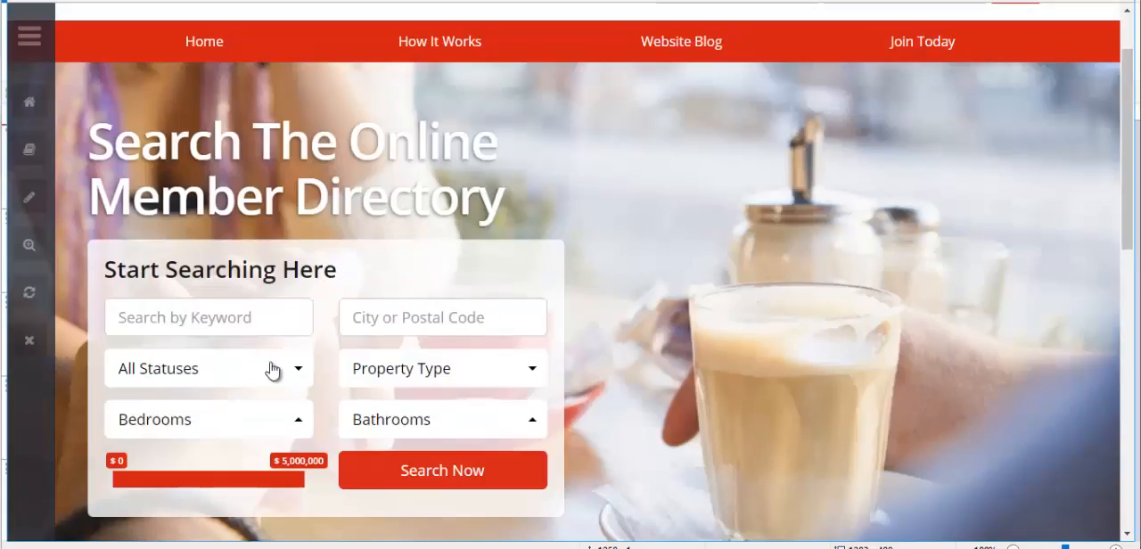
left_click(208, 367)
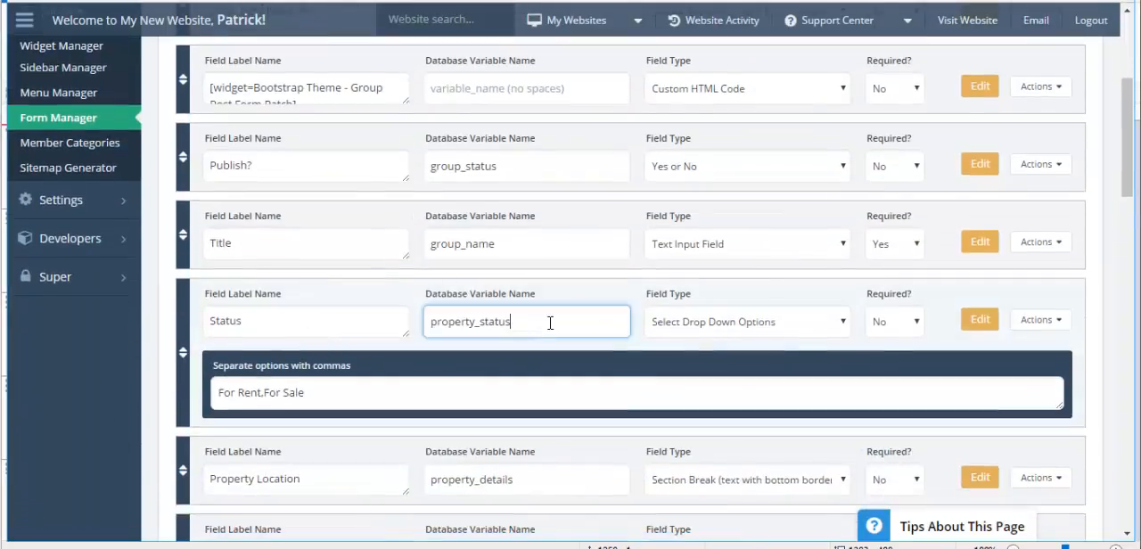
Relabel the Status field as Relationship Status with options Single, Divorced, Married.
double_click(467, 321)
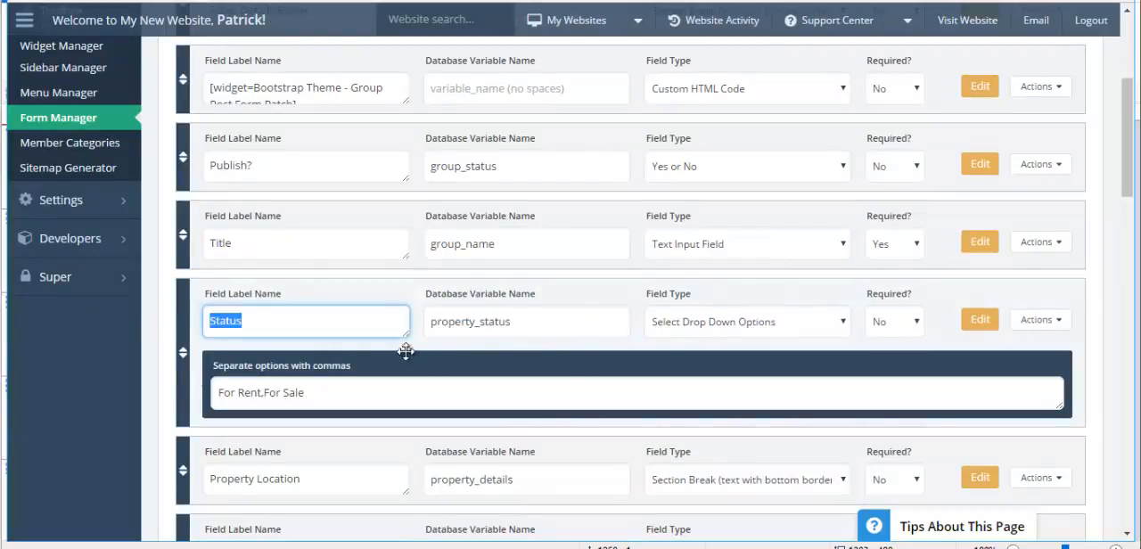
mouse_move(346, 293)
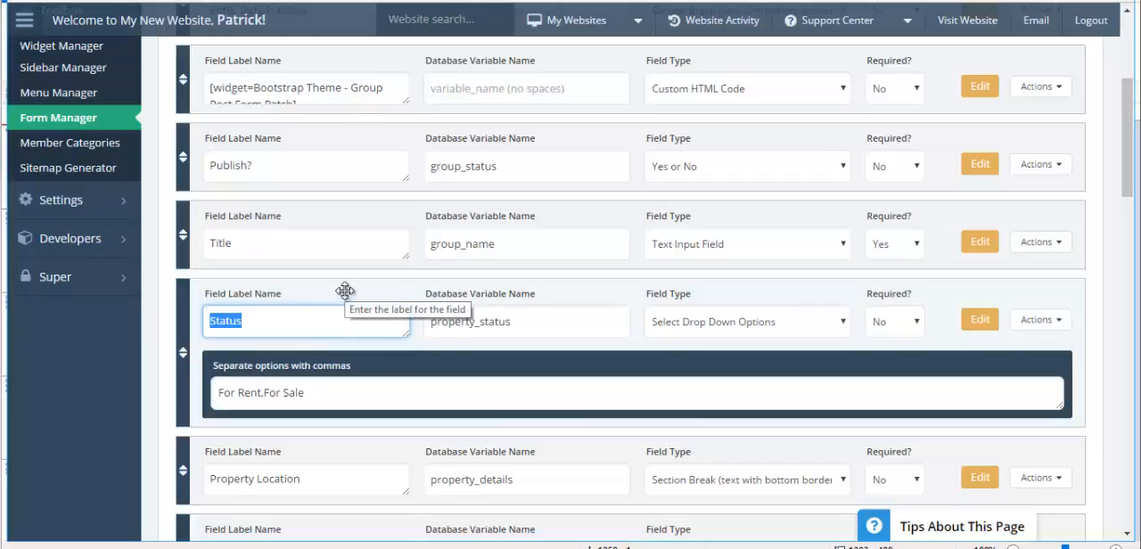
type("Relation")
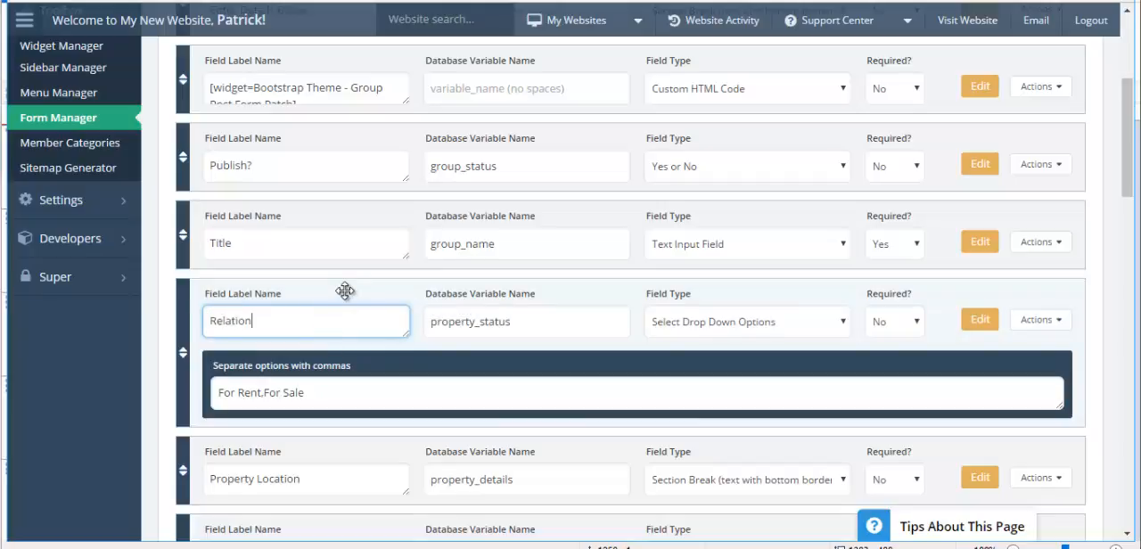
type("ship")
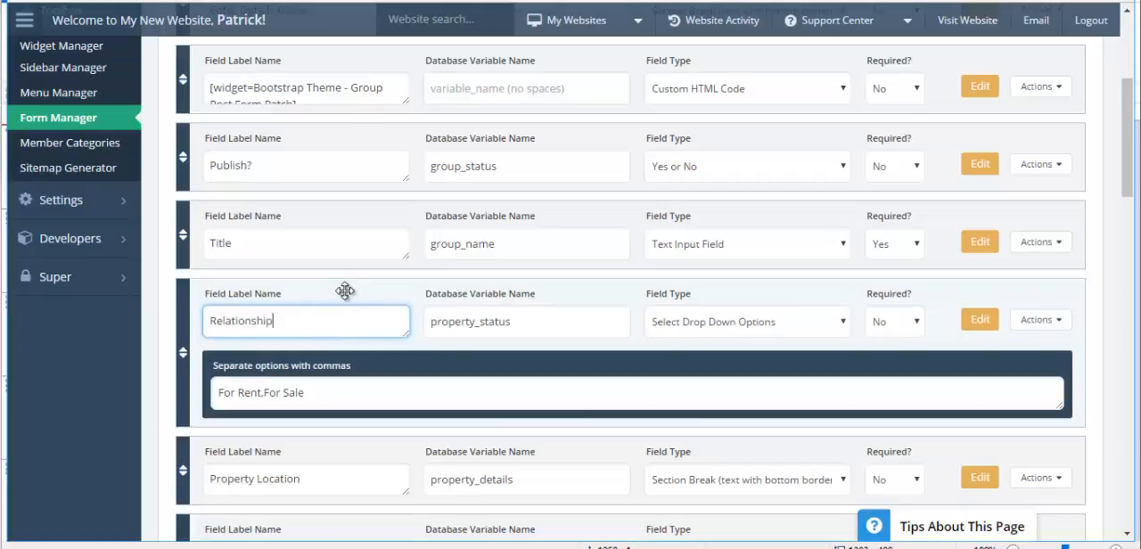
type("Status")
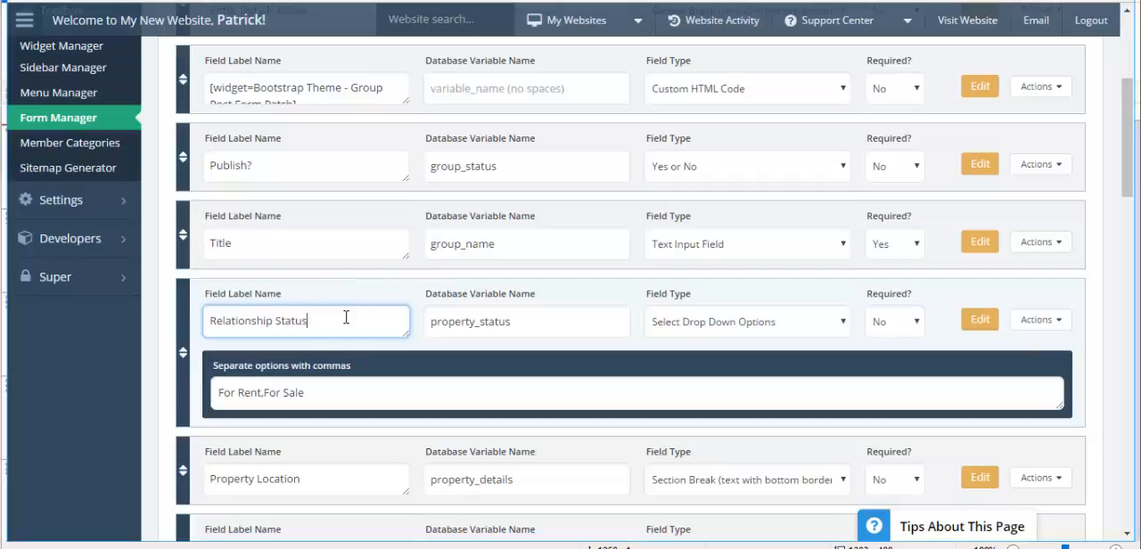
double_click(237, 392)
type("Single,Divorced")
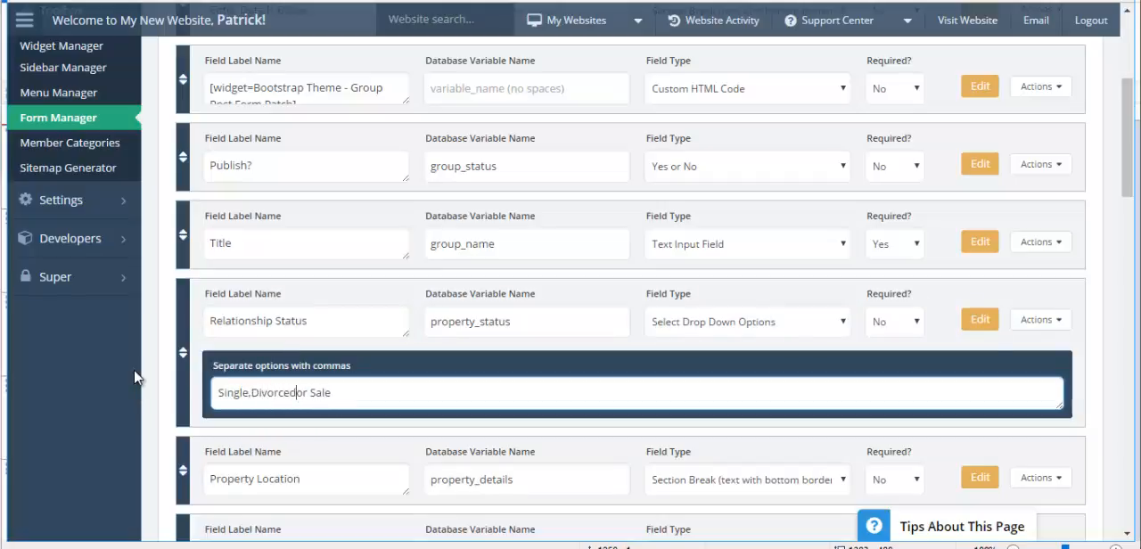
key("BackSpace")
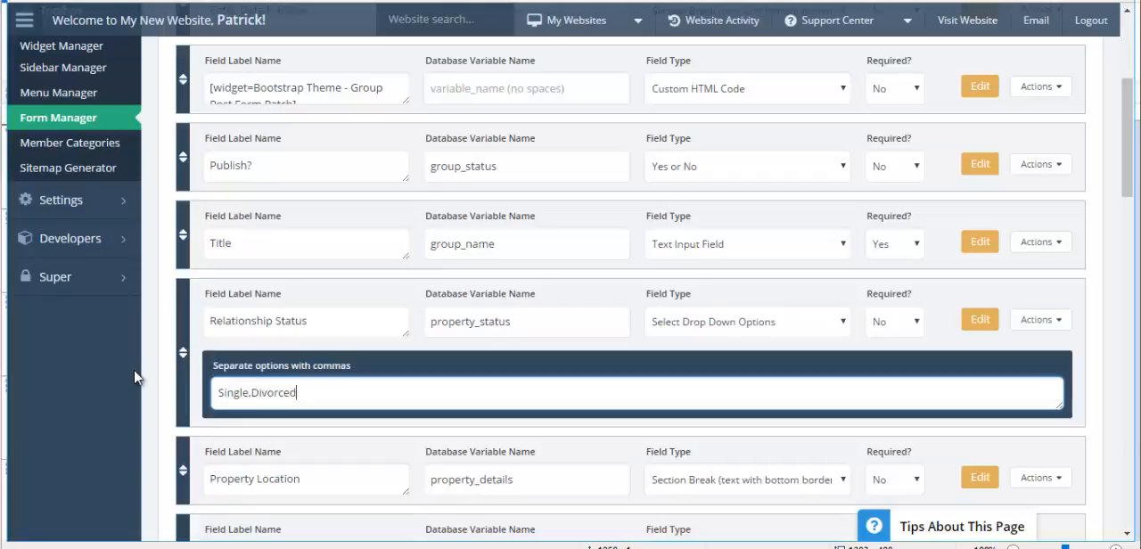
type(",Married")
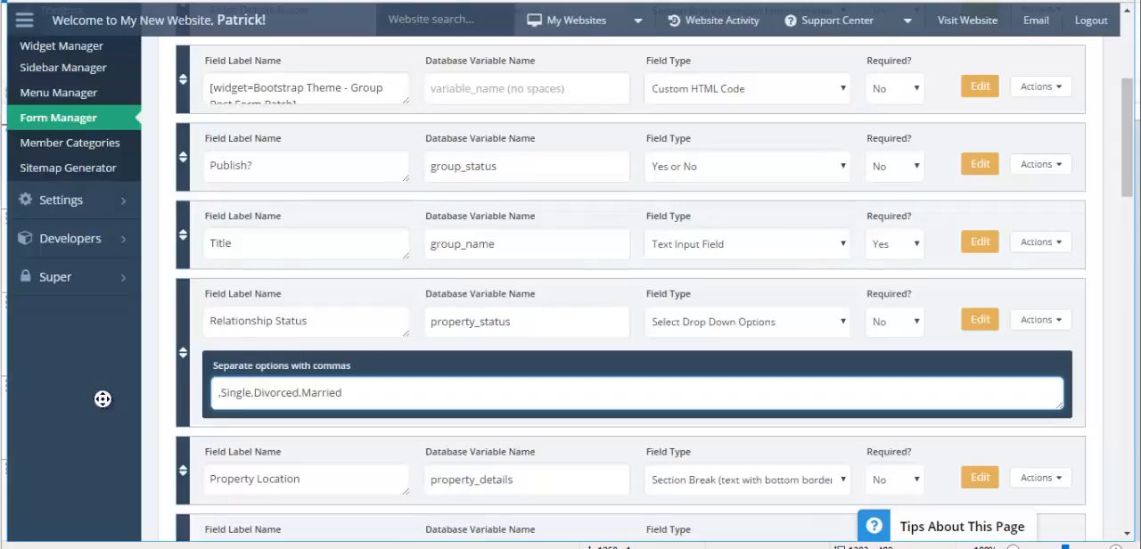
Relabel the Type of Property field as Birthday.
scroll("down", 3)
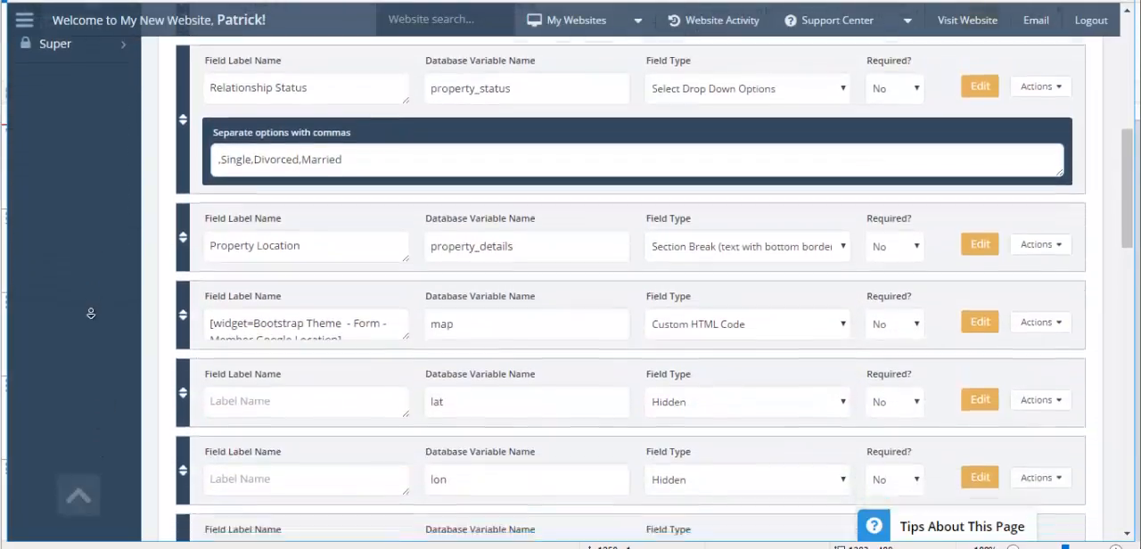
scroll("down", 3)
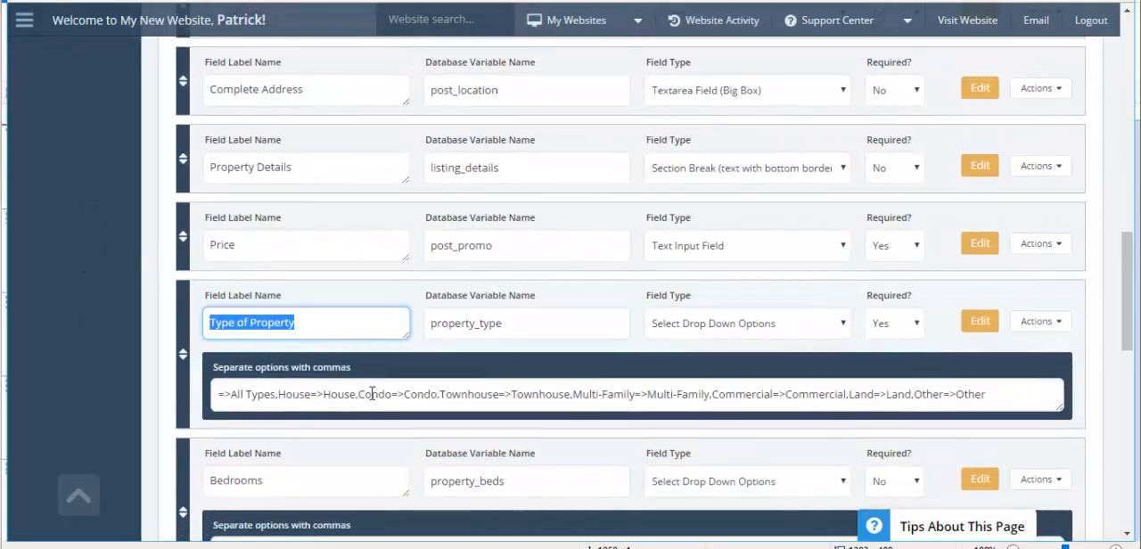
left_click_drag(232, 394, 704, 395)
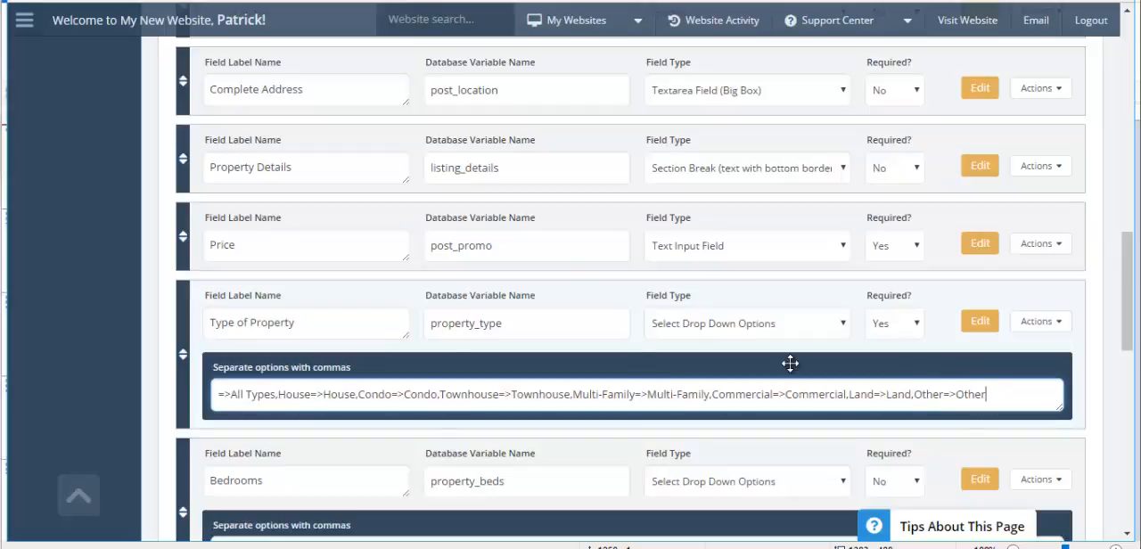
mouse_move(351, 451)
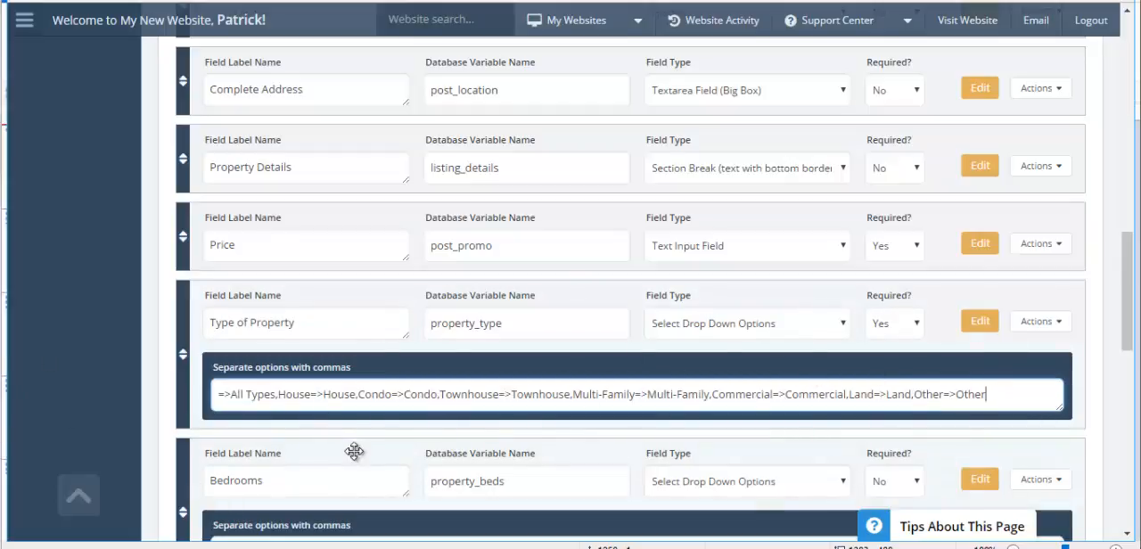
triple_click(251, 323)
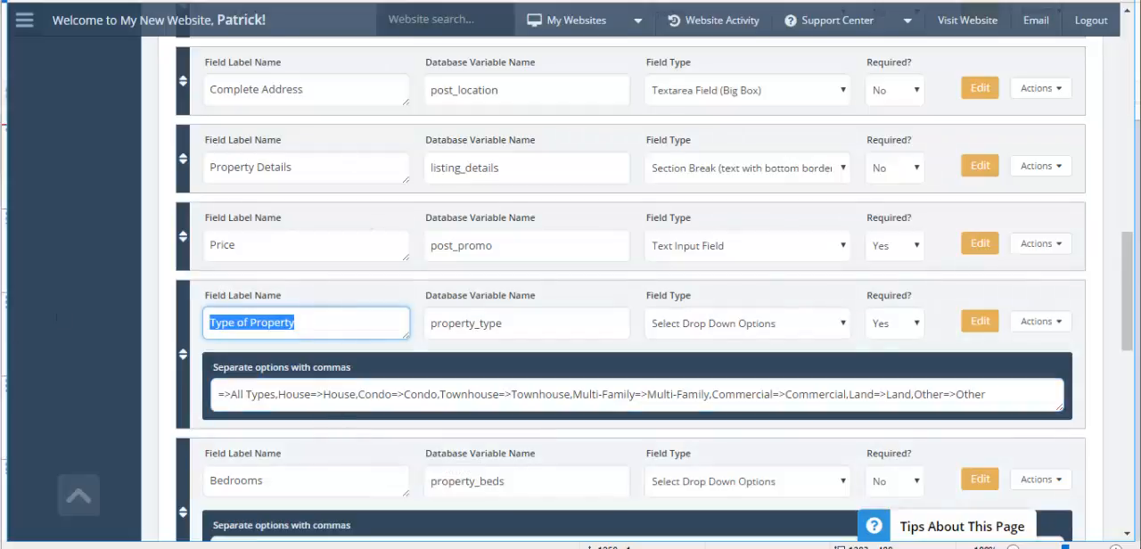
type("Birthday")
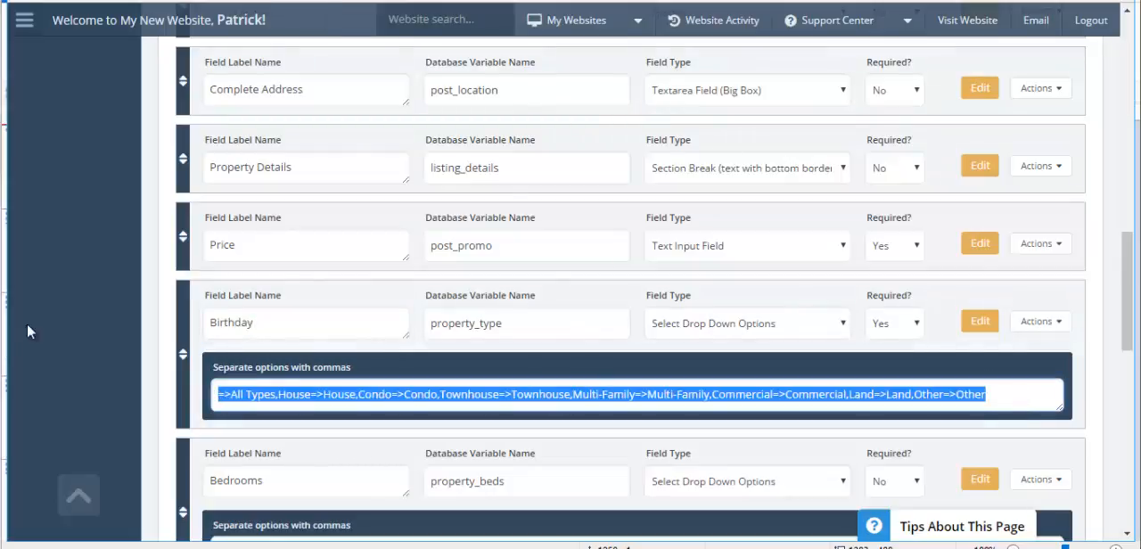
Replace the Birthday dropdown options with the years 1955, 1956, 1957, 1958, 1959.
key("Delete")
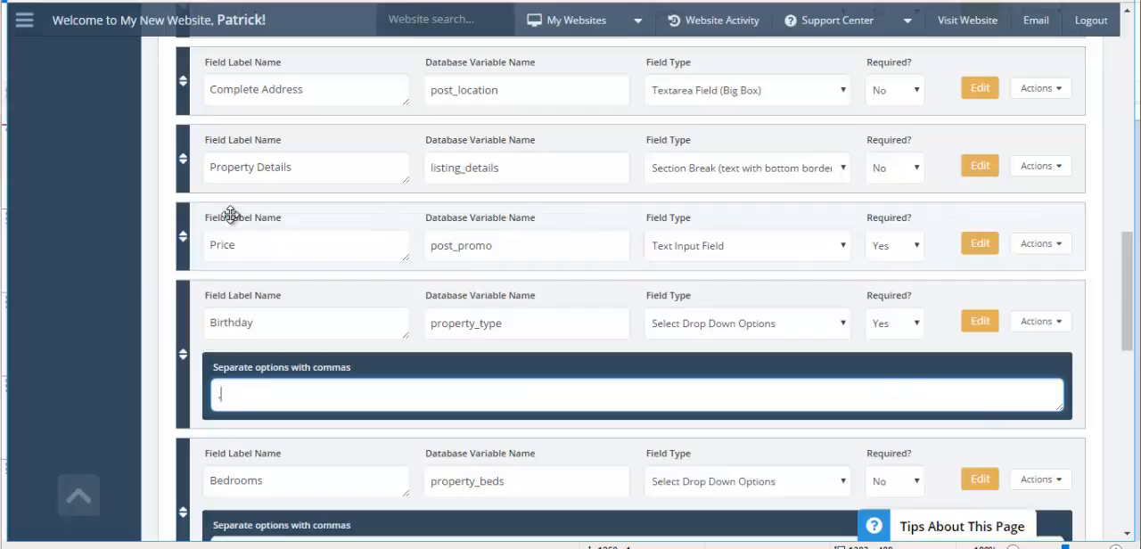
type(".195")
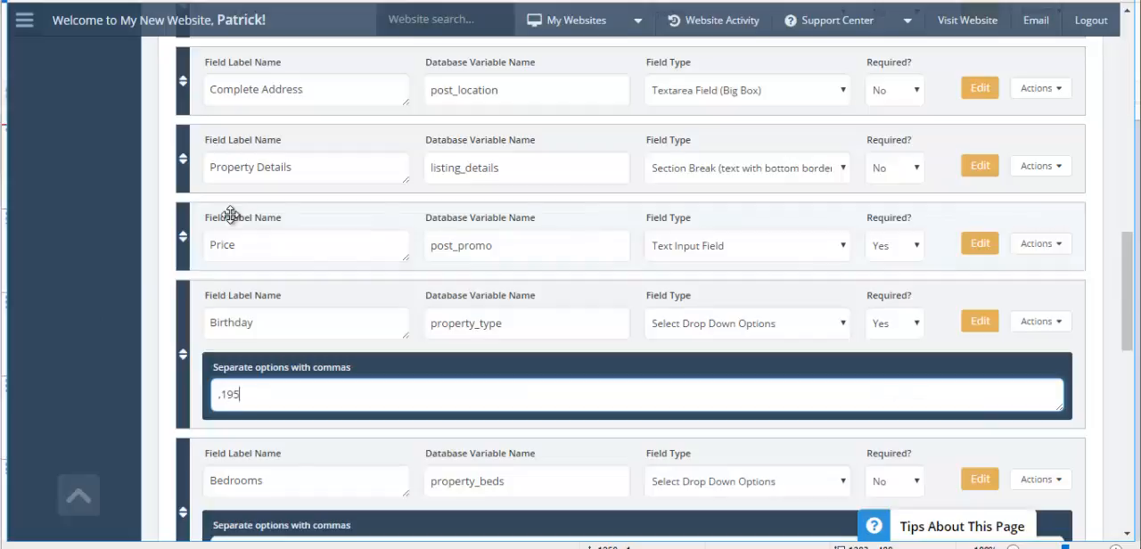
type("5,1956,1957")
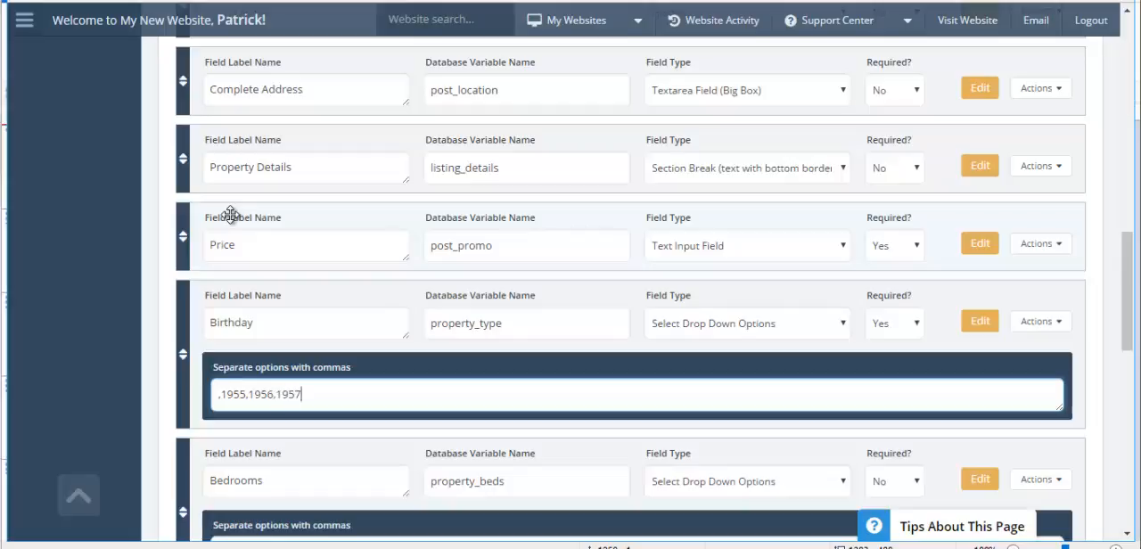
type(",1")
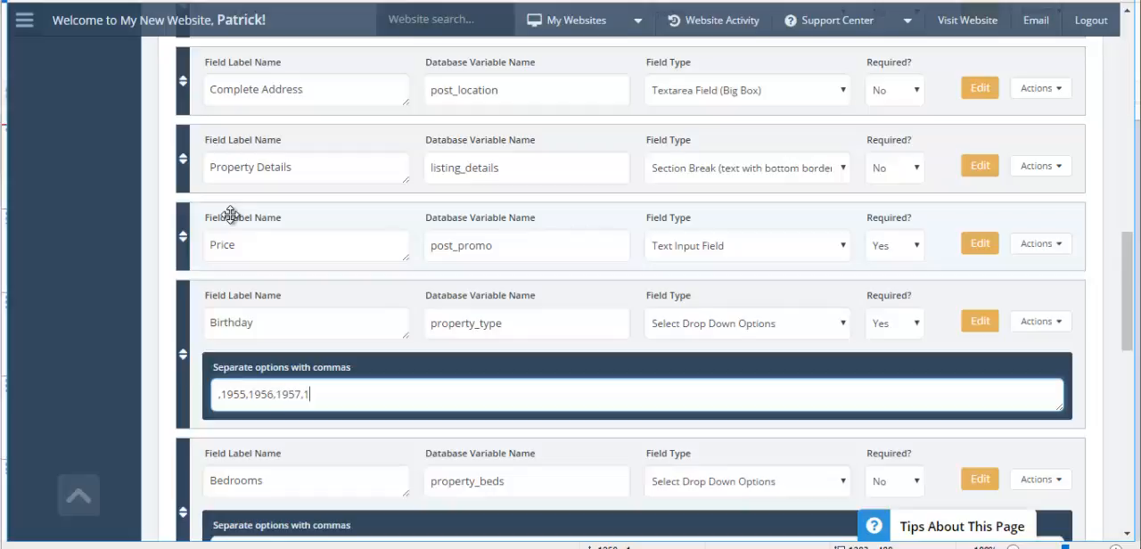
type("958,")
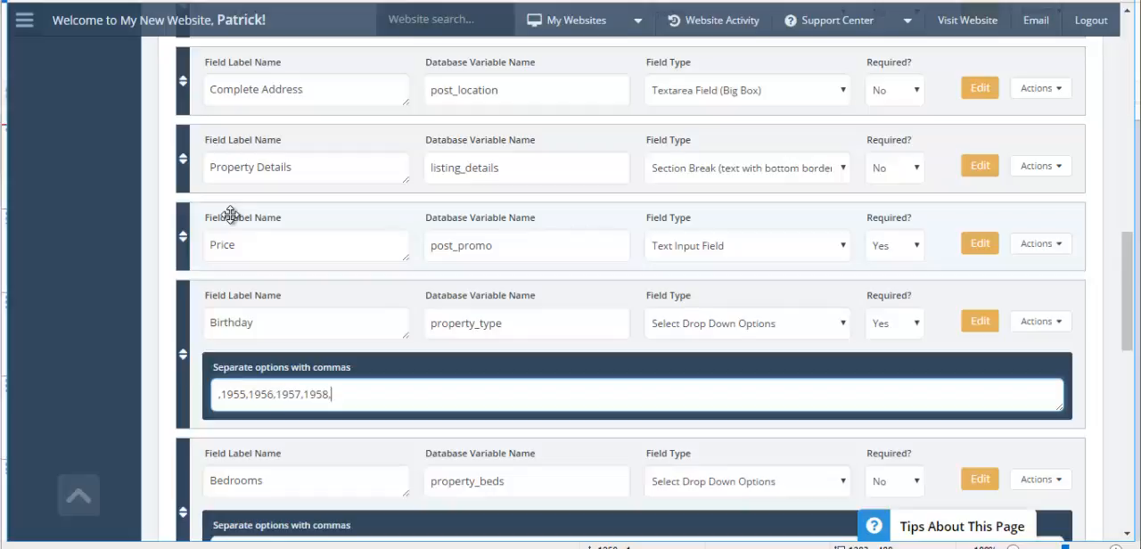
type("1")
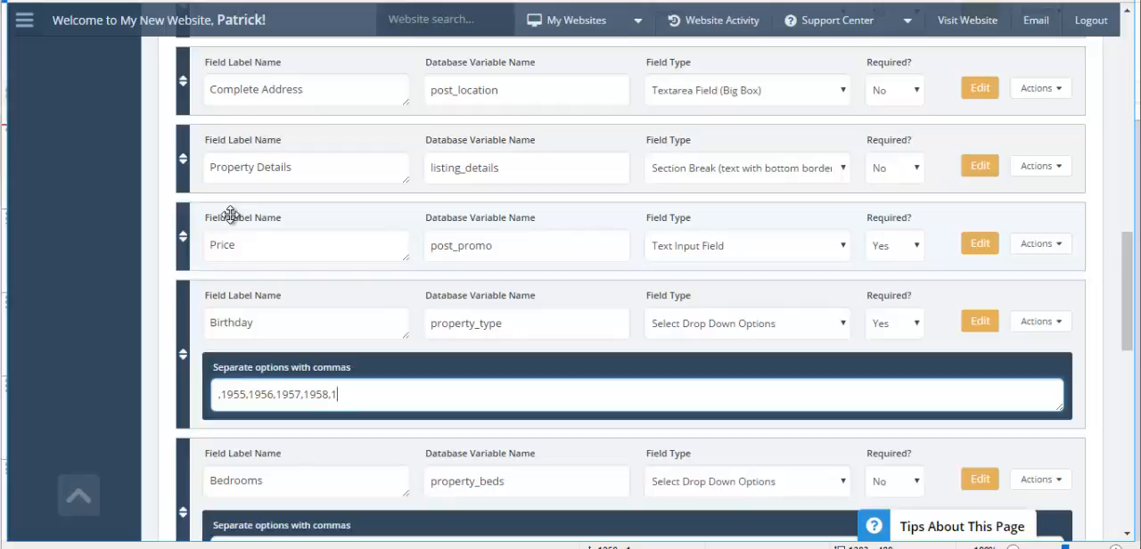
type("959")
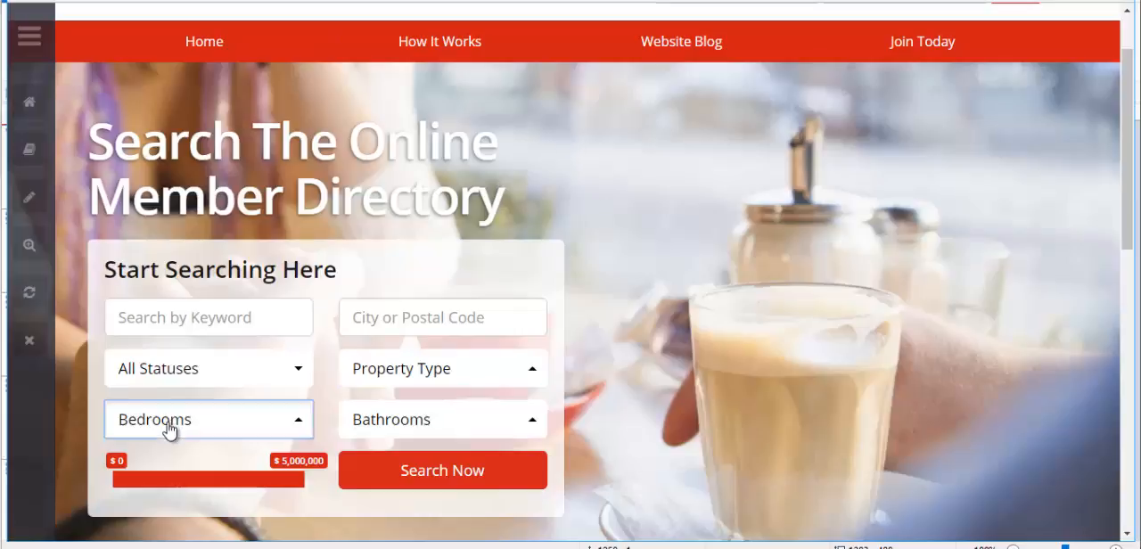
Rename the Bedrooms field to Height with options 150, 151, 152, 153.
left_click(207, 421)
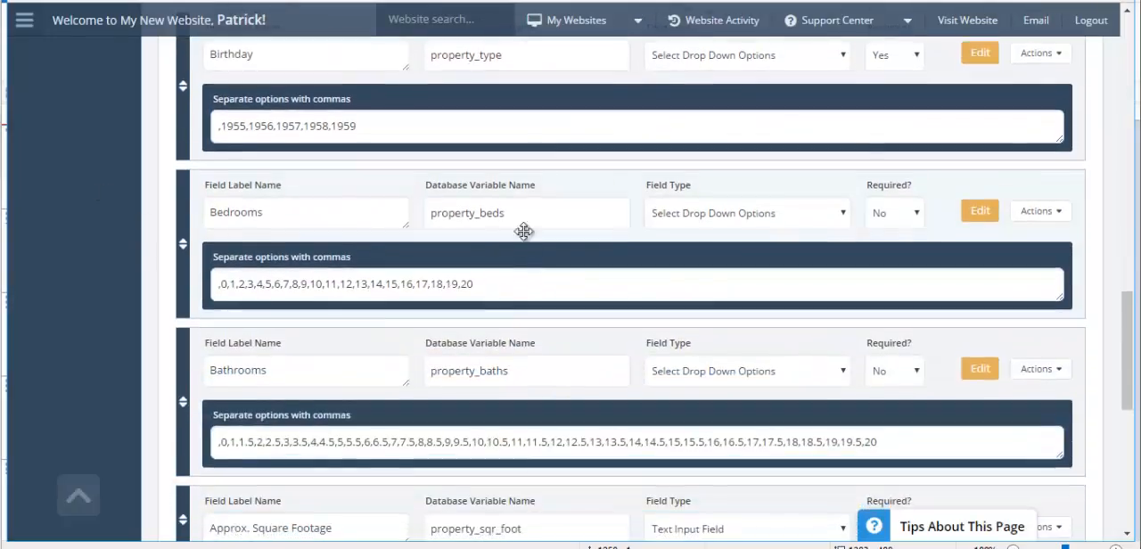
left_click(306, 213)
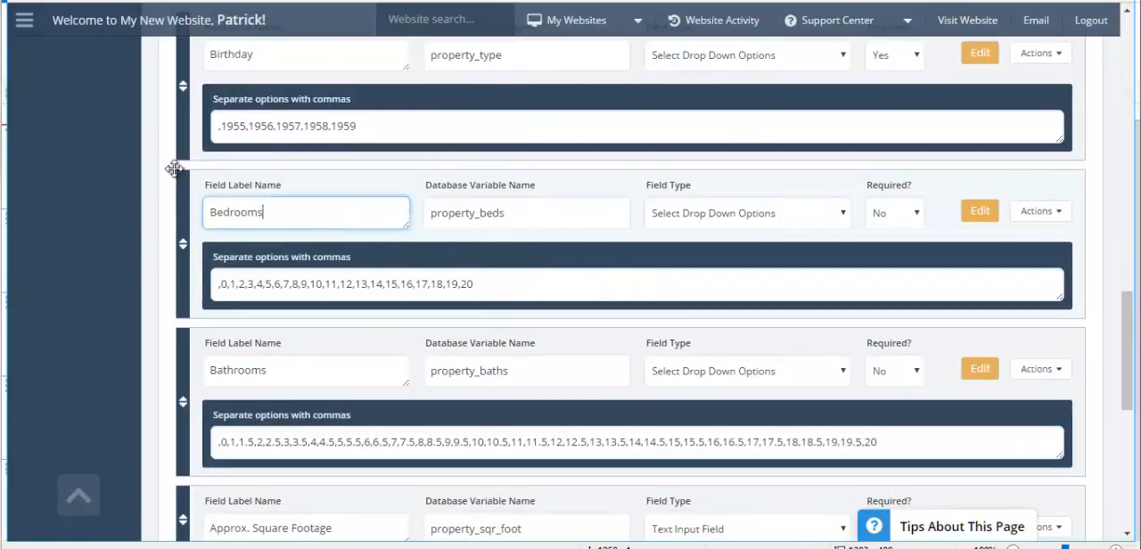
double_click(235, 213)
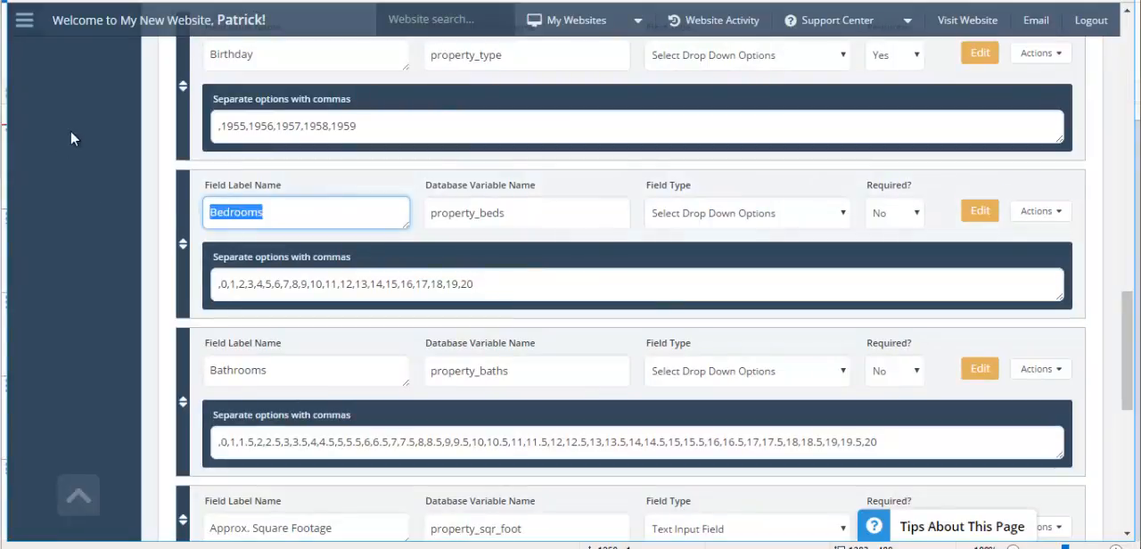
type("Height")
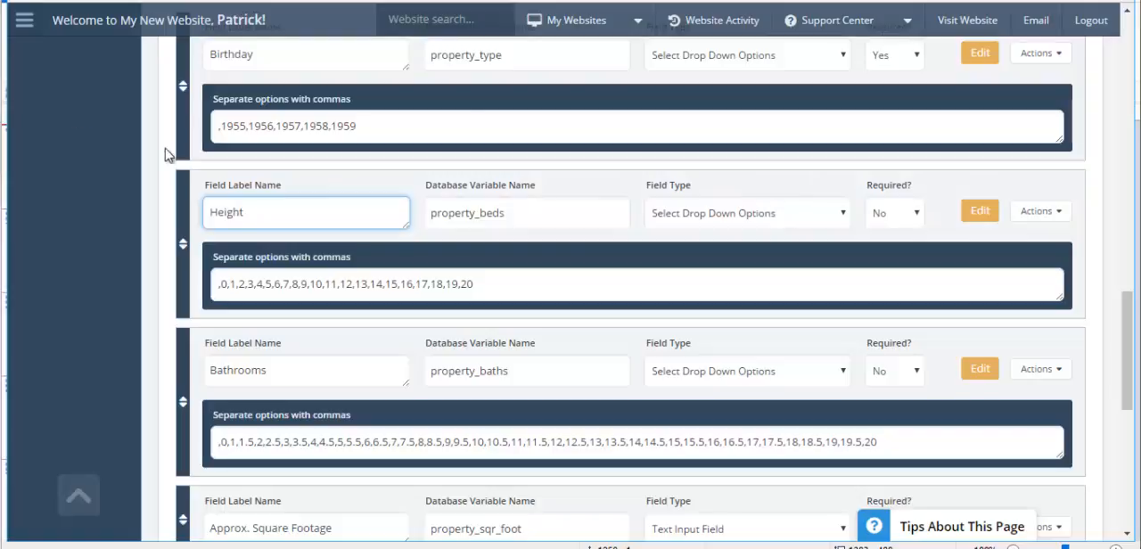
triple_click(342, 283)
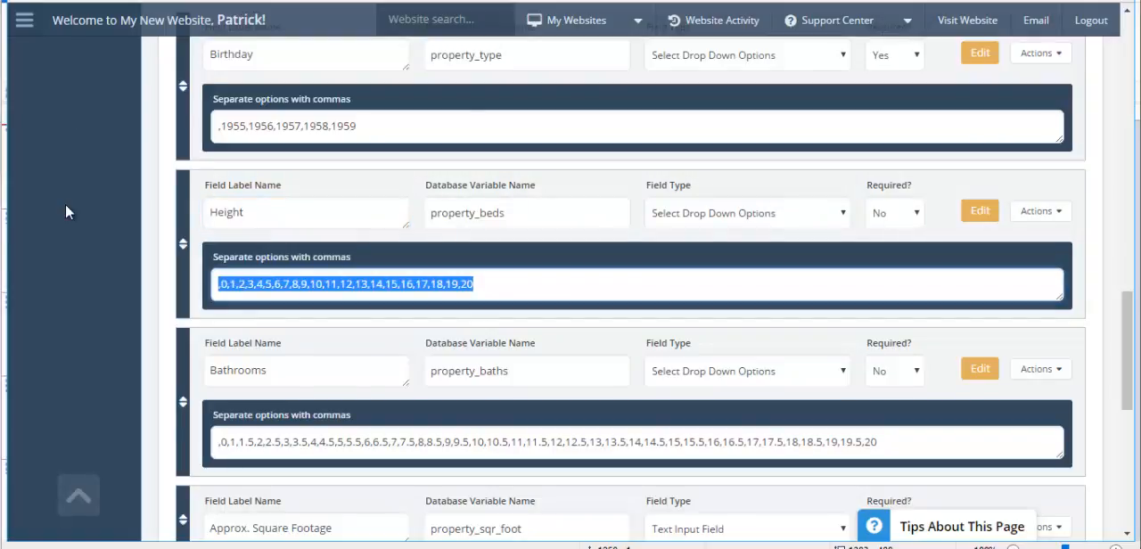
type("150,151,152")
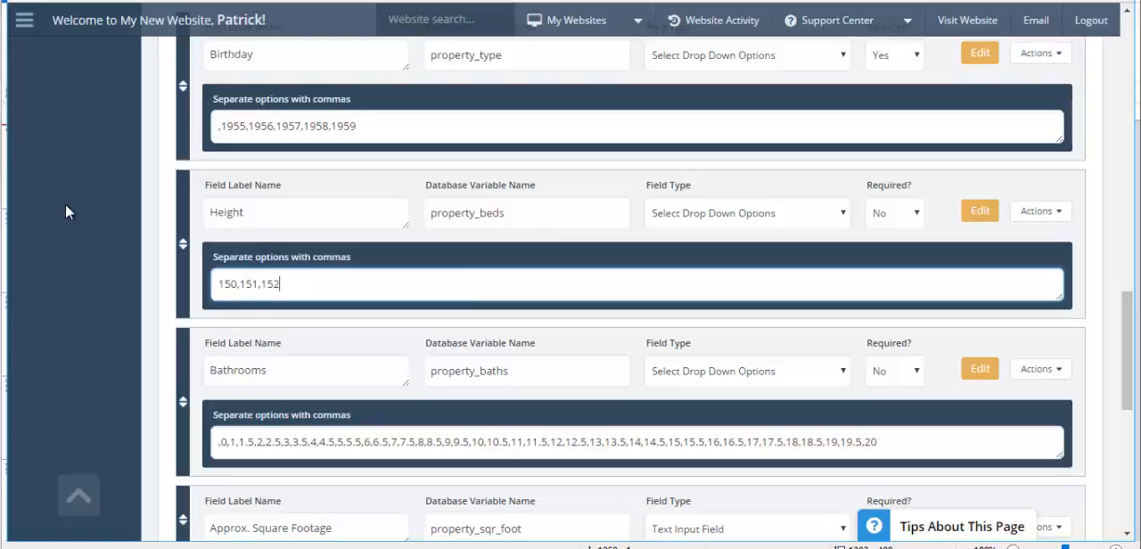
type(",153")
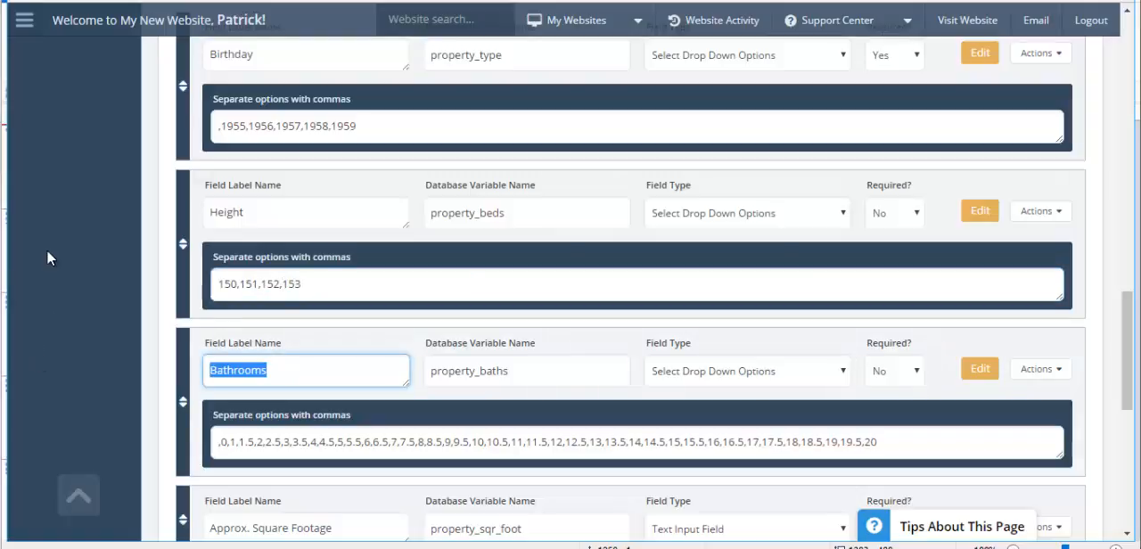
Turn the Bathrooms field into an Interests checkbox field with Dancing, Cooking, Reading.
type("Interests")
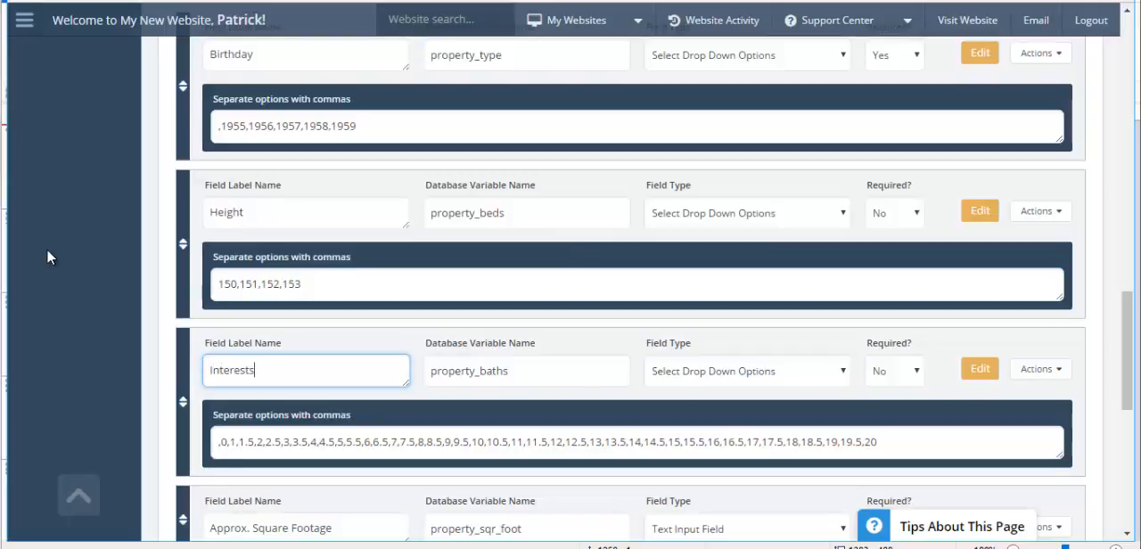
left_click(745, 371)
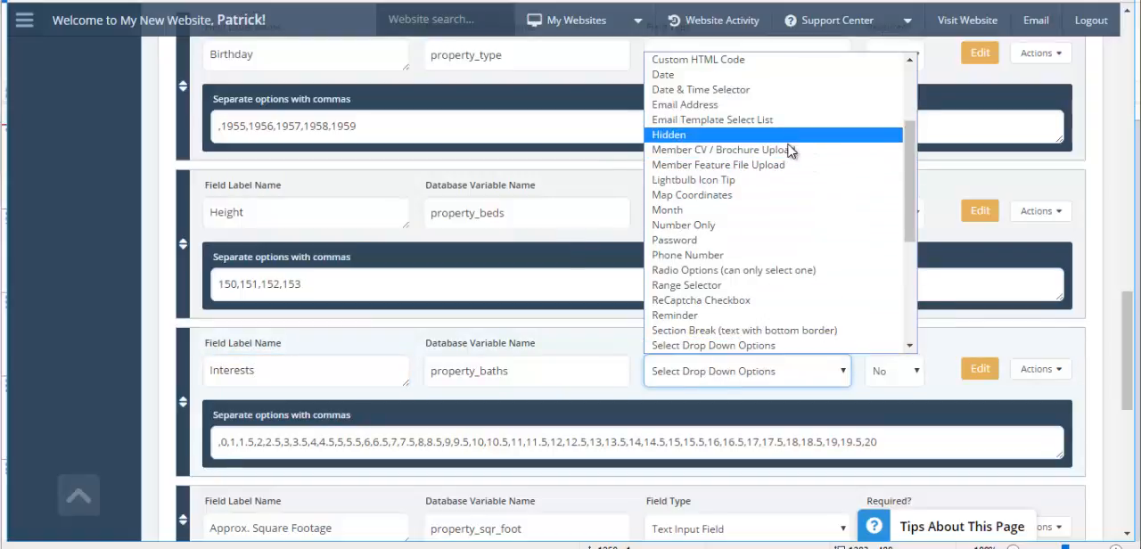
mouse_move(911, 167)
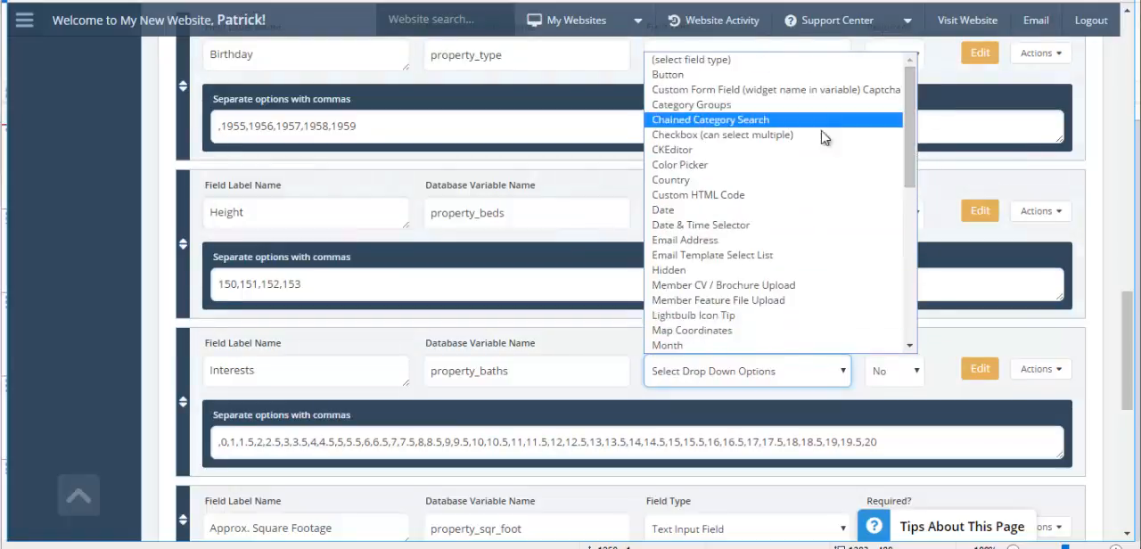
mouse_move(776, 136)
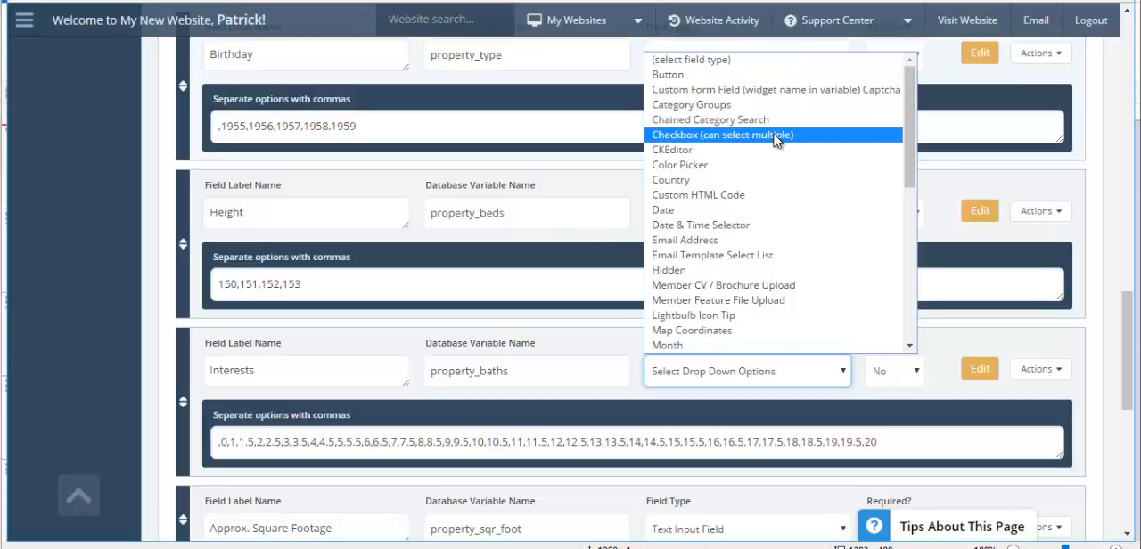
left_click(745, 135)
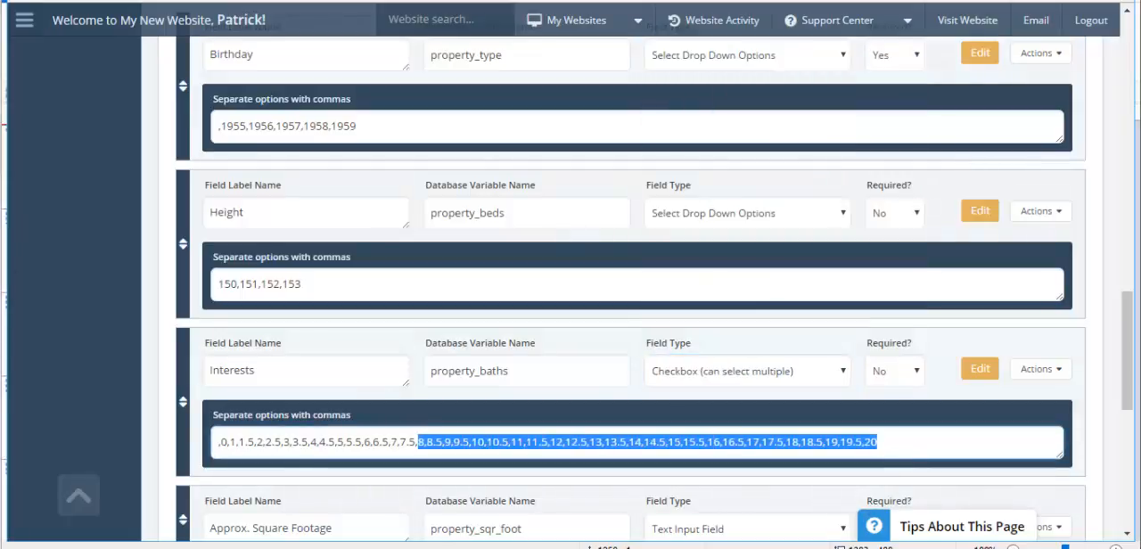
type(",Dancing,Cooking,R")
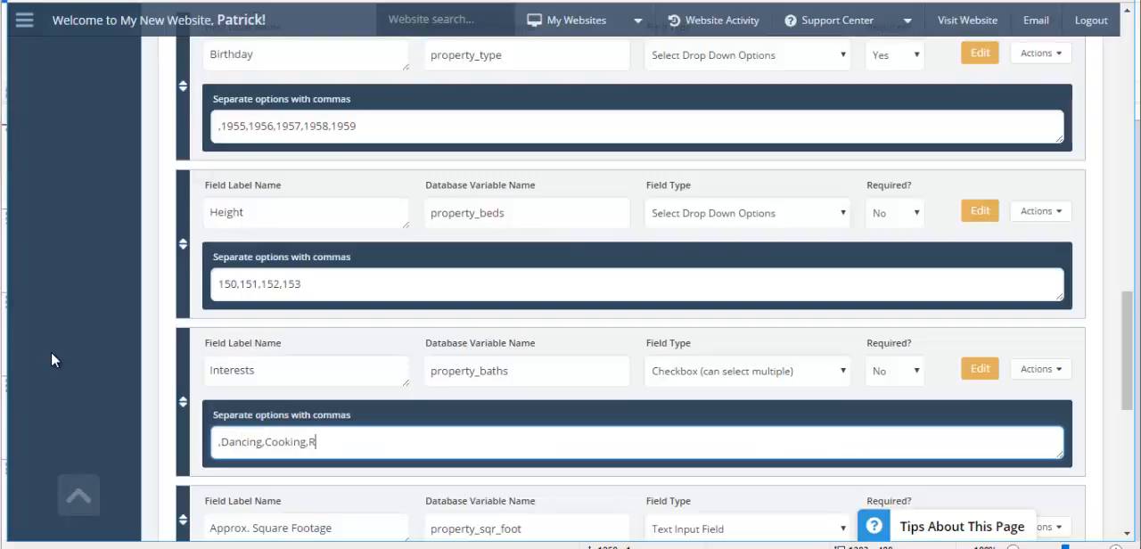
type("eading")
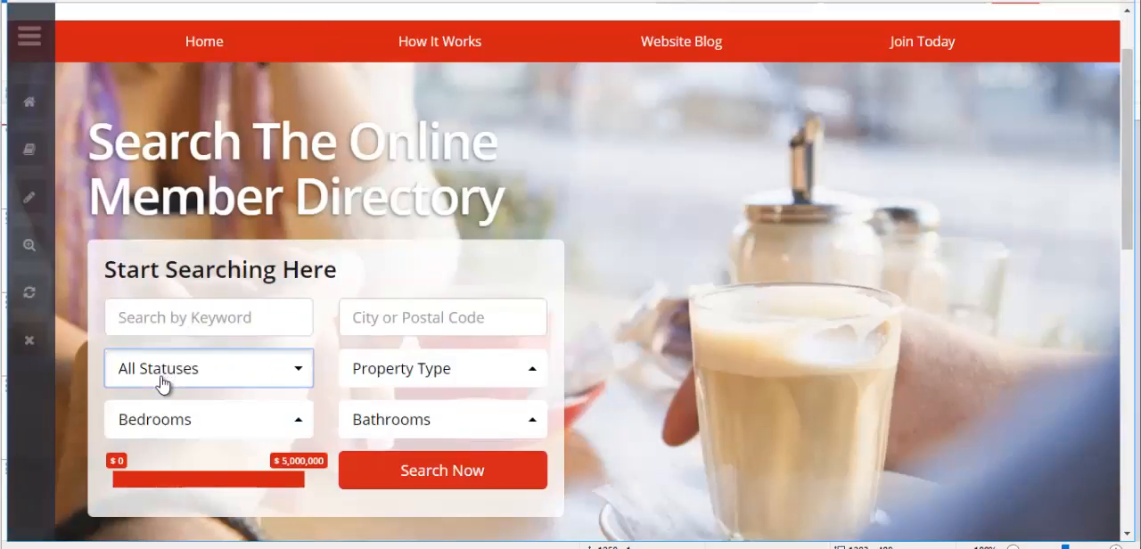
Save the form field changes and dismiss the success popup.
left_click(208, 421)
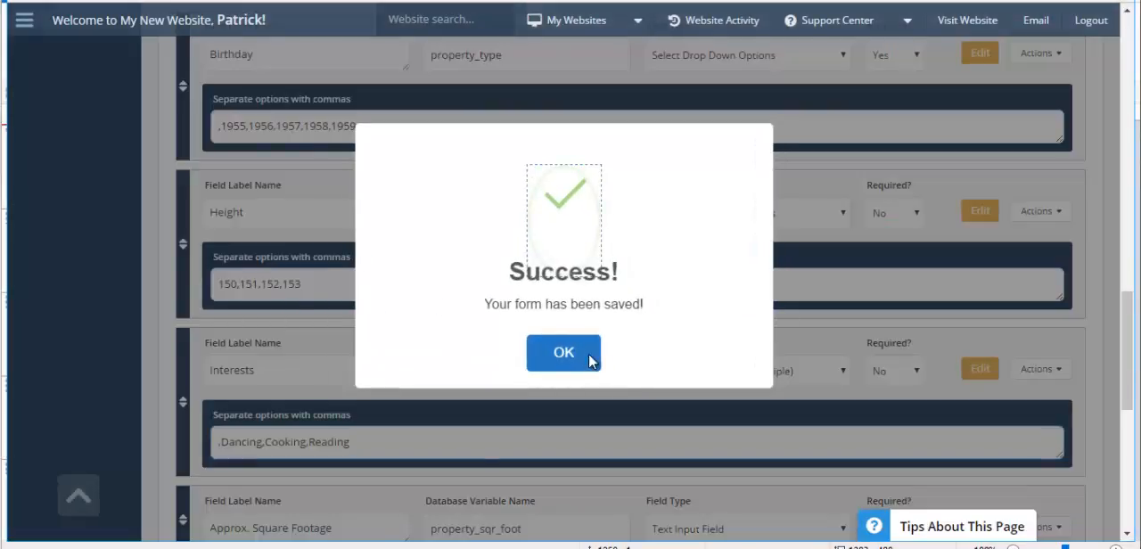
left_click(564, 353)
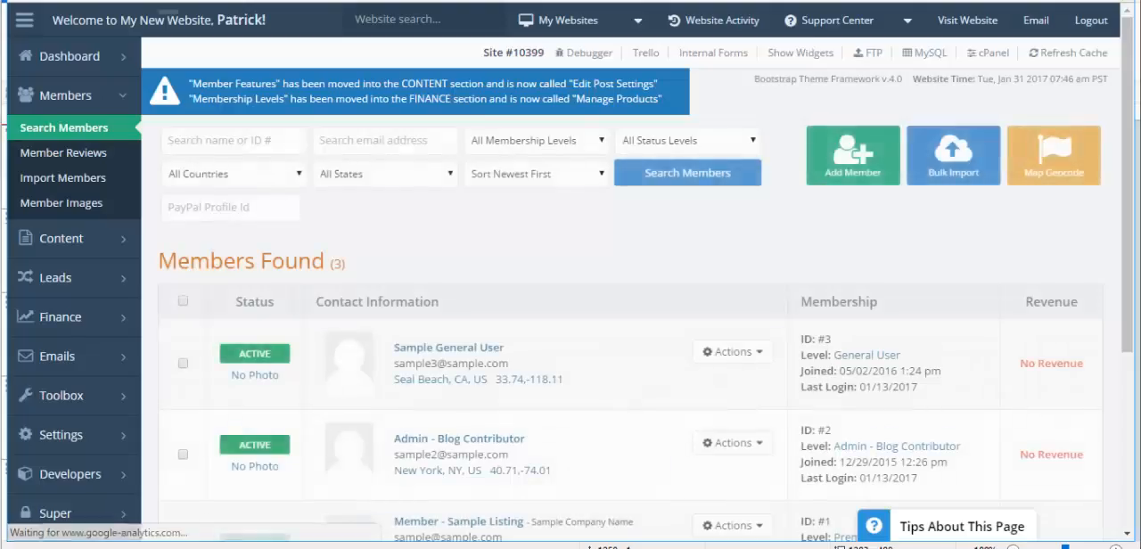
From Search Members, log in as the Member - Sample Listing account to reach its dashboard.
scroll("down", 3)
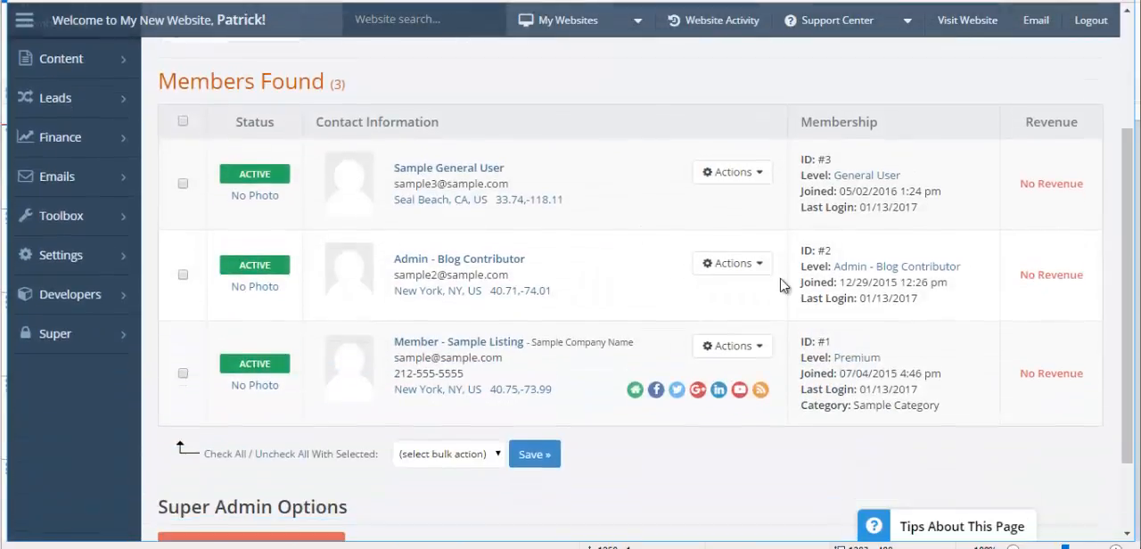
left_click(731, 346)
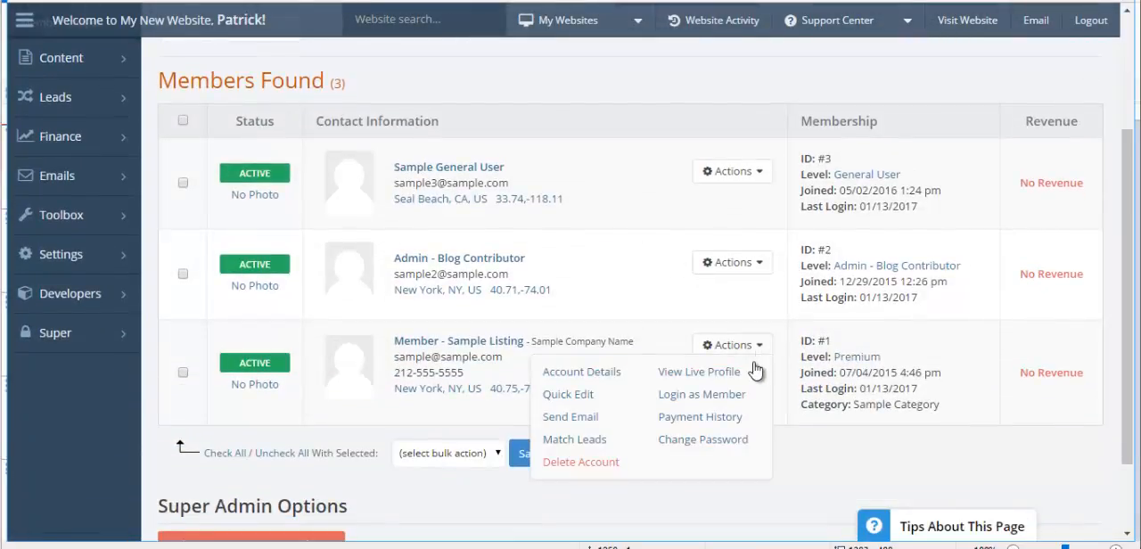
left_click(699, 371)
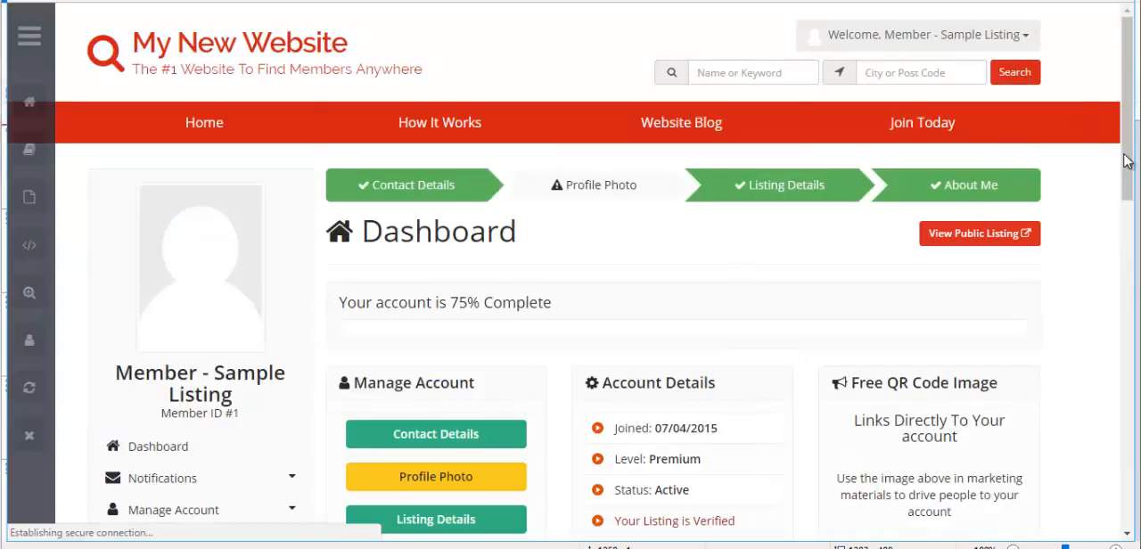
scroll("down", 3)
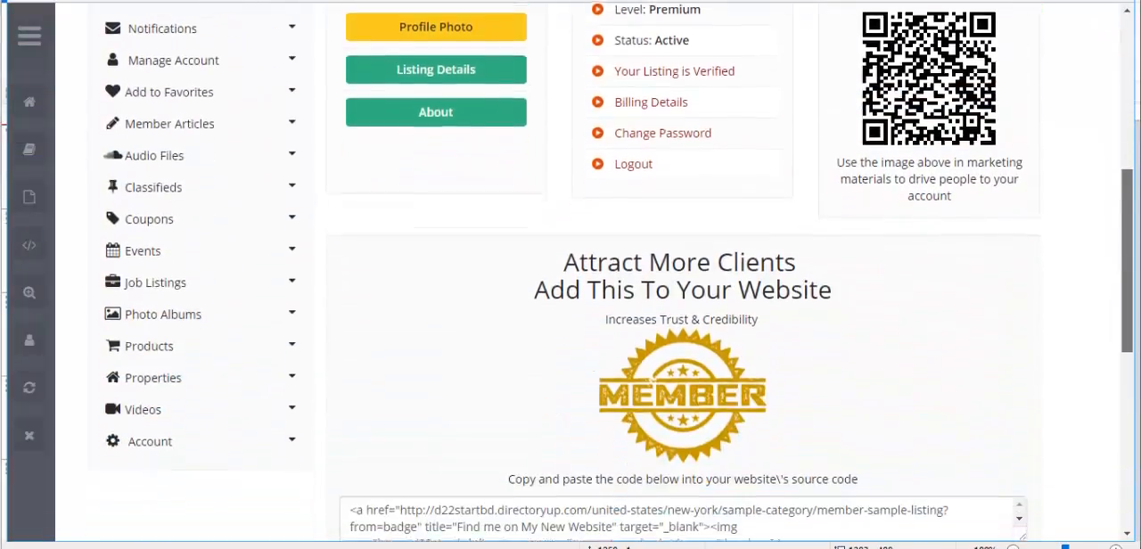
Open Properties > Add Property and tick the Cooking and Reading interests on the renamed form.
left_click(154, 374)
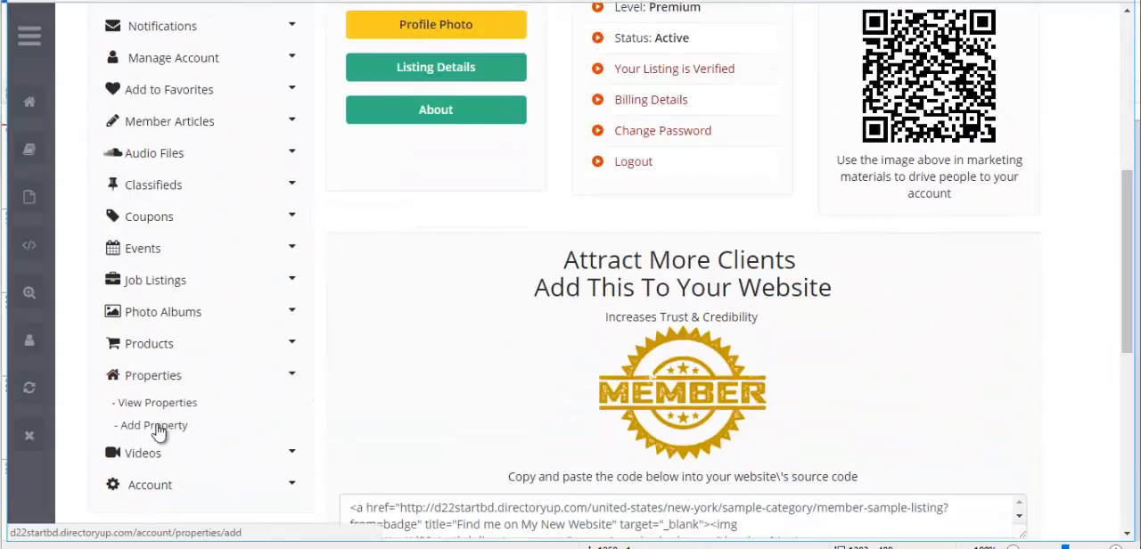
left_click(155, 424)
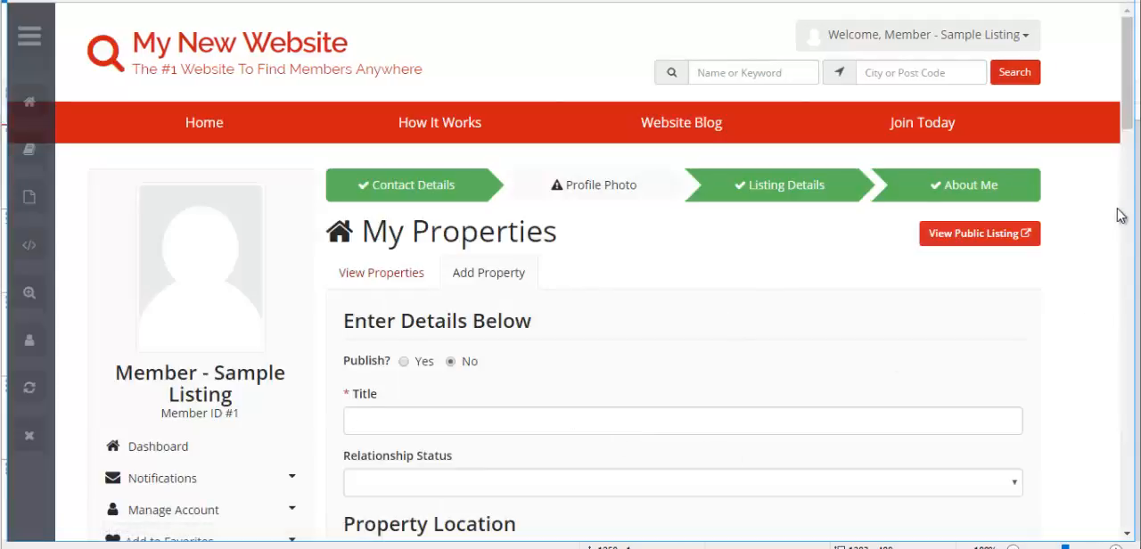
scroll("down", 3)
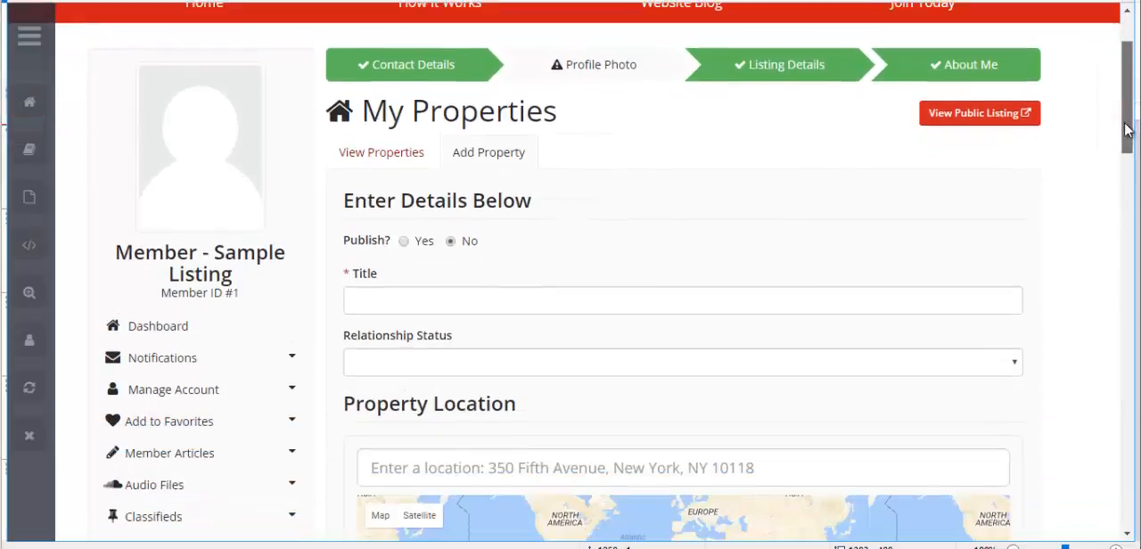
scroll("down", 3)
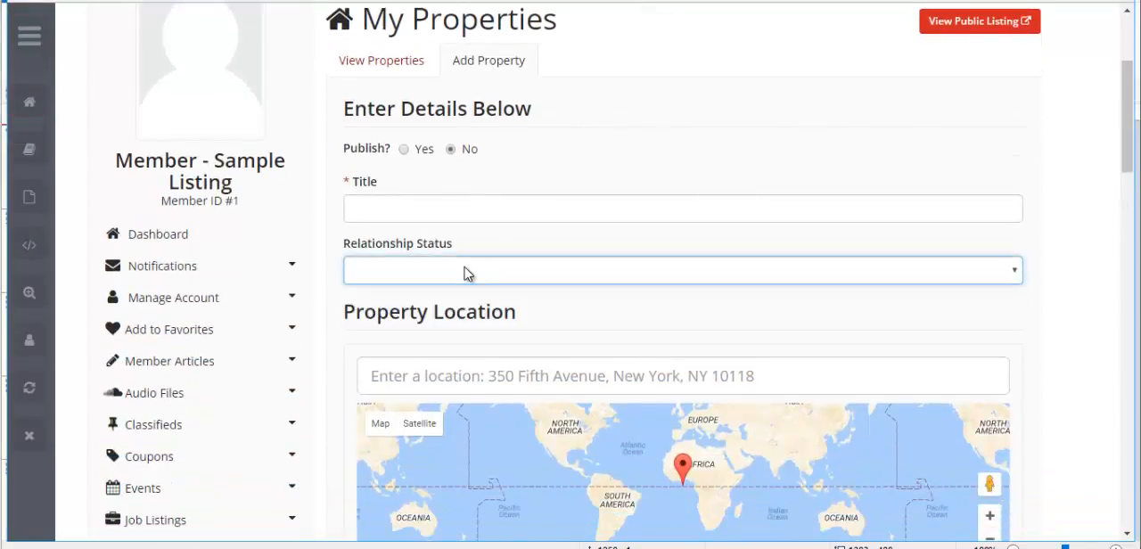
scroll("down", 3)
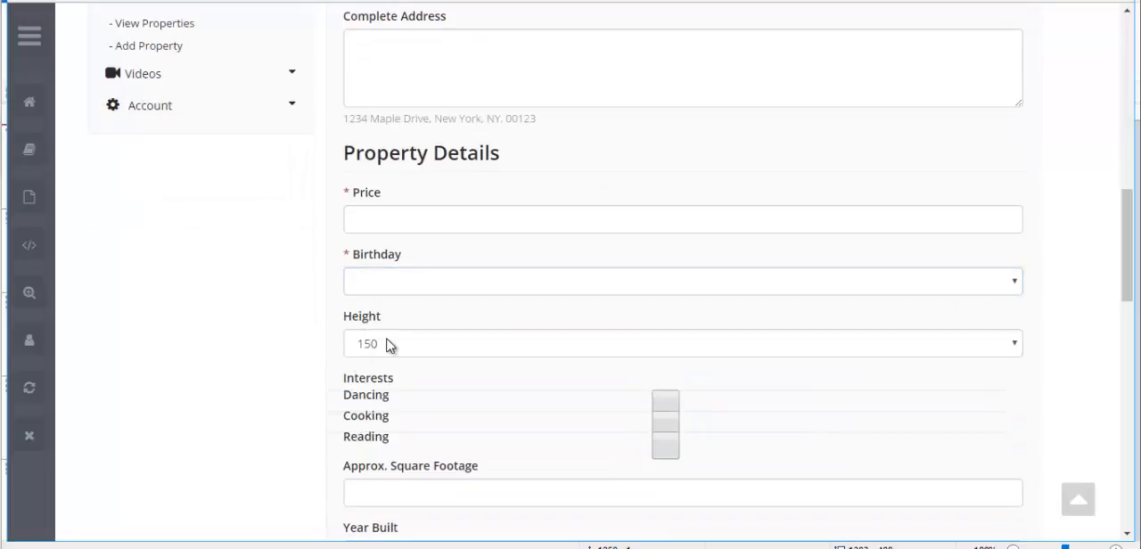
scroll("down", 3)
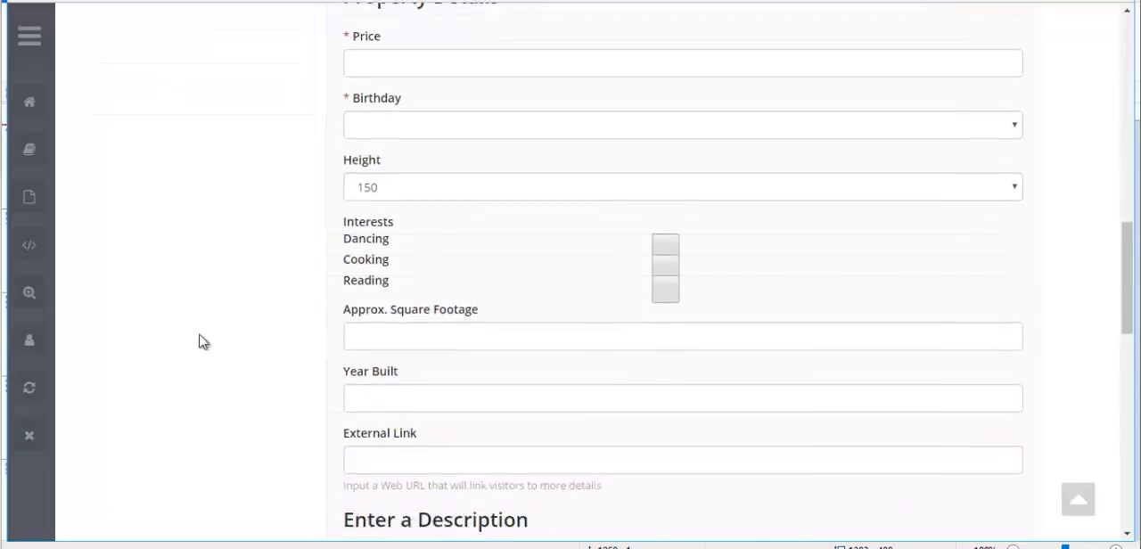
scroll("down", 3)
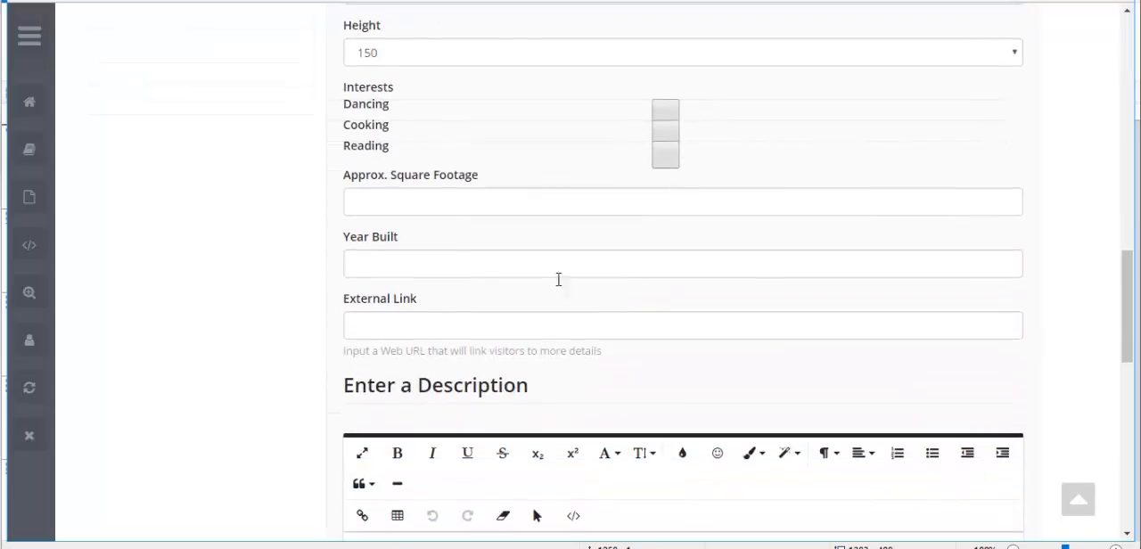
left_click(665, 157)
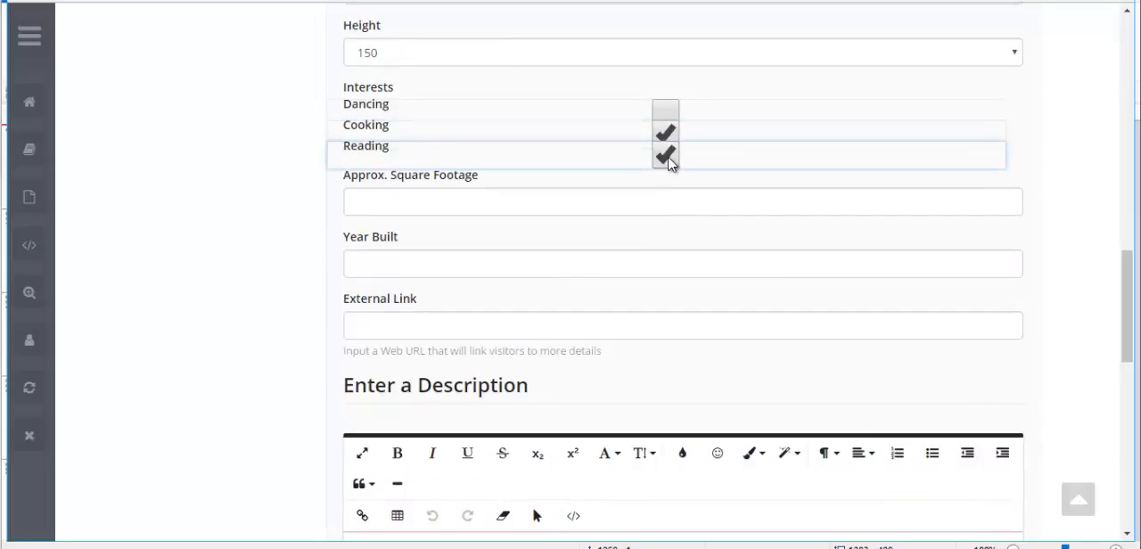
mouse_move(587, 175)
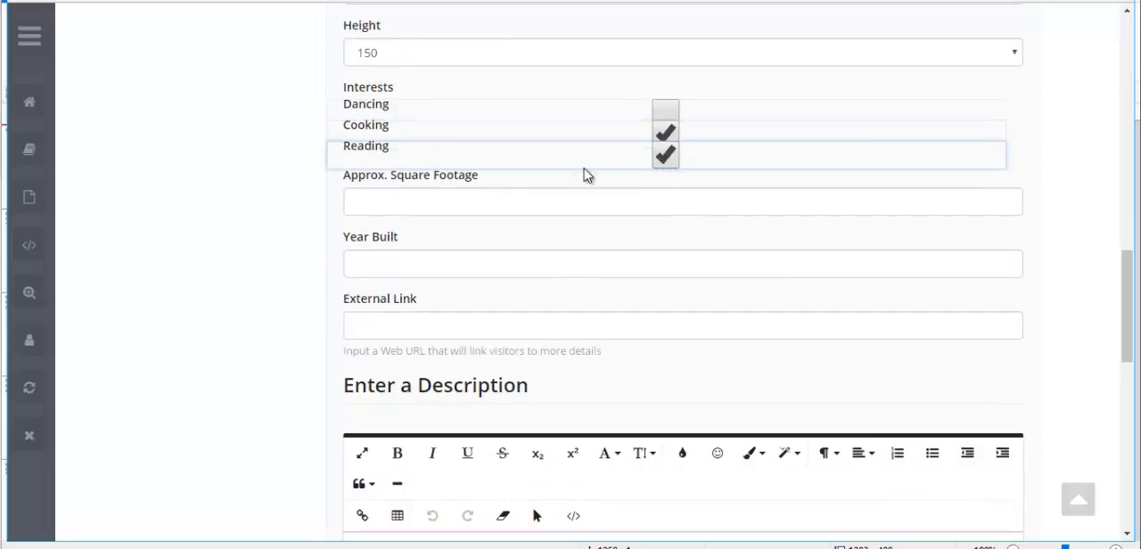
mouse_move(345, 314)
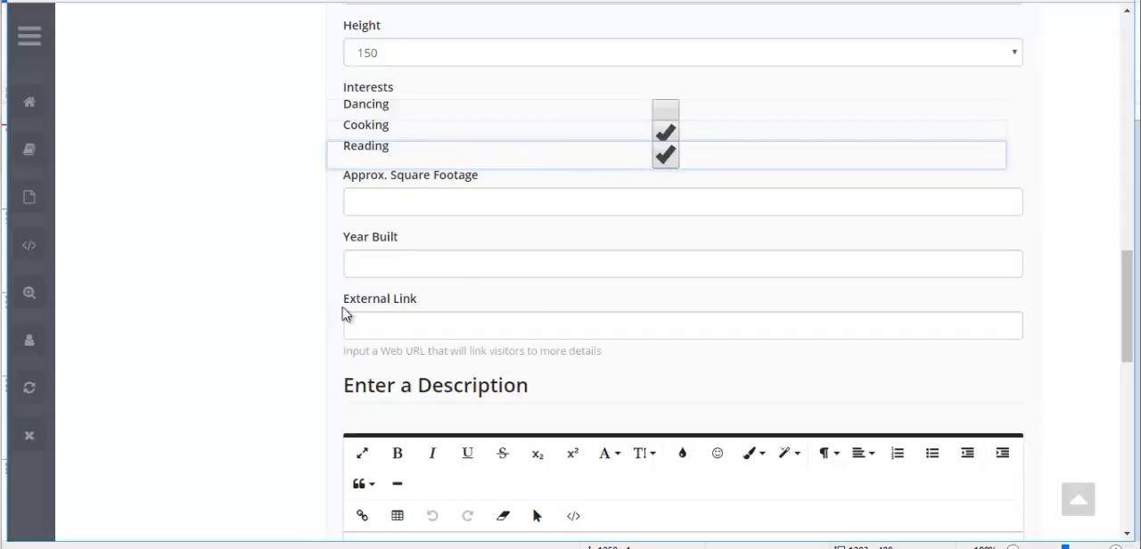
mouse_move(378, 255)
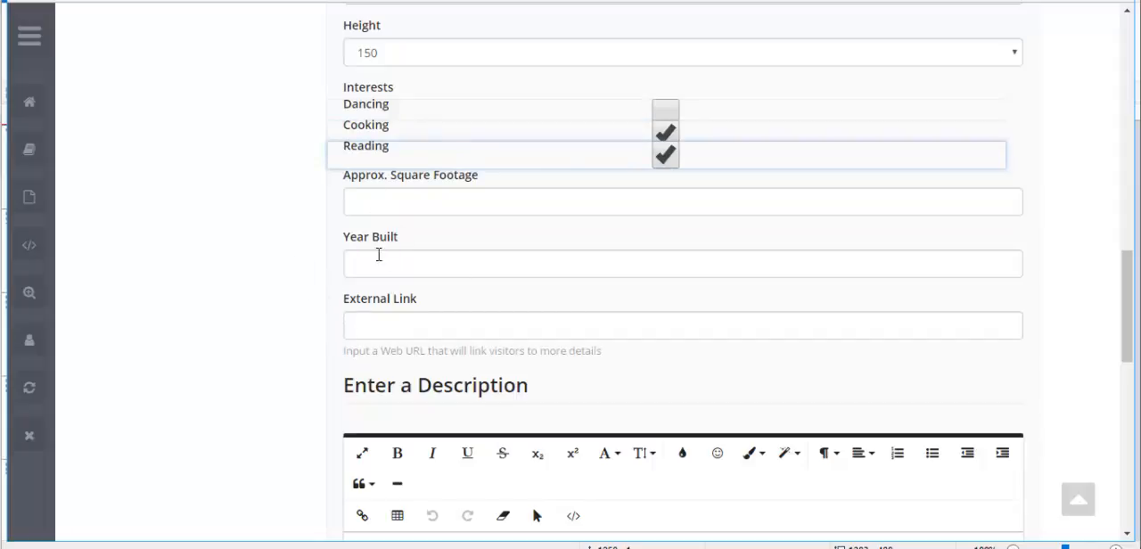
mouse_move(224, 18)
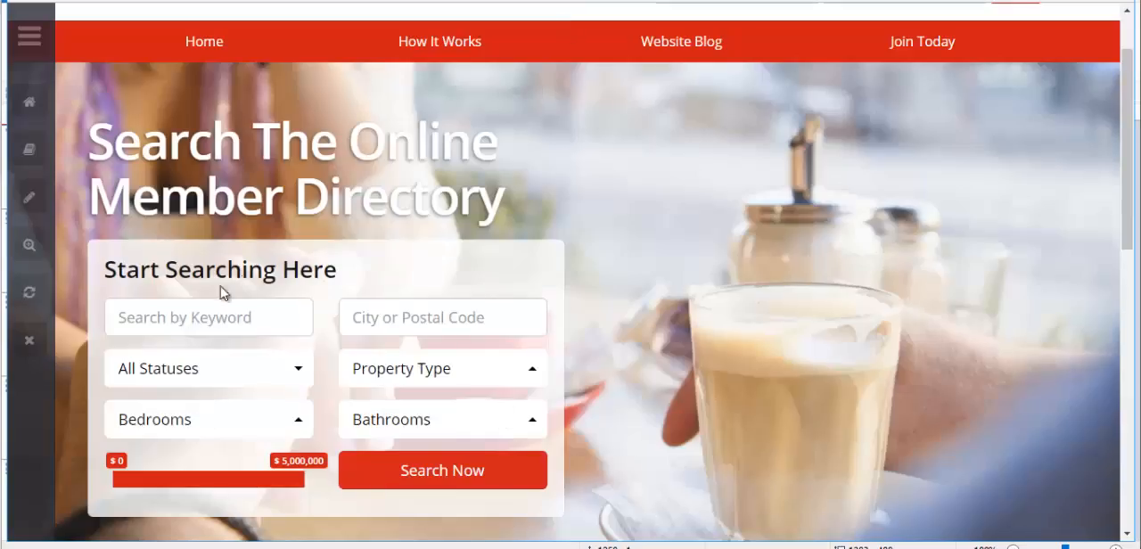
mouse_move(735, 385)
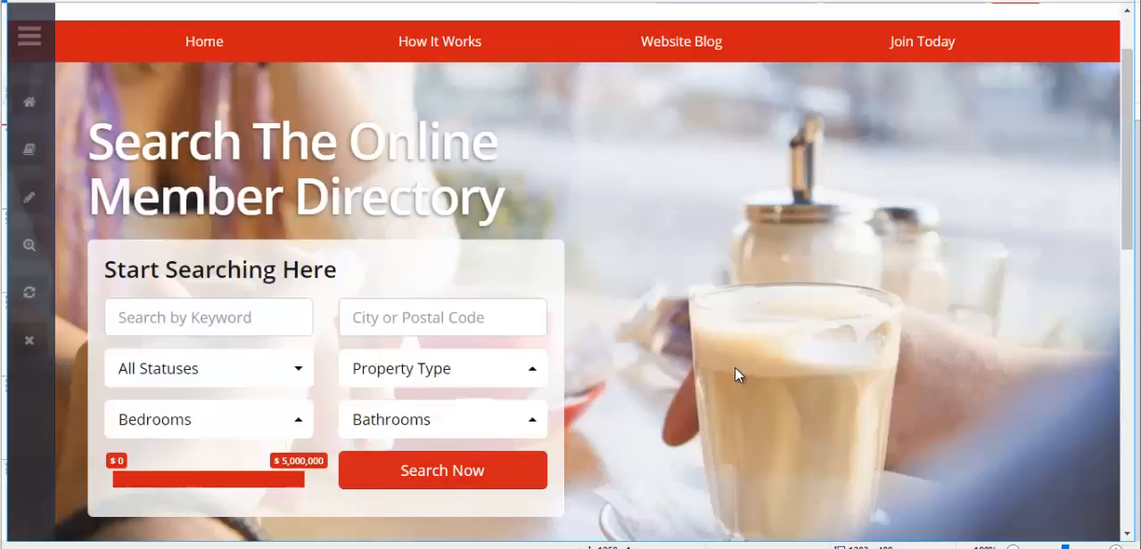
mouse_move(771, 228)
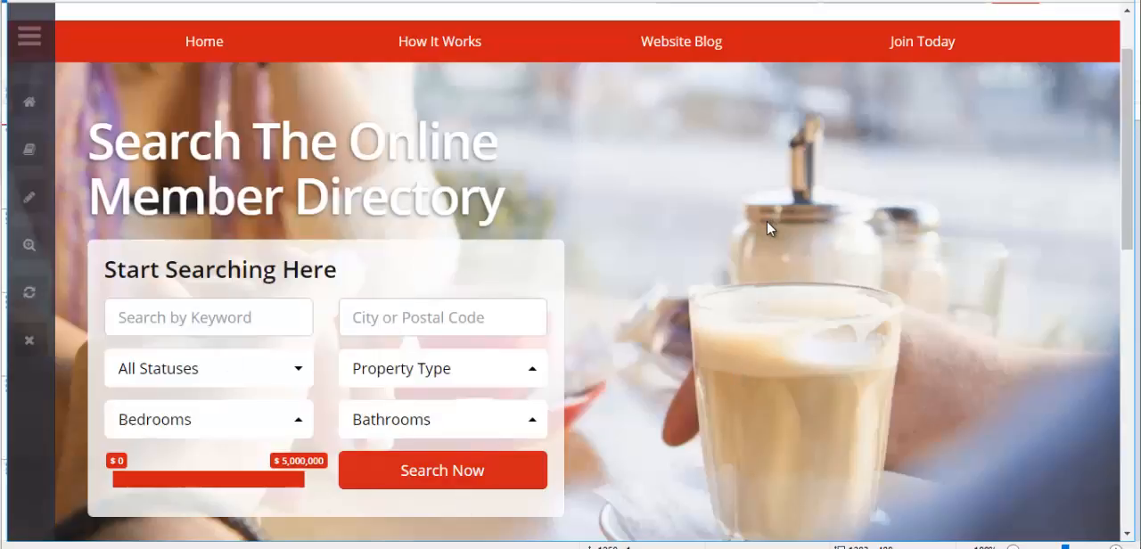
mouse_move(70, 5)
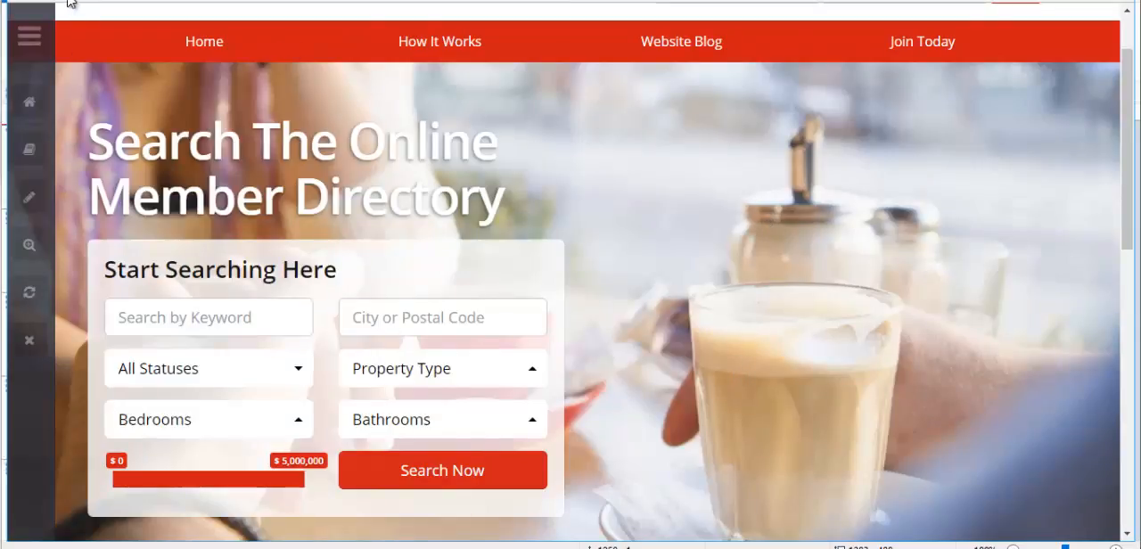
mouse_move(71, 7)
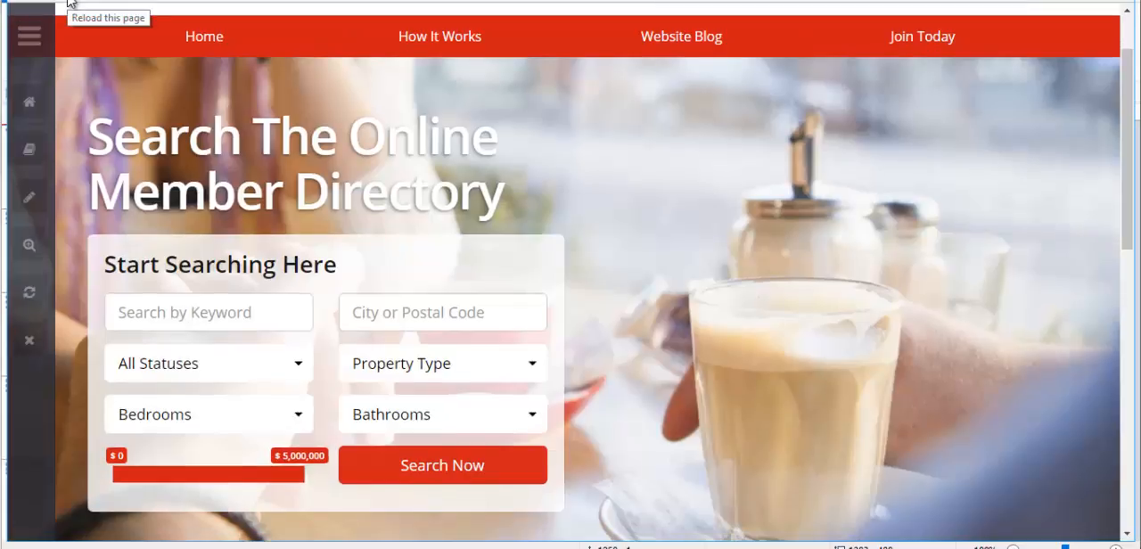
mouse_move(787, 353)
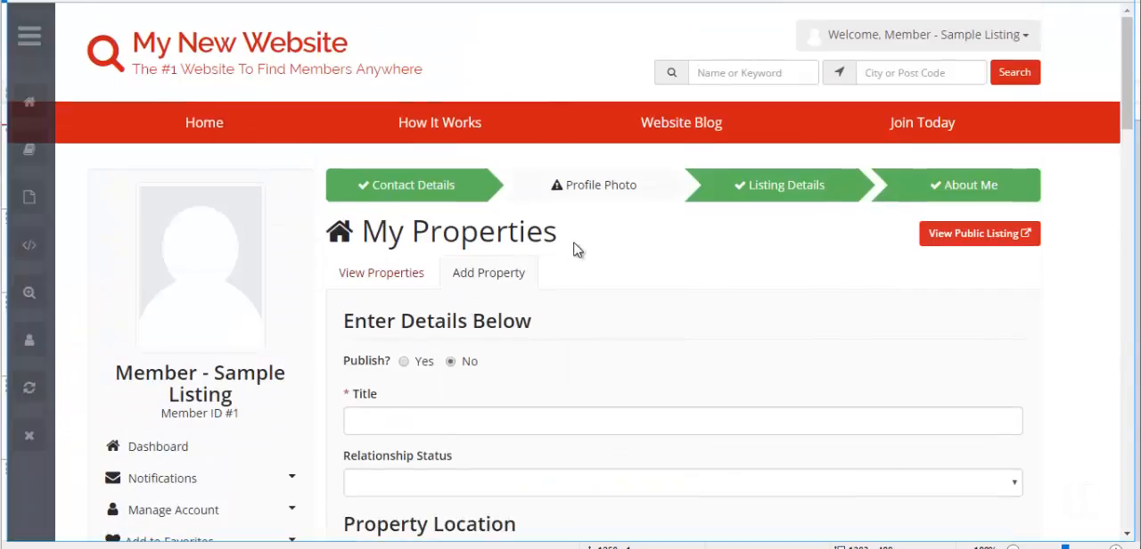
In the admin post type list, rename the Property post type to Relationship Profile.
double_click(485, 230)
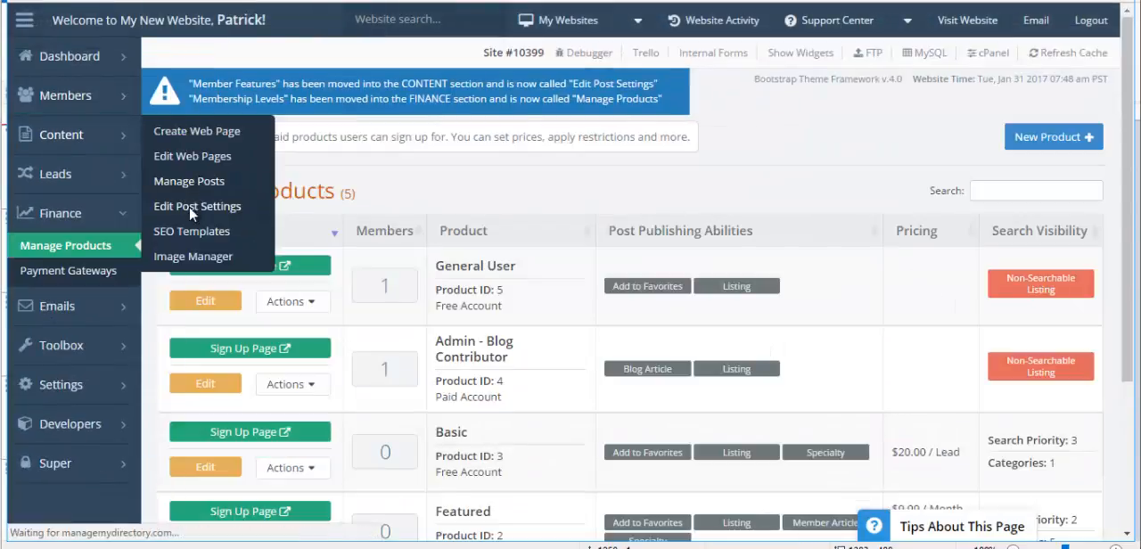
left_click(196, 207)
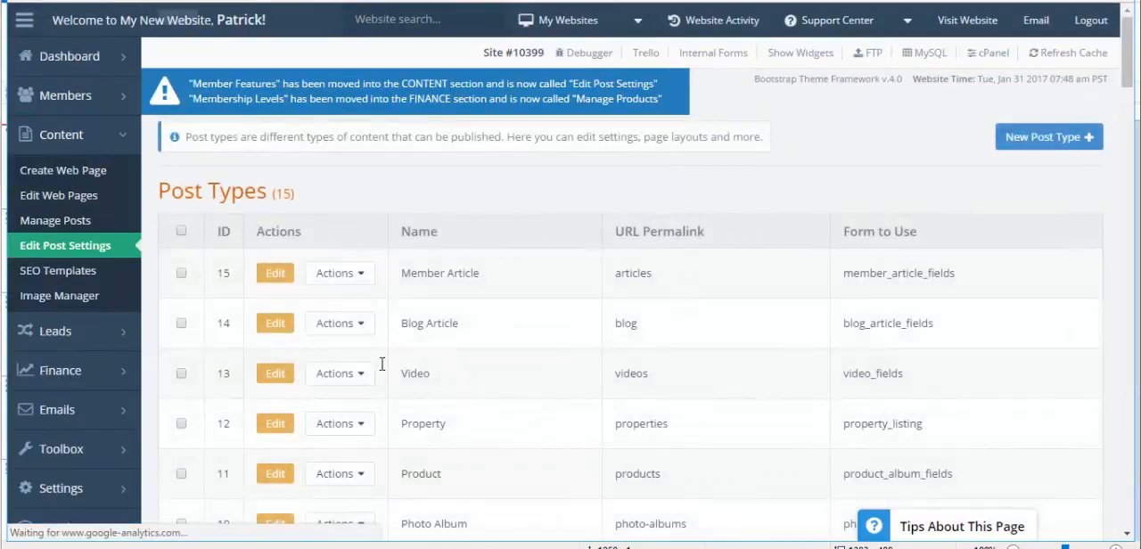
scroll("down", 3)
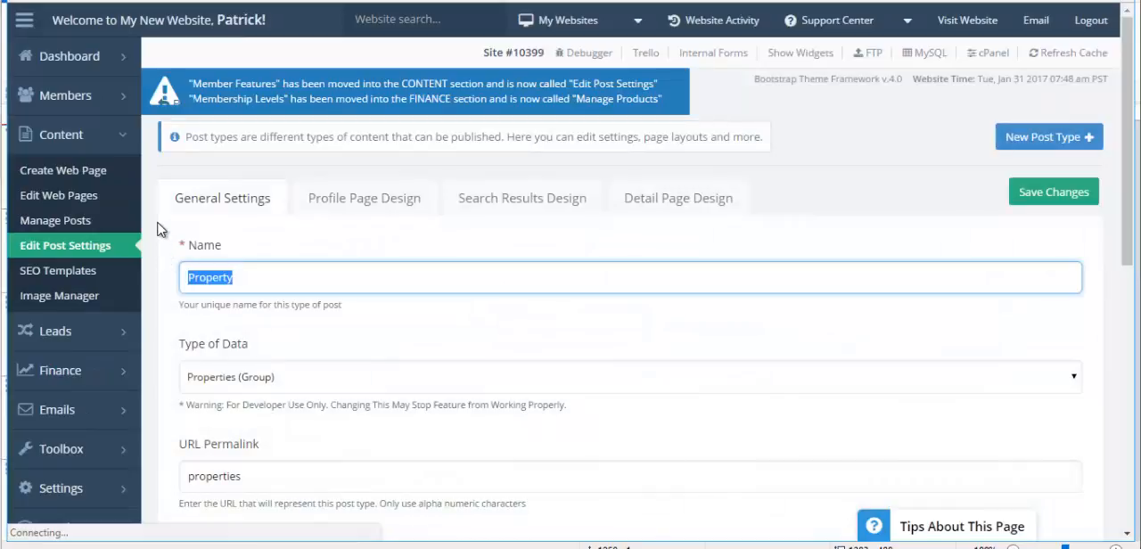
type("Relationship")
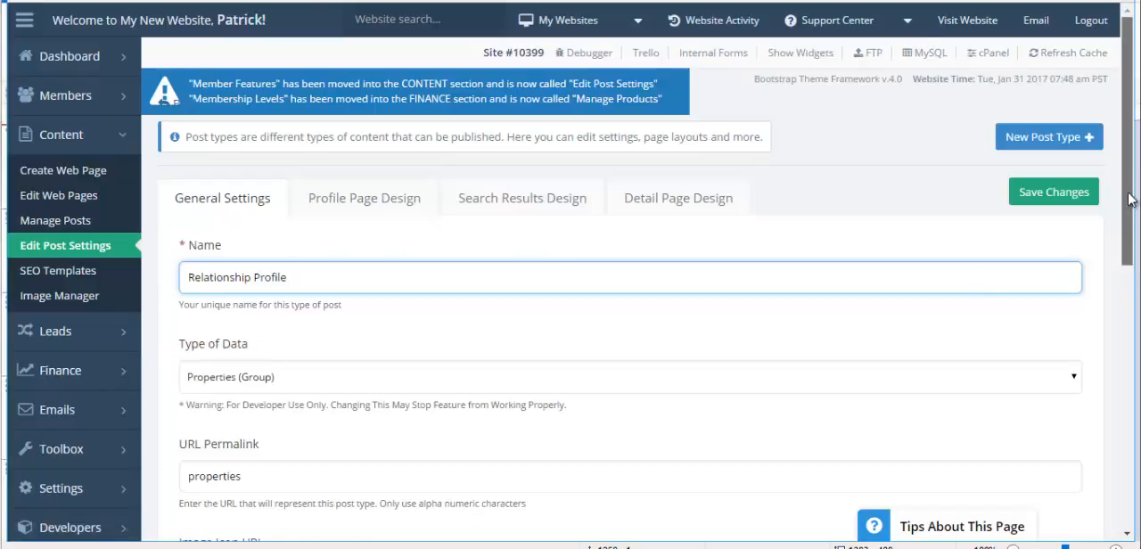
Set the post type's URL permalink to relationship-profile.
scroll("down", 3)
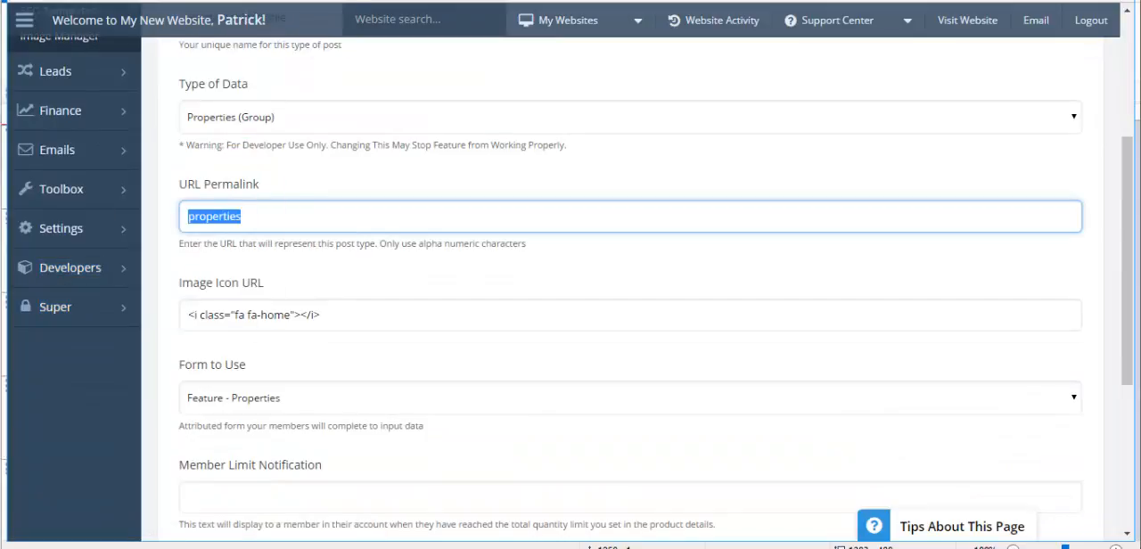
type("pr")
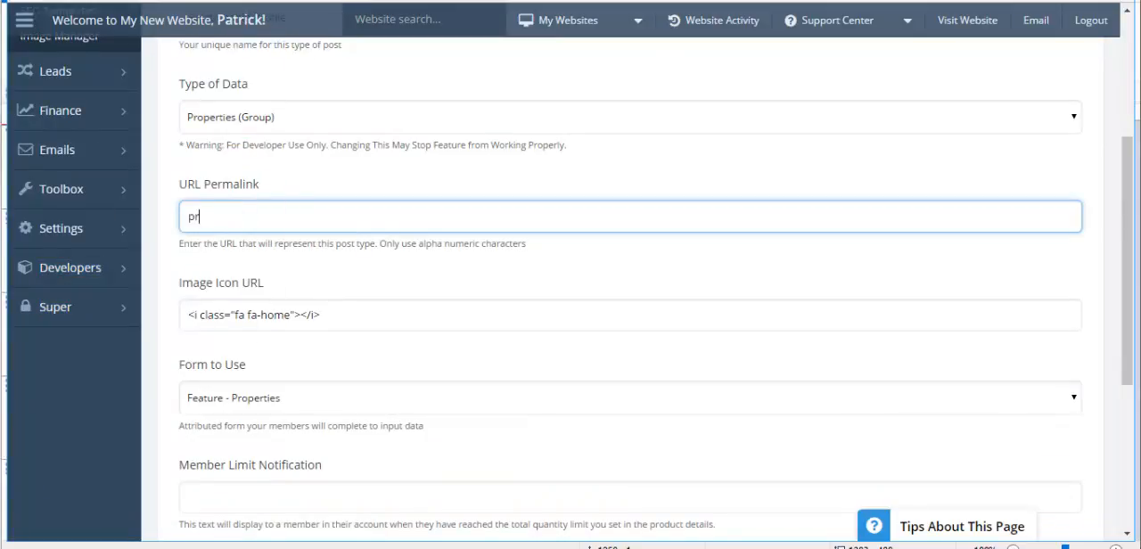
type("relationsh")
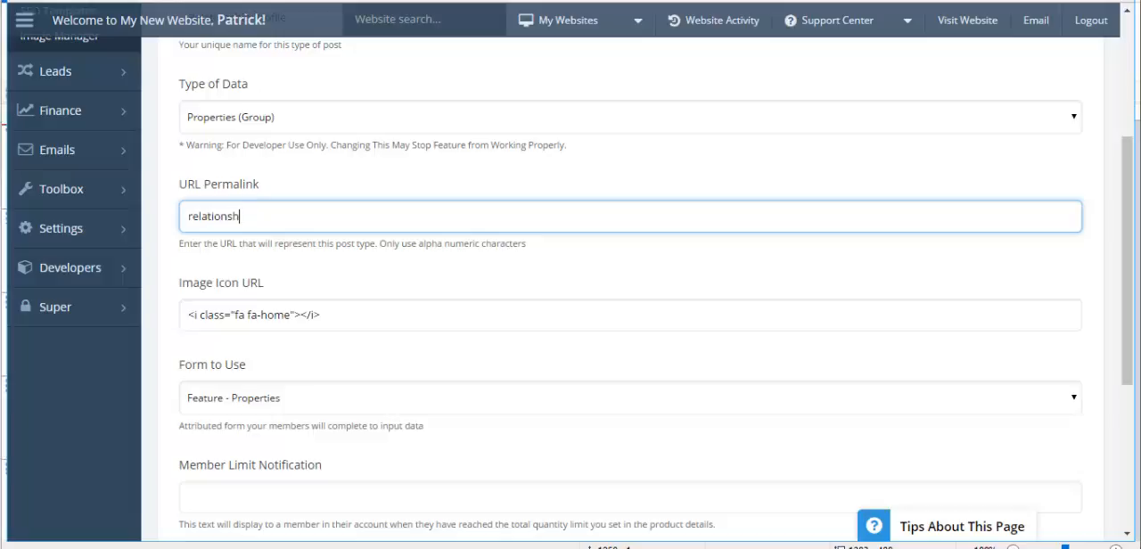
type("ip-pro")
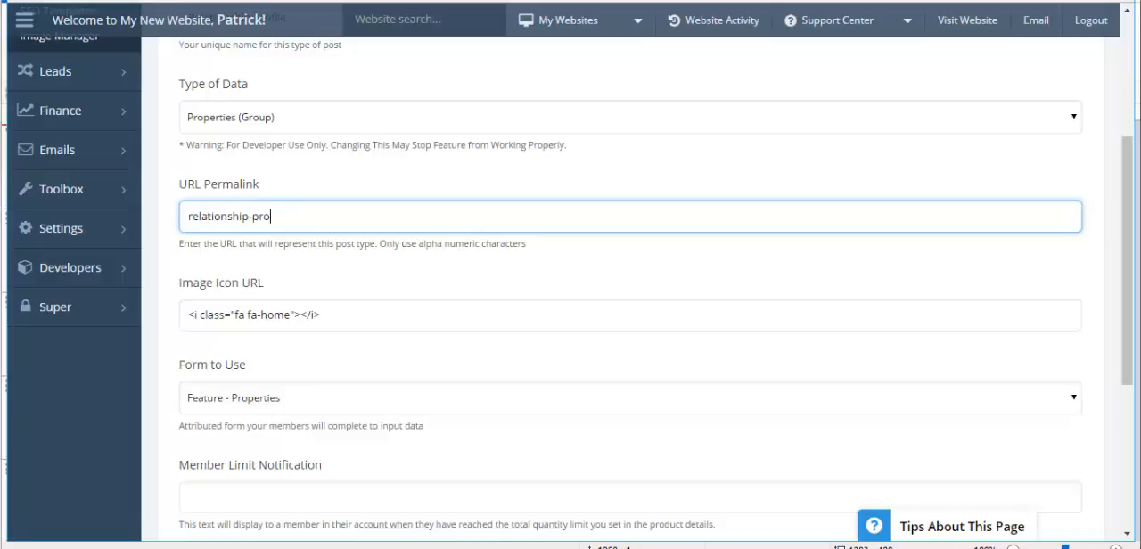
type("file")
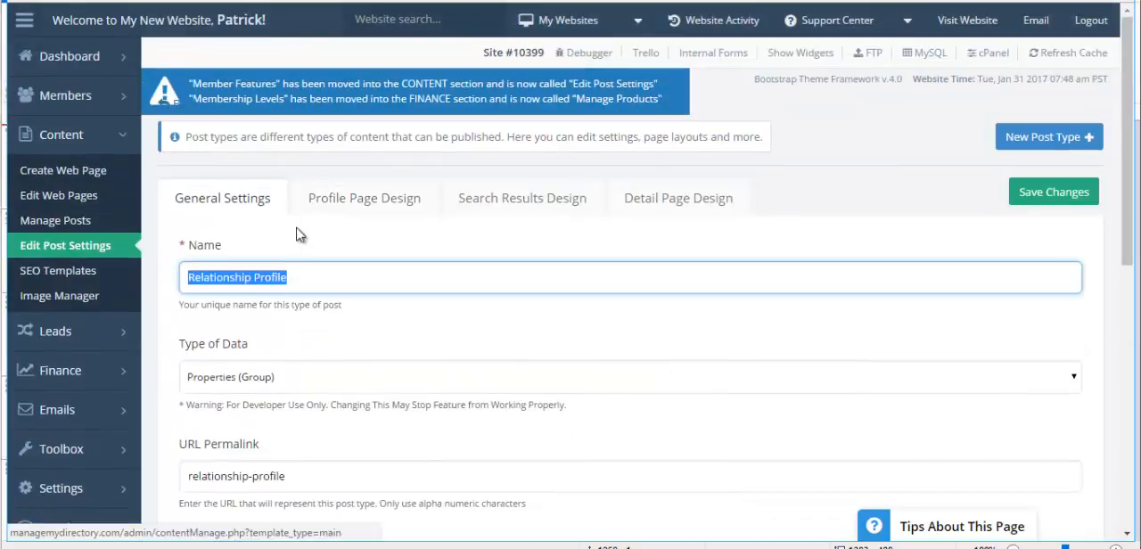
Enter Relationship Profile as the Default H1 on Search Results Design, save, and return to the member area.
left_click(364, 198)
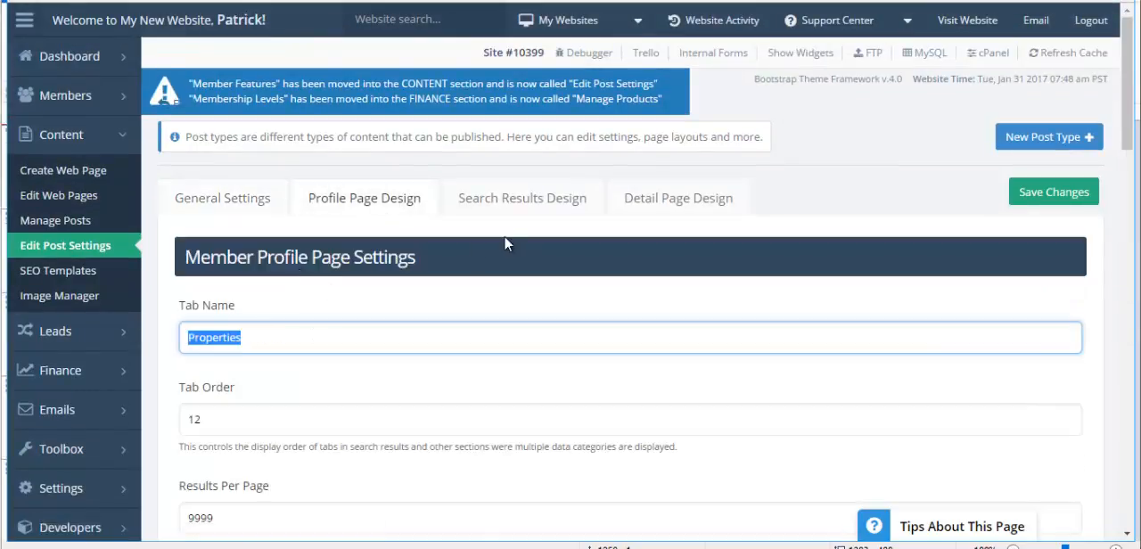
left_click(520, 196)
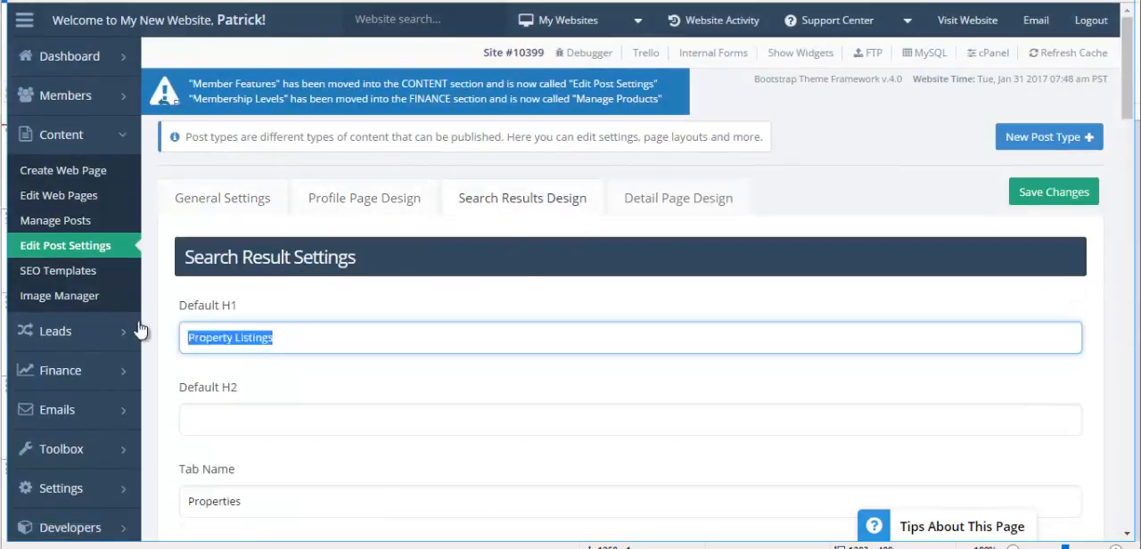
type("Relationship Profile")
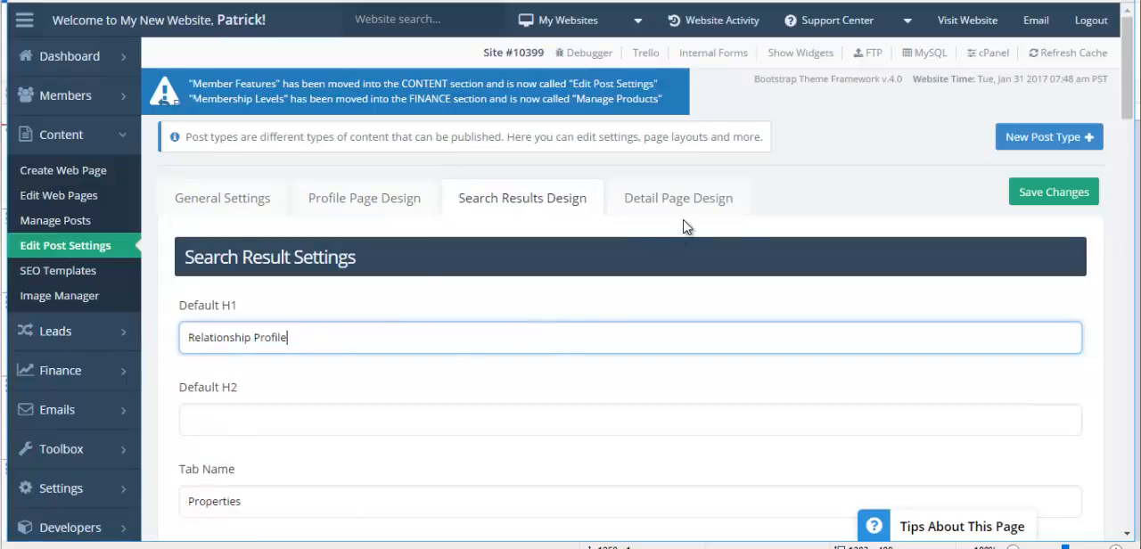
left_click(1053, 190)
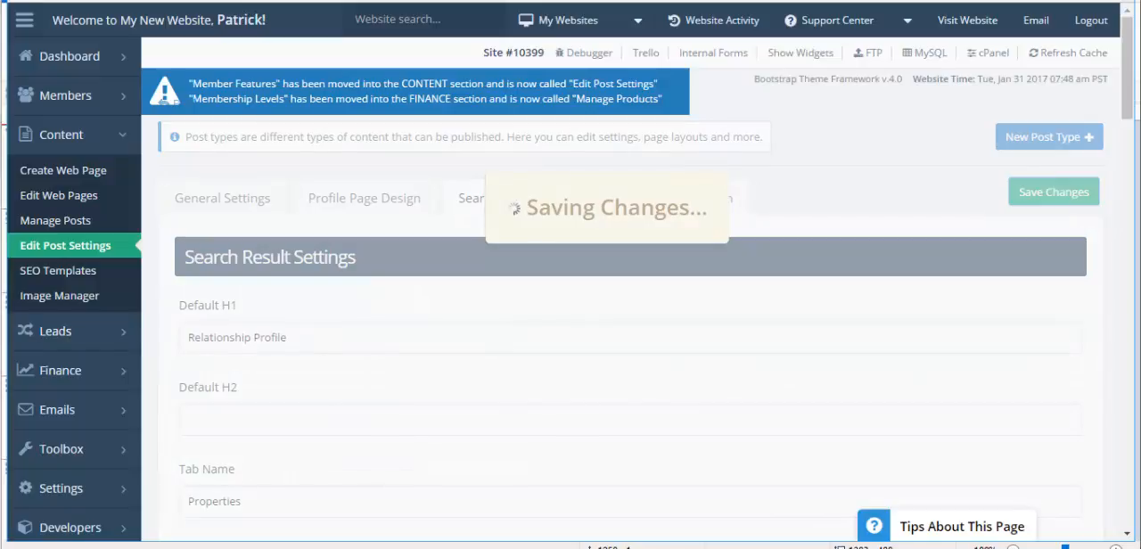
left_click(1054, 192)
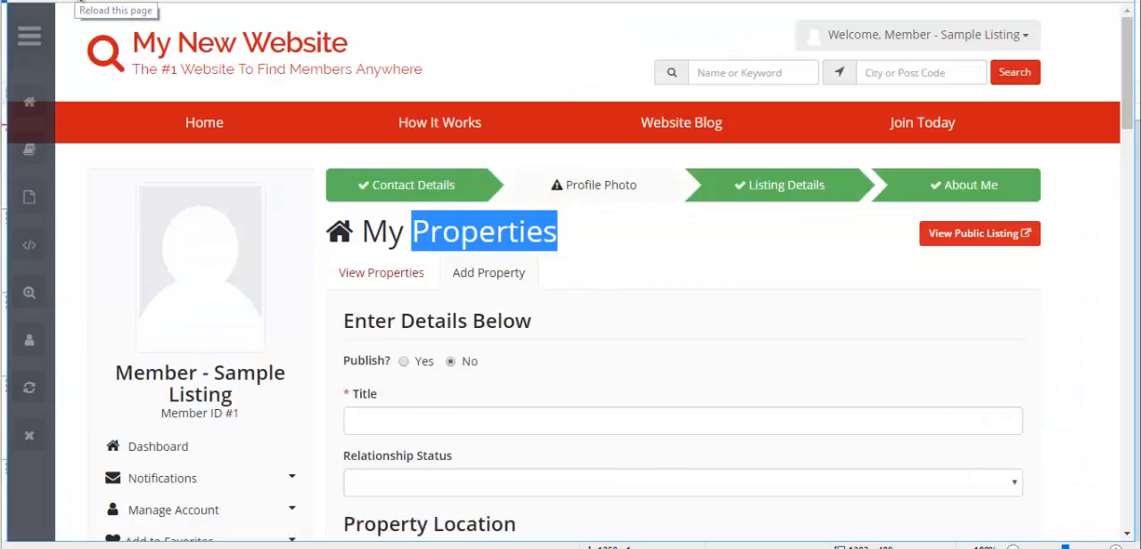
Reload the member dashboard and scroll through the My Relationship Profiles add form fields, including Title.
left_click(157, 446)
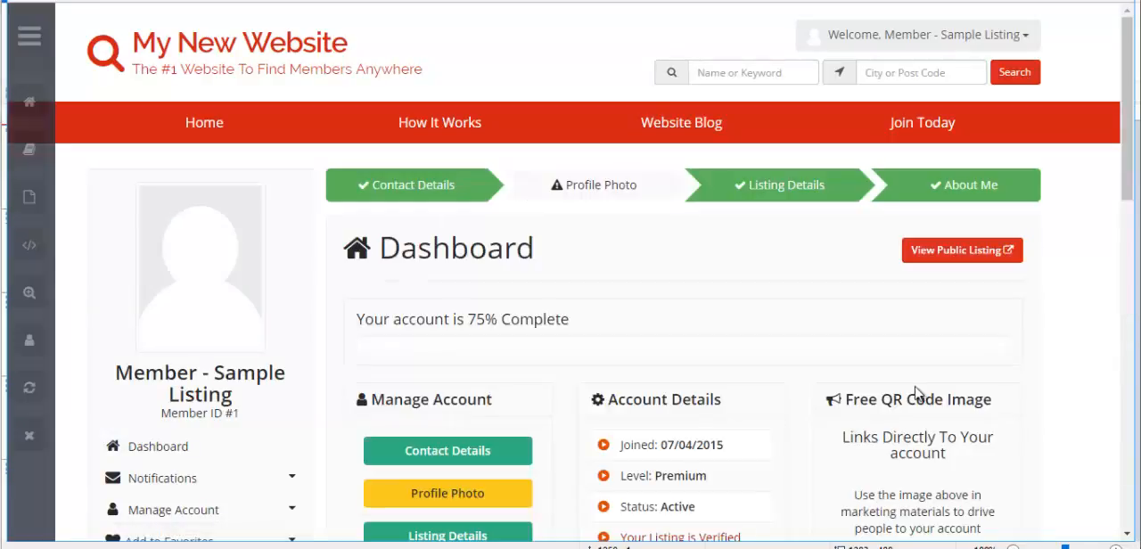
scroll("down", 3)
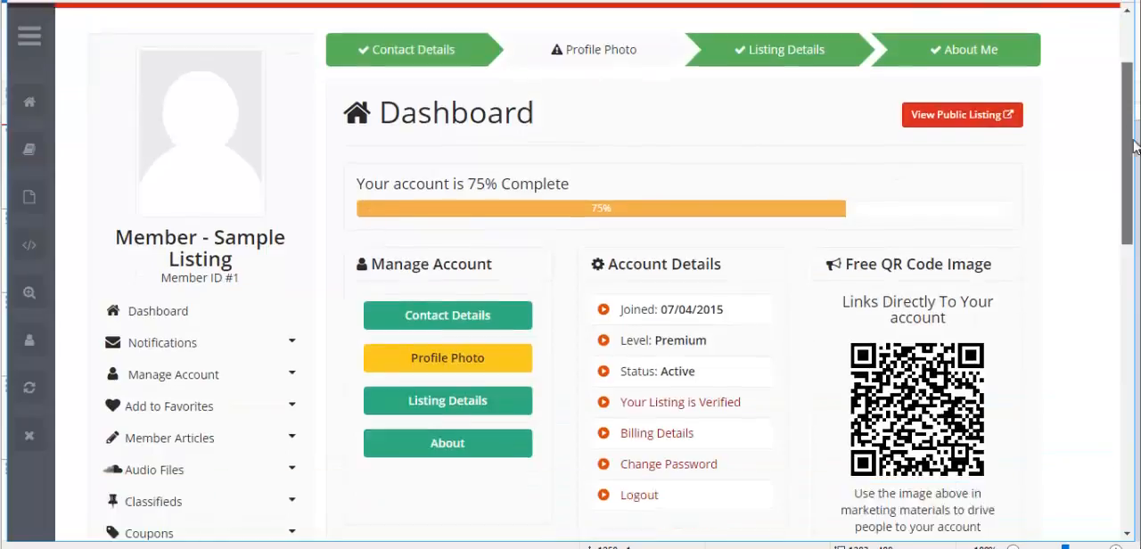
scroll("down", 3)
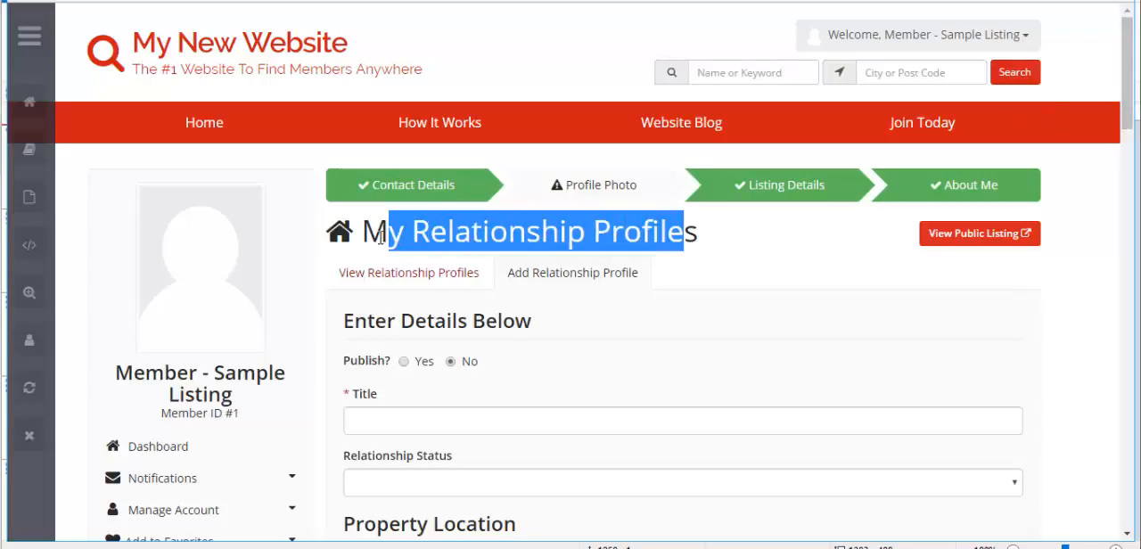
scroll("down", 3)
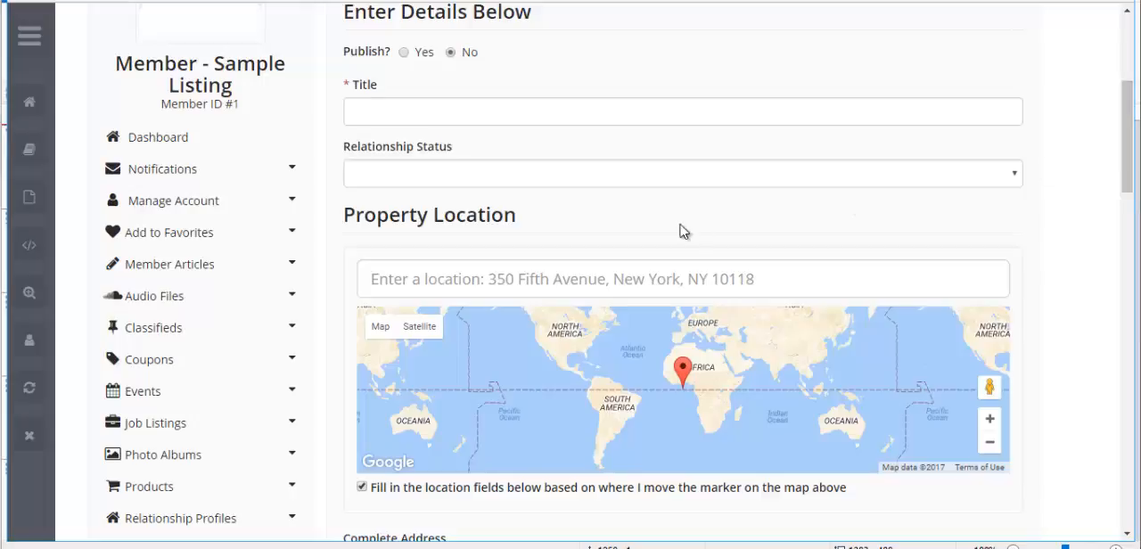
mouse_move(341, 101)
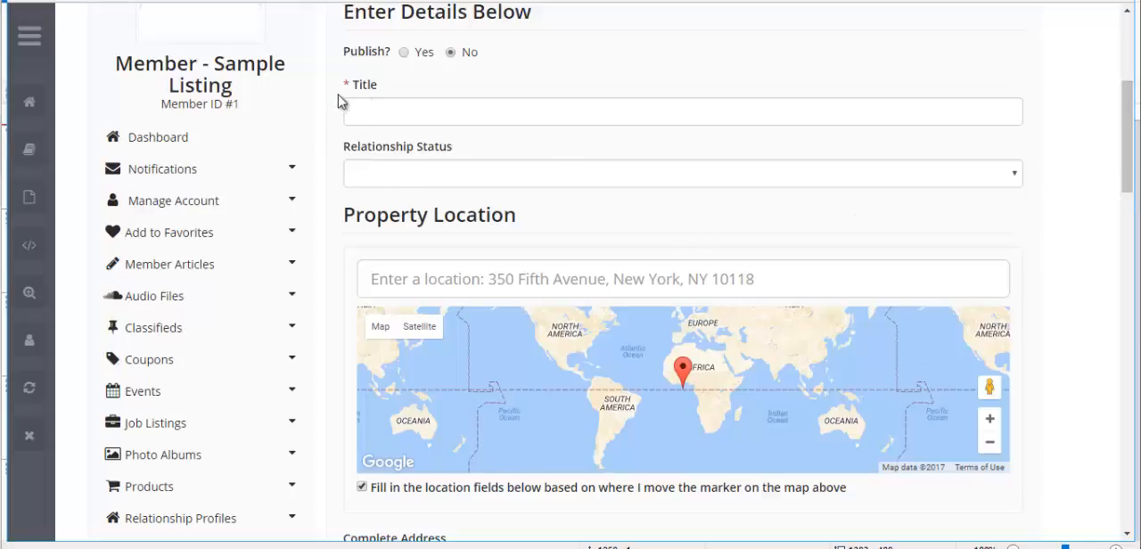
double_click(364, 84)
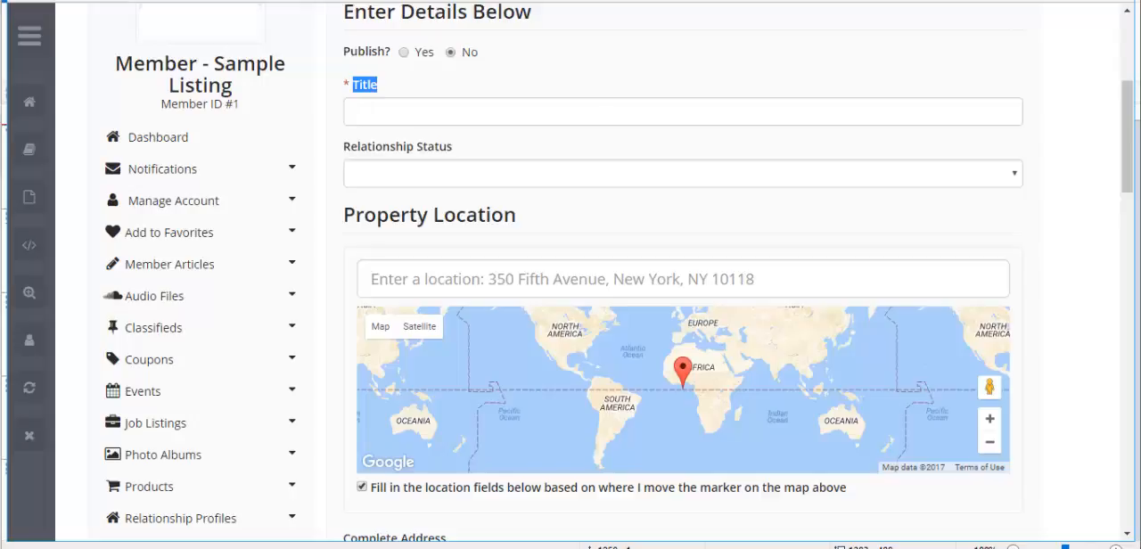
scroll("down", 3)
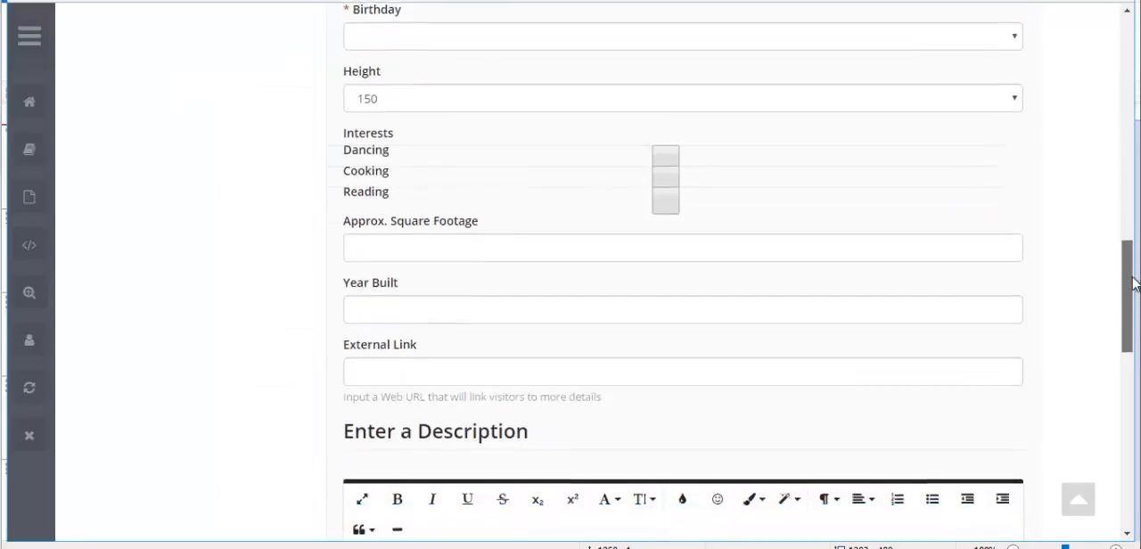
scroll("up", 3)
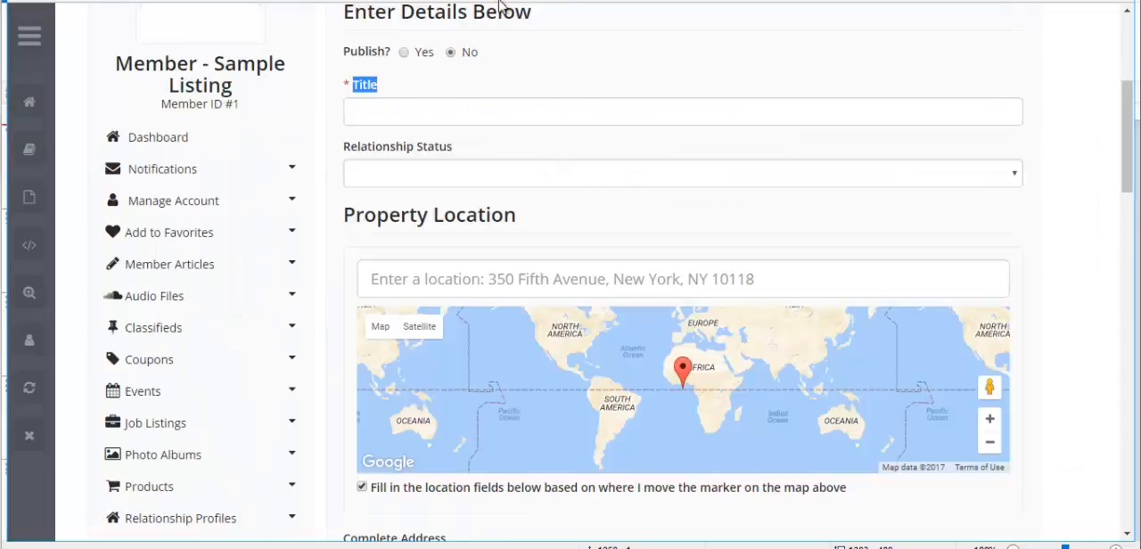
mouse_move(500, 7)
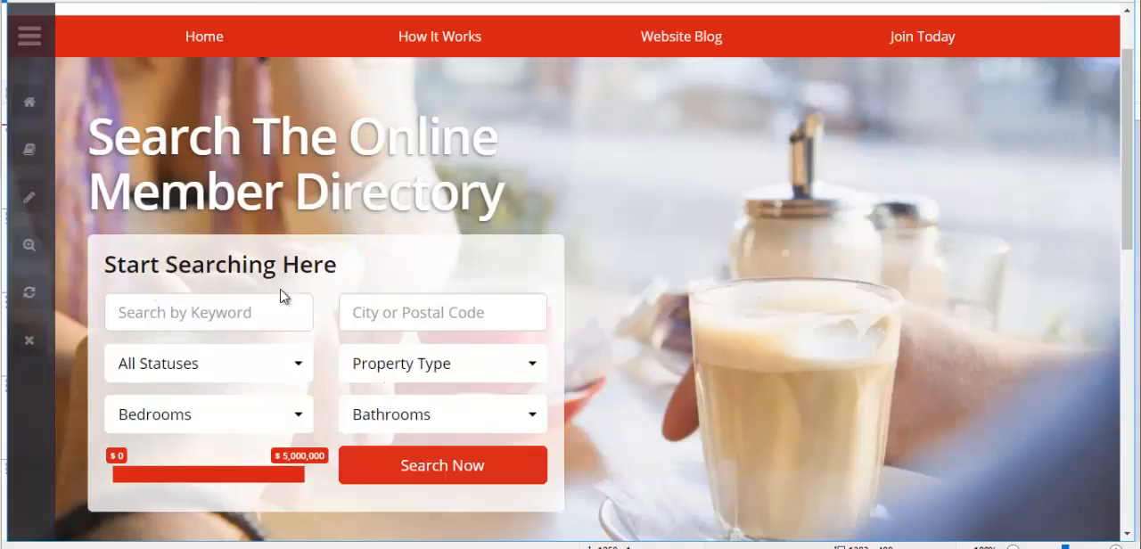
Reveal the homepage's widget names and scroll to the Homepage Search widget.
left_click(28, 246)
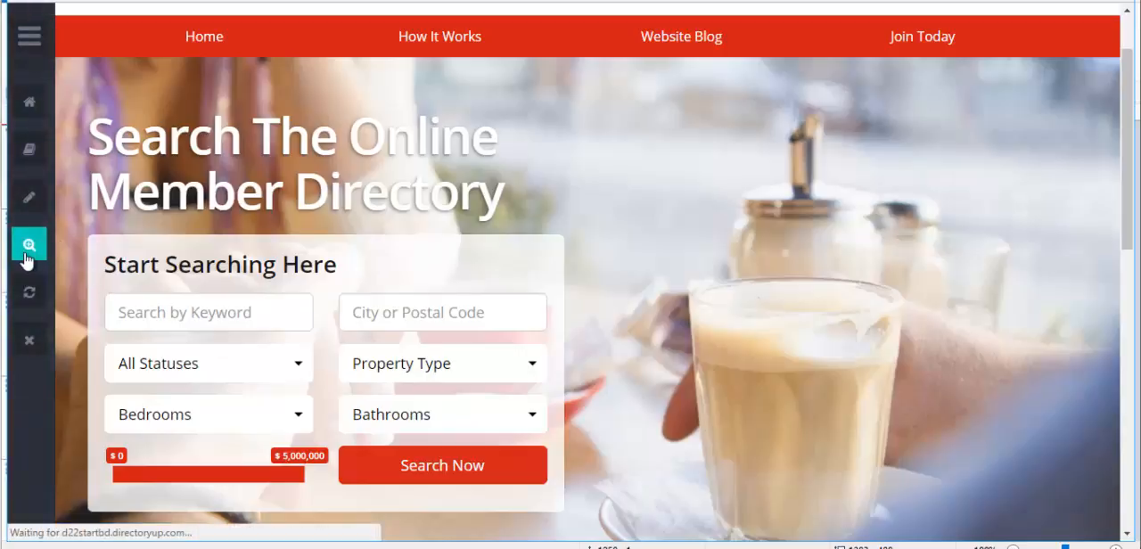
left_click(28, 245)
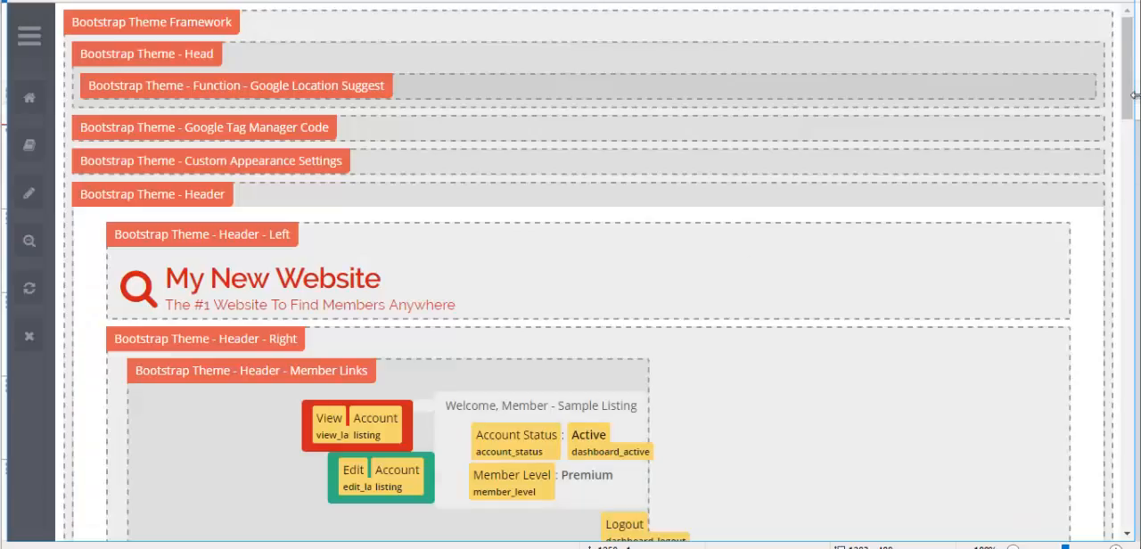
scroll("down", 3)
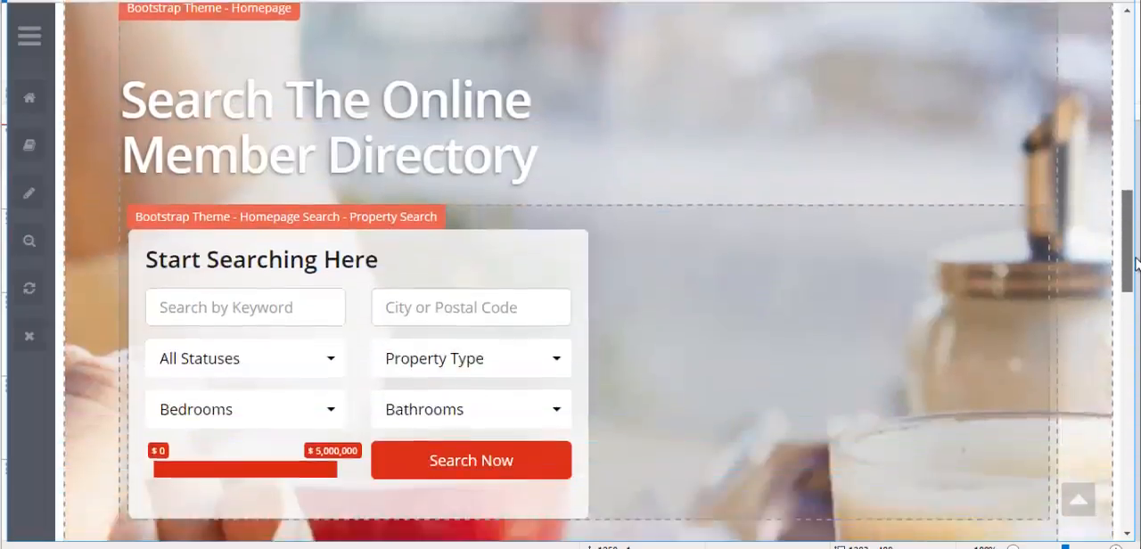
scroll("down", 3)
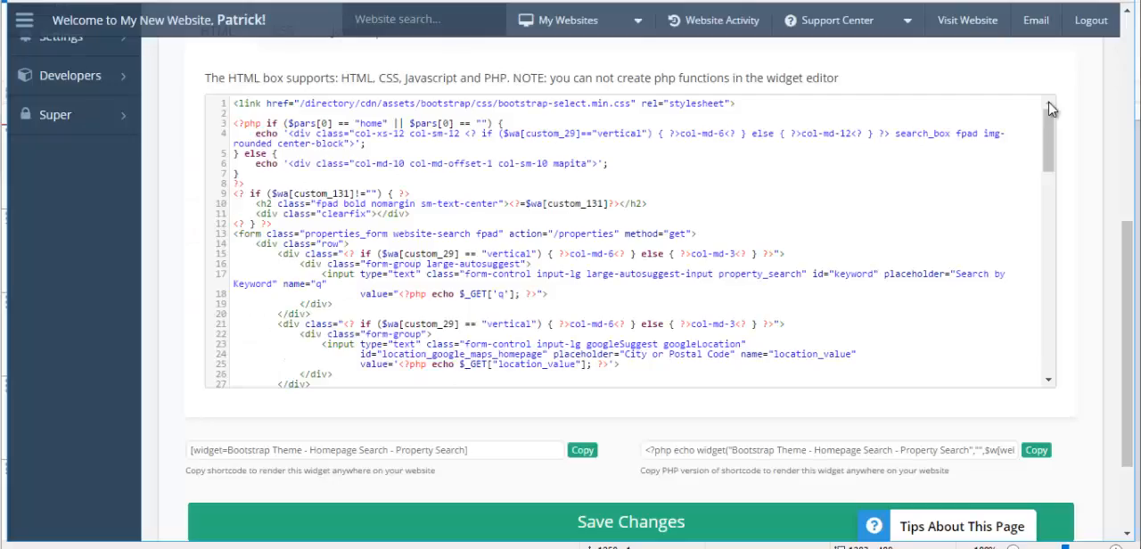
mouse_move(1026, 71)
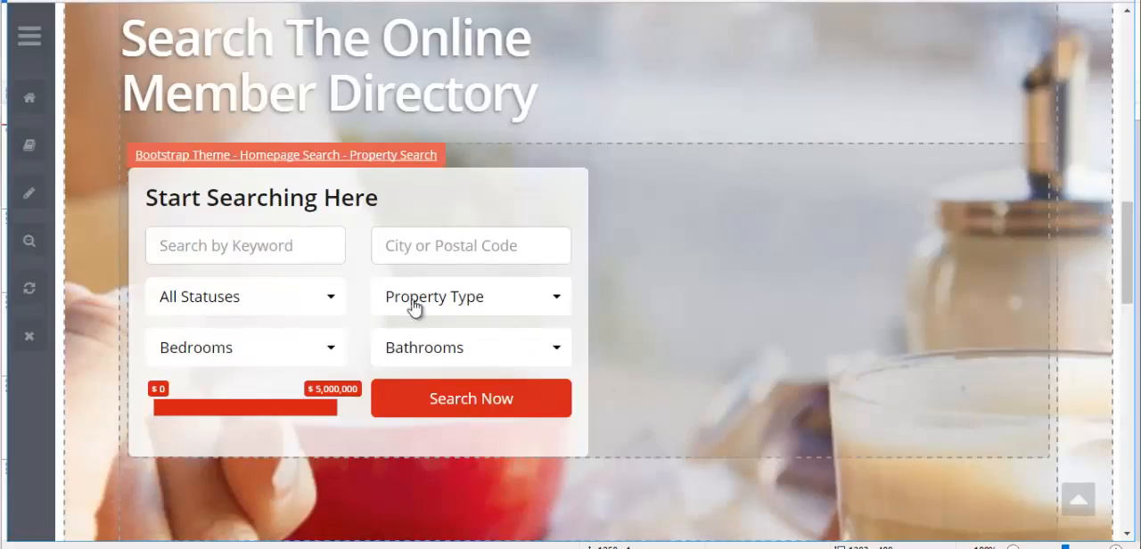
Inspect the search form's All Statuses and Bedrooms dropdown choices.
left_click(470, 296)
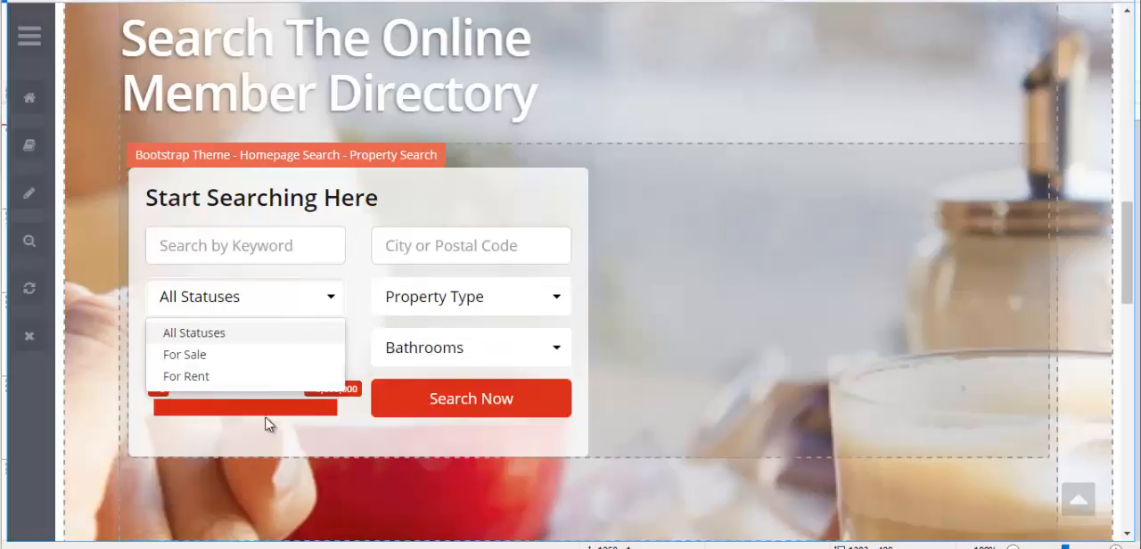
left_click(244, 348)
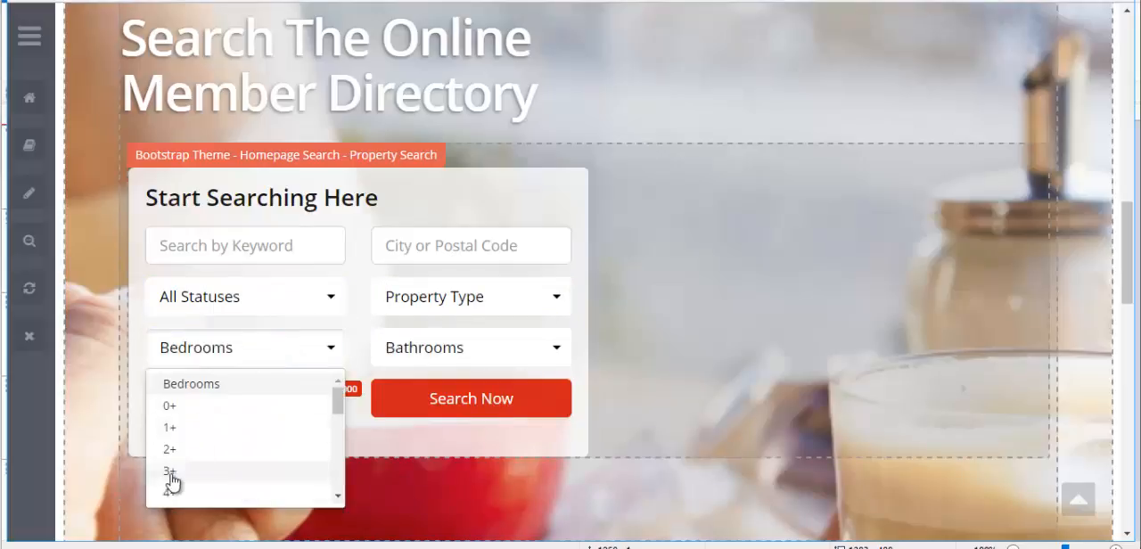
left_click(471, 348)
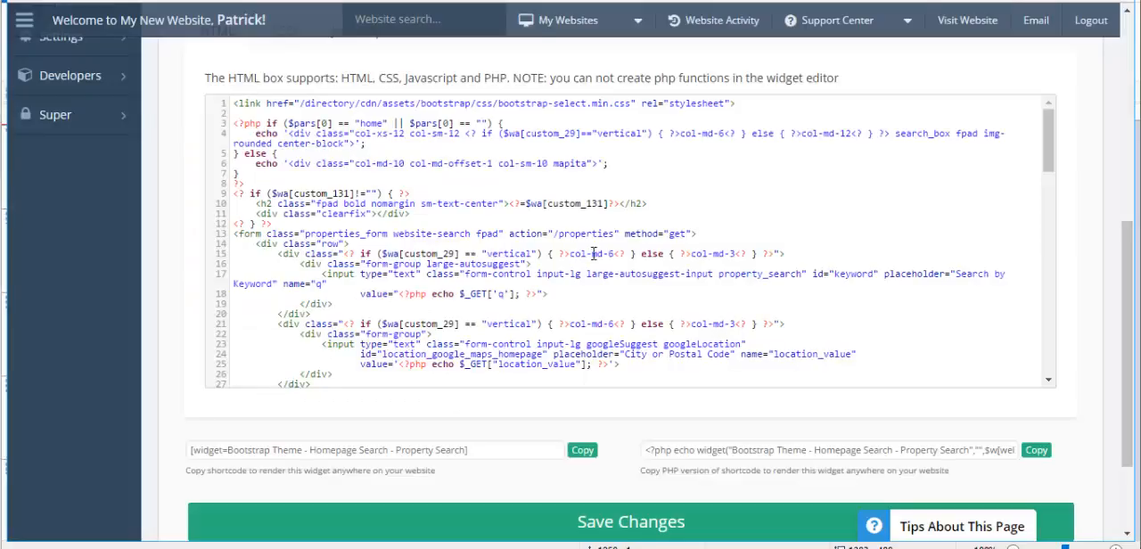
Locate the property_status select block in the widget HTML and start editing its All Statuses option text.
scroll("down", 3)
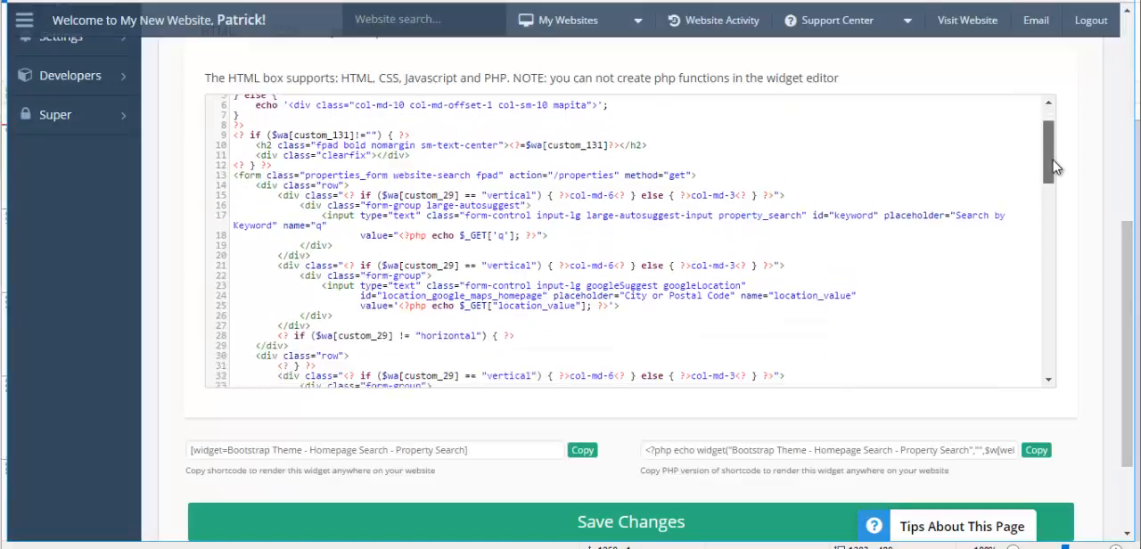
scroll("down", 3)
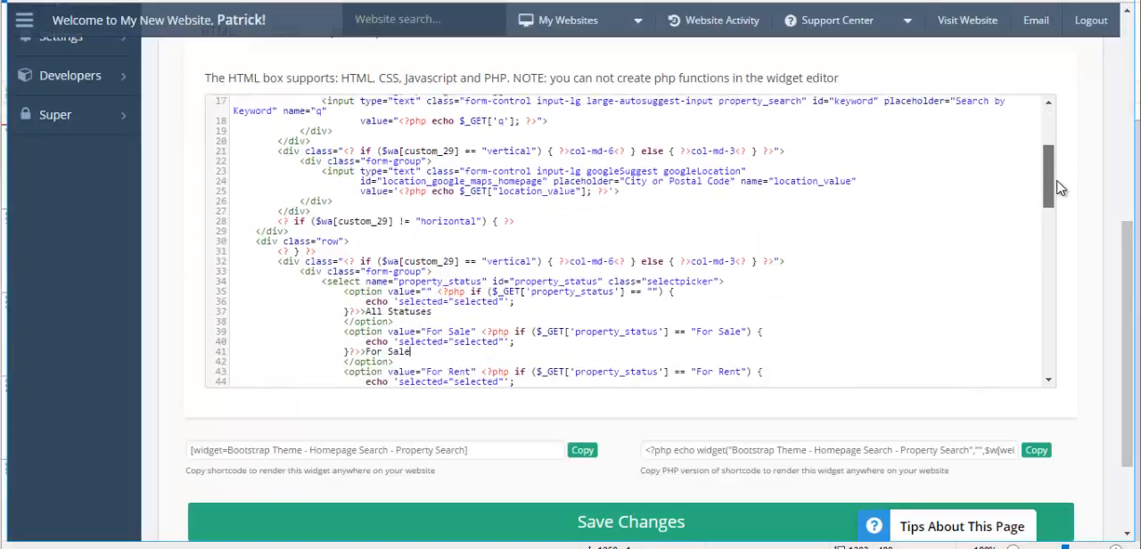
scroll("down", 3)
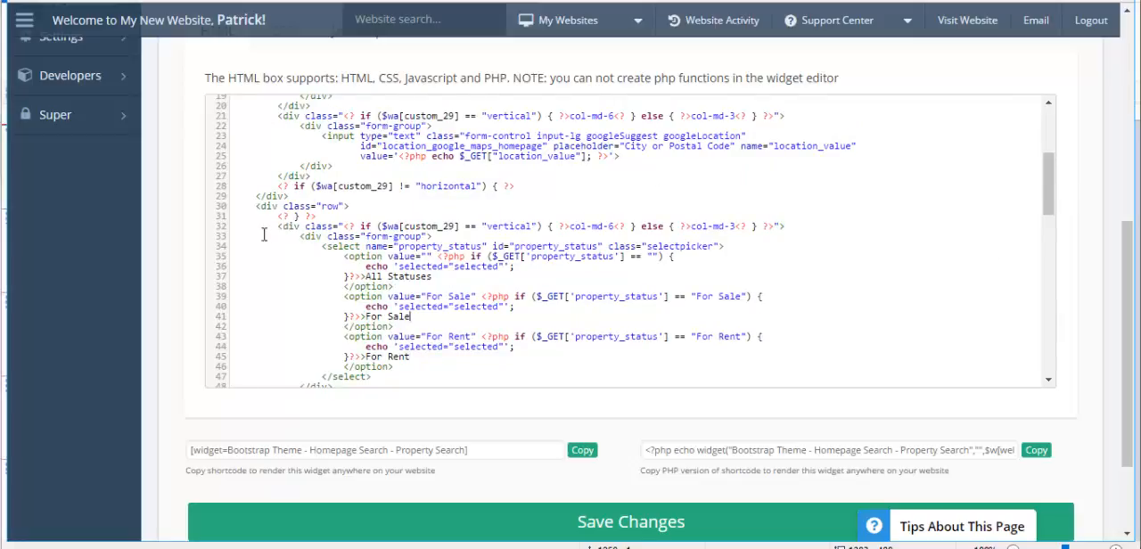
left_click_drag(264, 233, 567, 350)
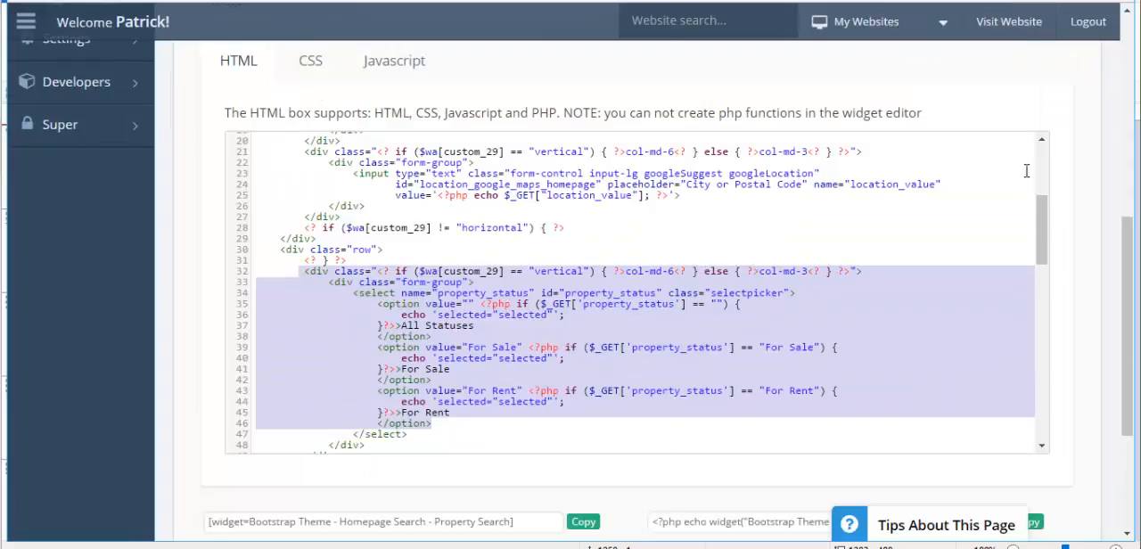
scroll("down", 3)
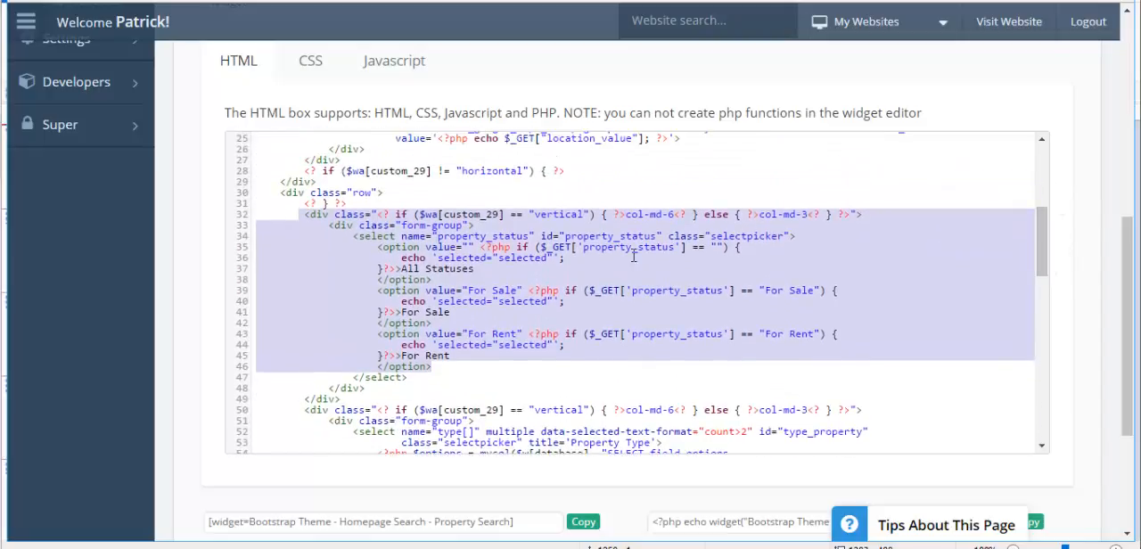
left_click(626, 283)
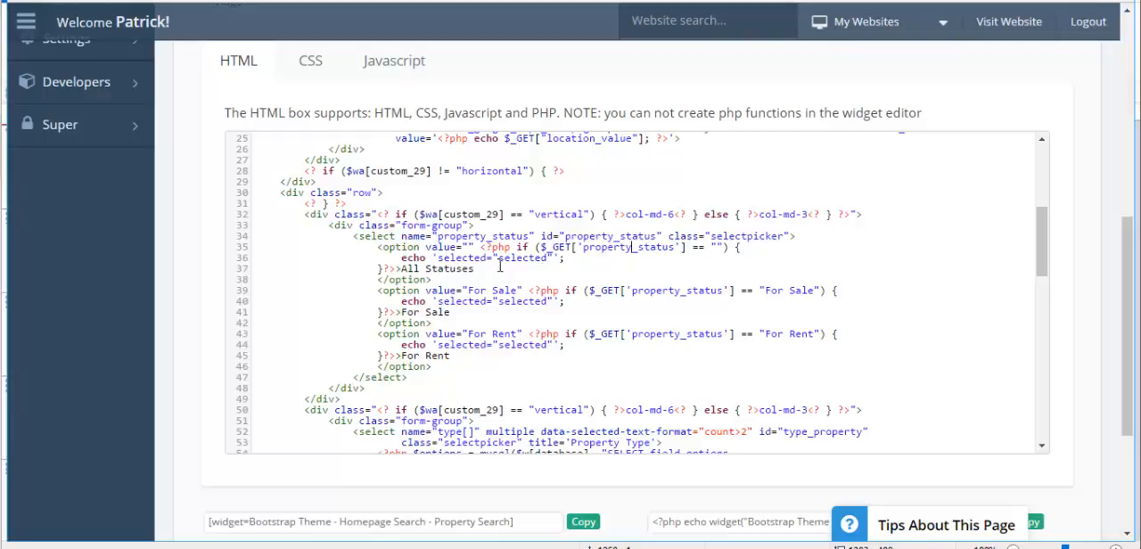
mouse_move(535, 207)
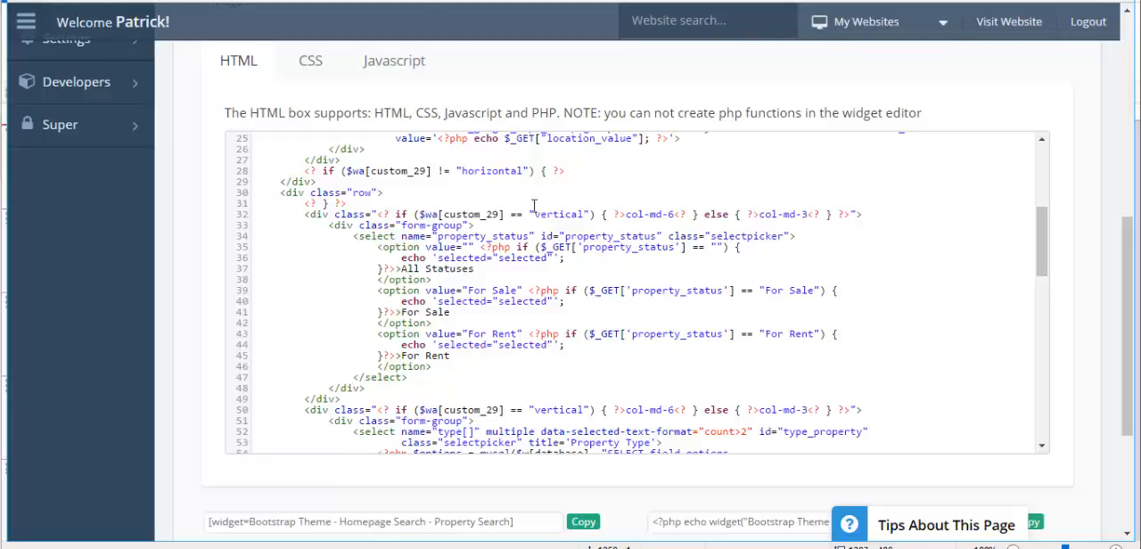
mouse_move(592, 310)
type("Relationship ")
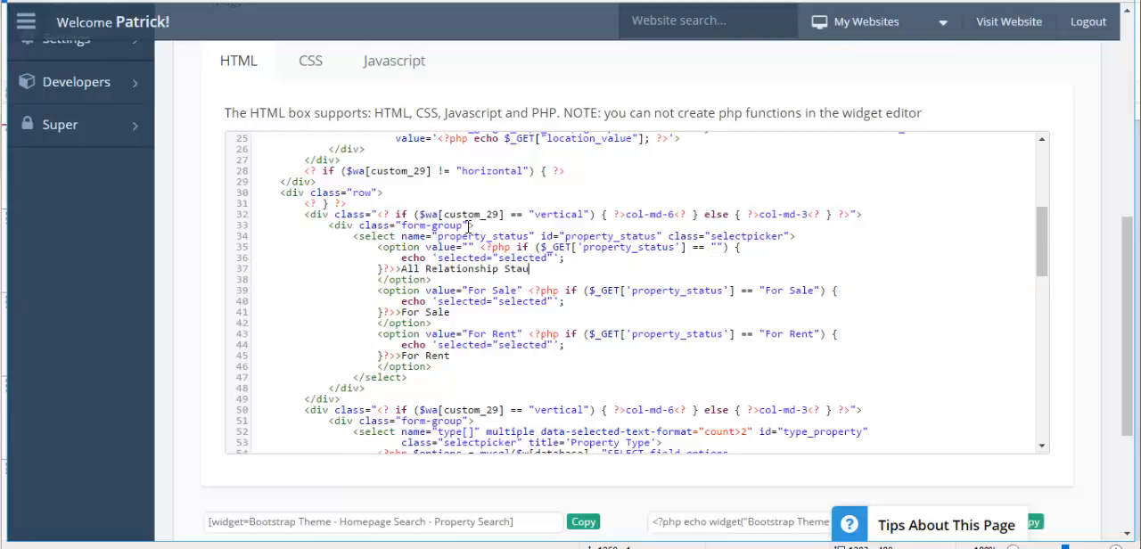
Finish the All Relationship Statuses wording and change the For Sale option's condition and value to Single.
type("ses")
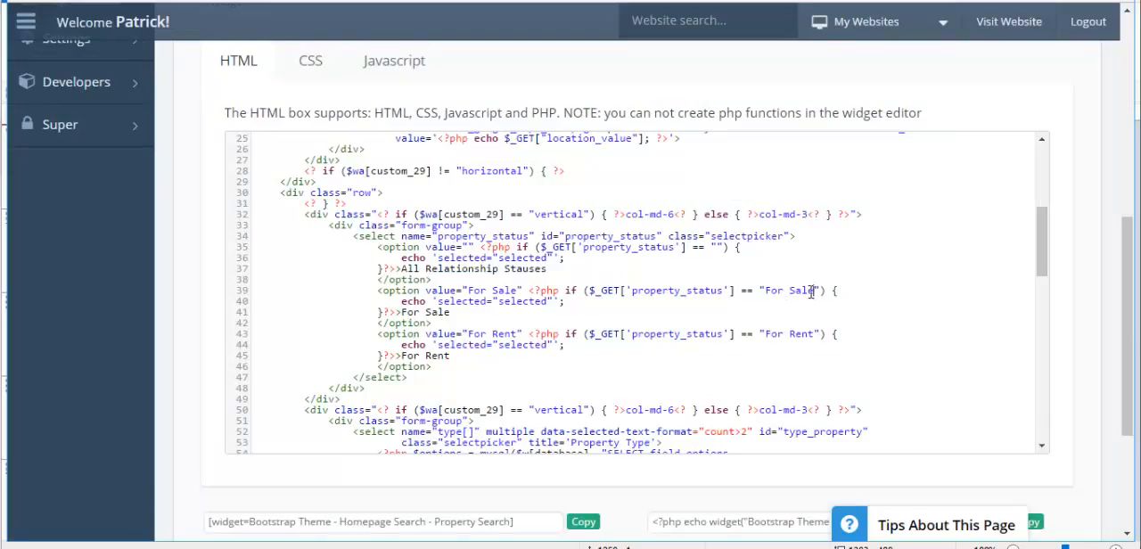
double_click(790, 291)
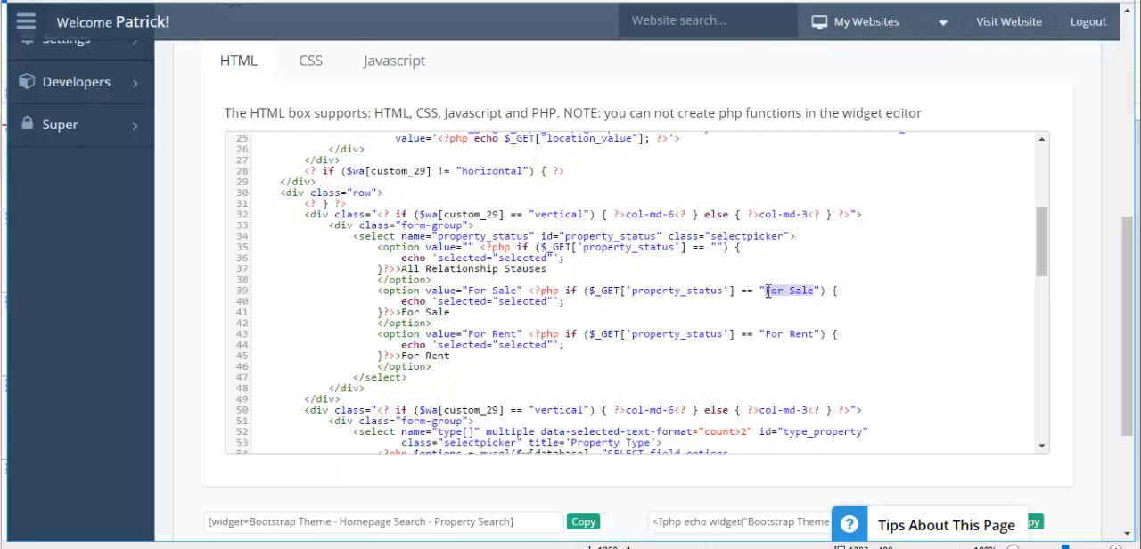
type("Single")
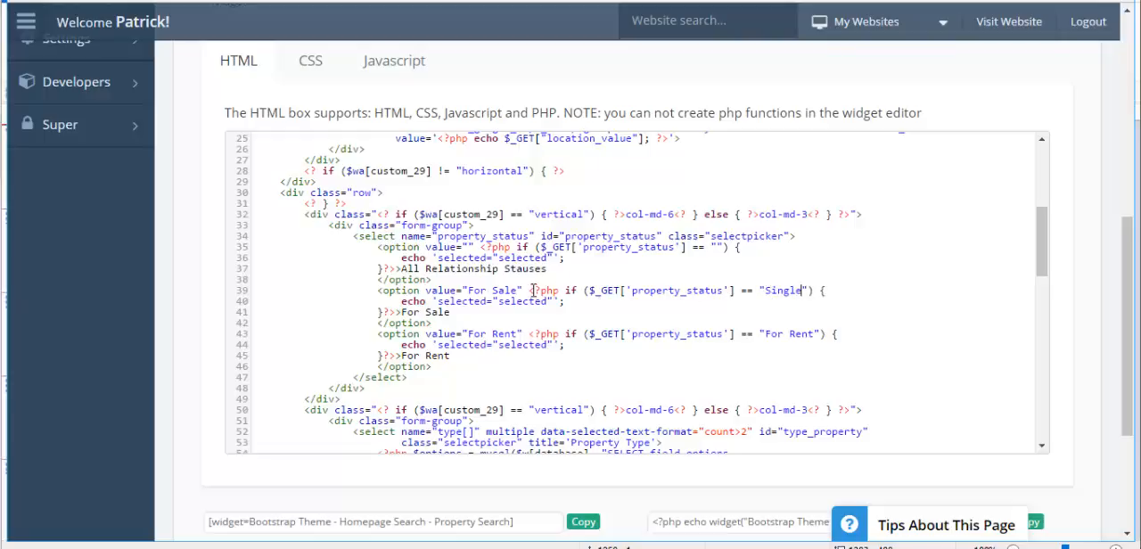
double_click(494, 289)
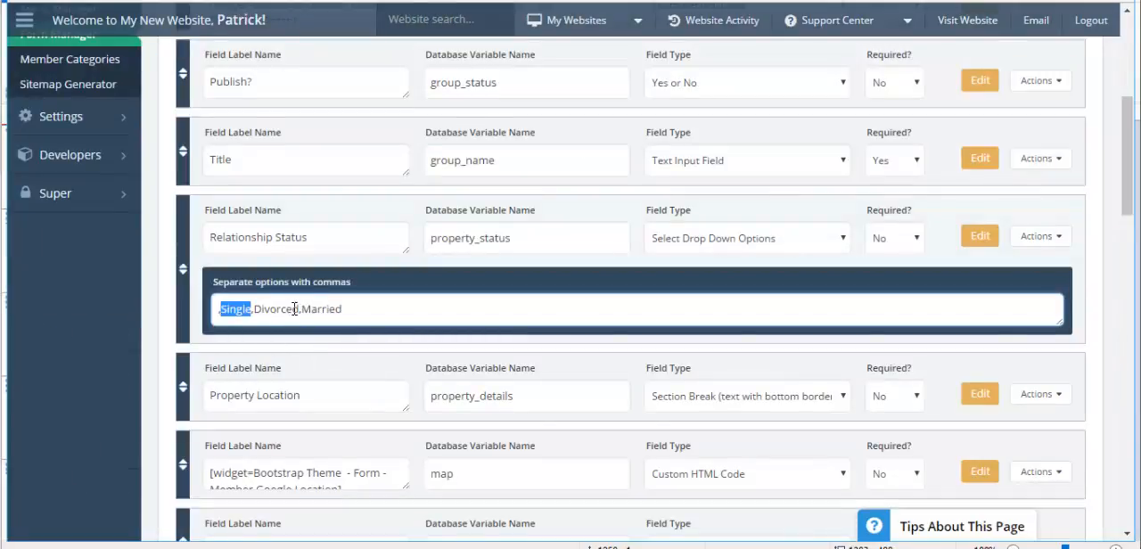
double_click(277, 309)
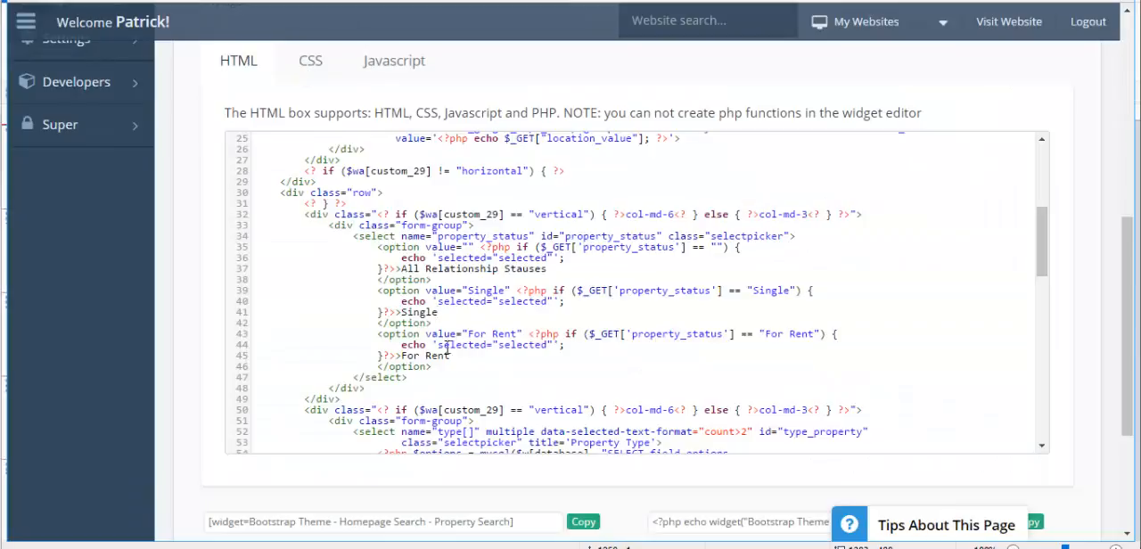
type("Divorced")
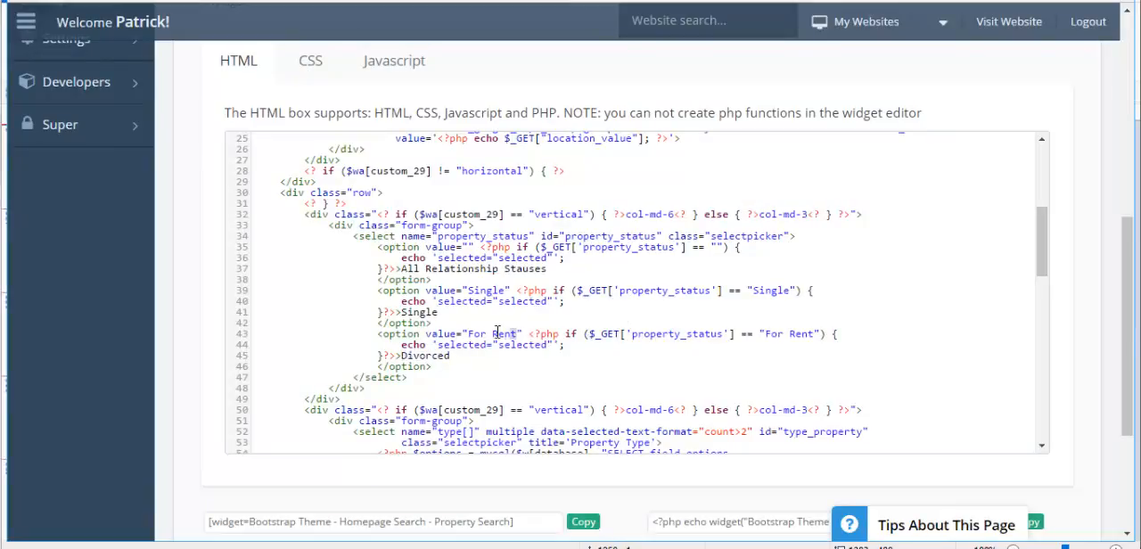
Change the For Rent option's value and condition to Divorced.
double_click(492, 333)
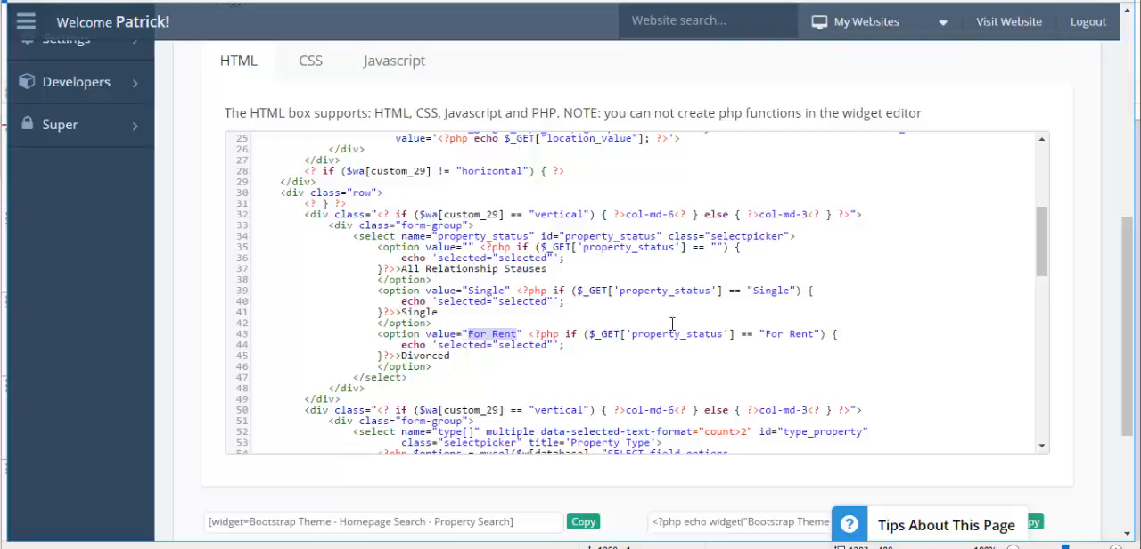
type("Divorced")
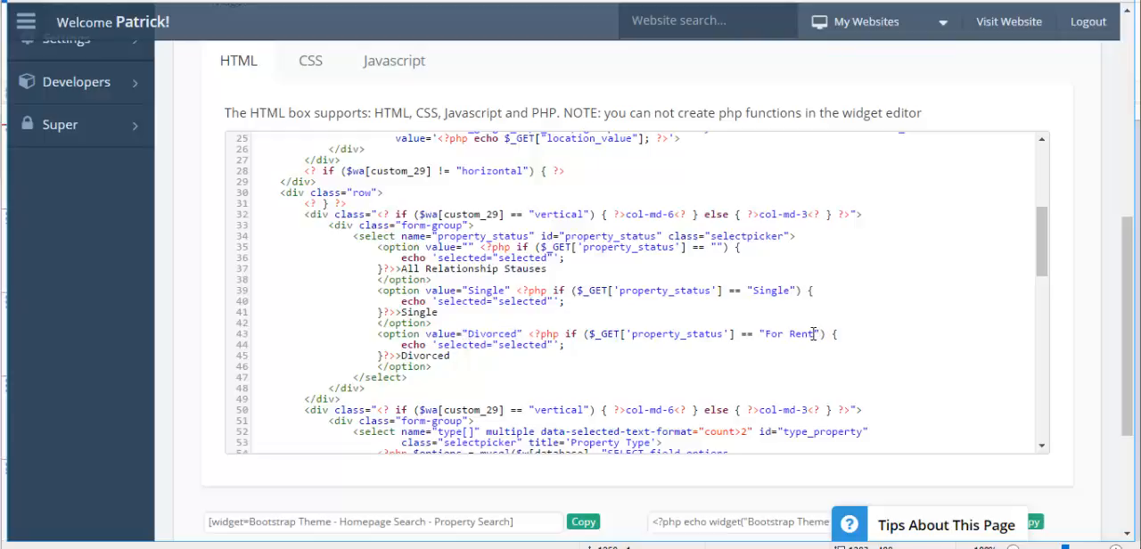
double_click(789, 334)
type("Divorced")
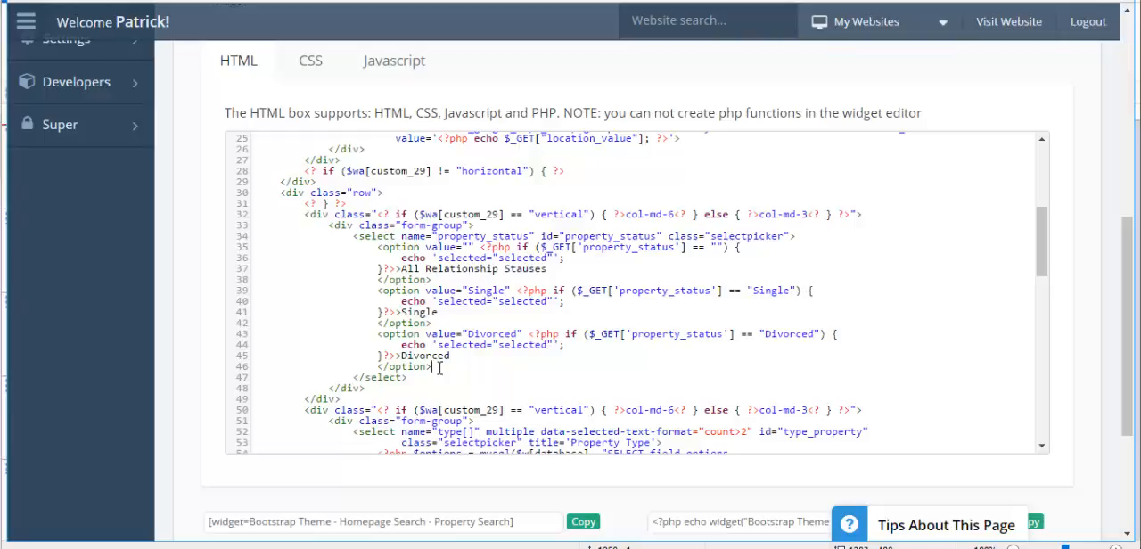
Select the Divorced option block, then preview the homepage search showing All Relationship Statuses.
left_click_drag(437, 367, 378, 334)
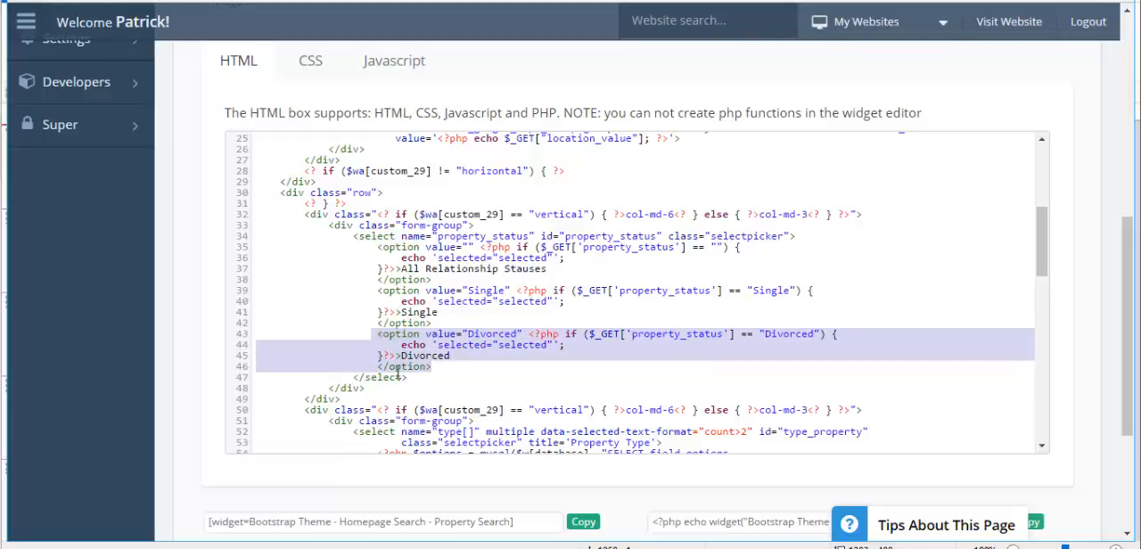
left_click(436, 367)
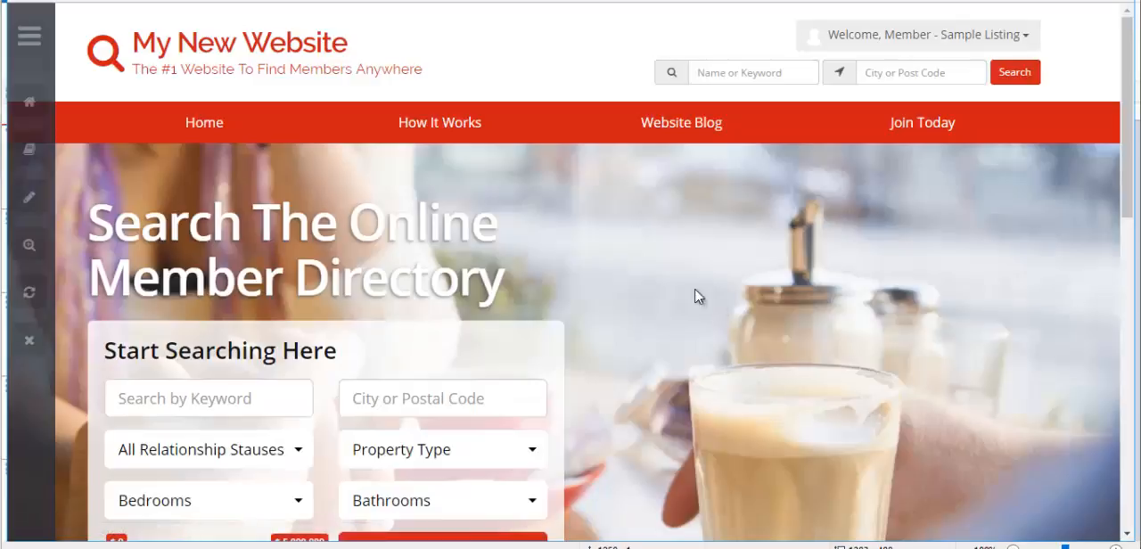
With a Married option added, pick Divorced from the live search's Single, Divorced, Married choices.
scroll("down", 3)
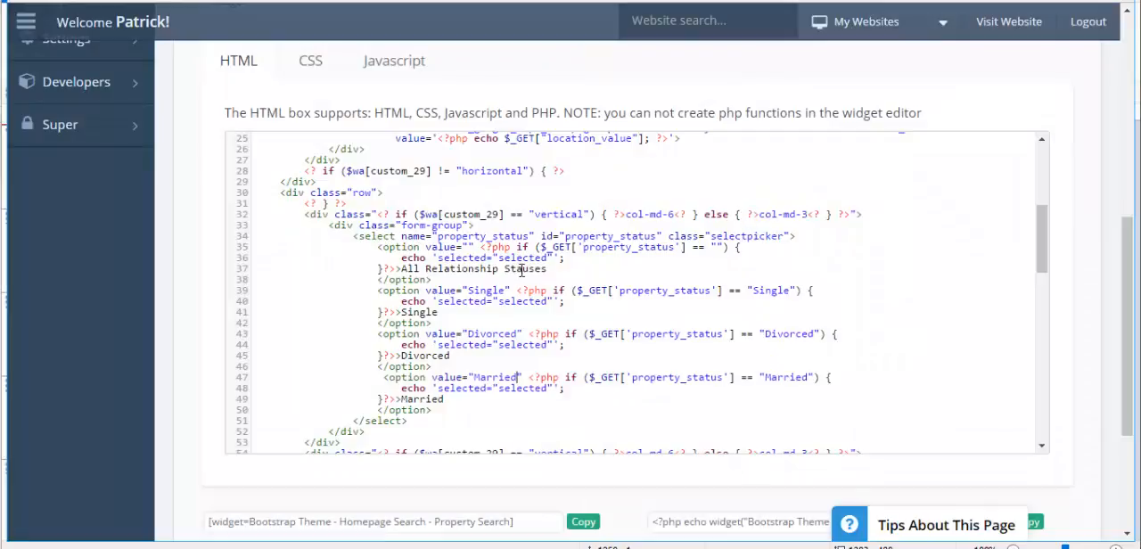
mouse_move(610, 153)
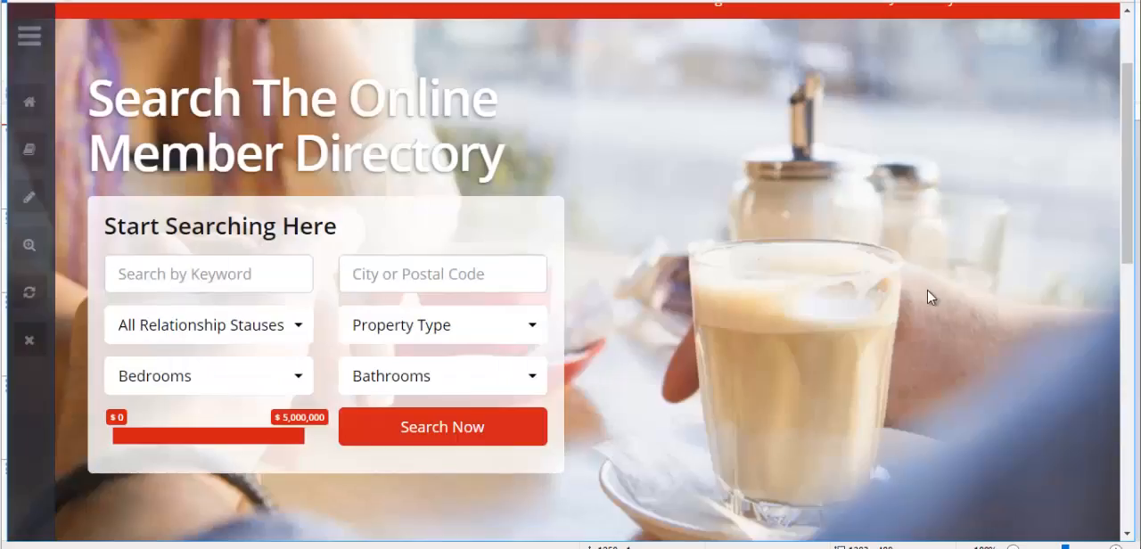
mouse_move(246, 324)
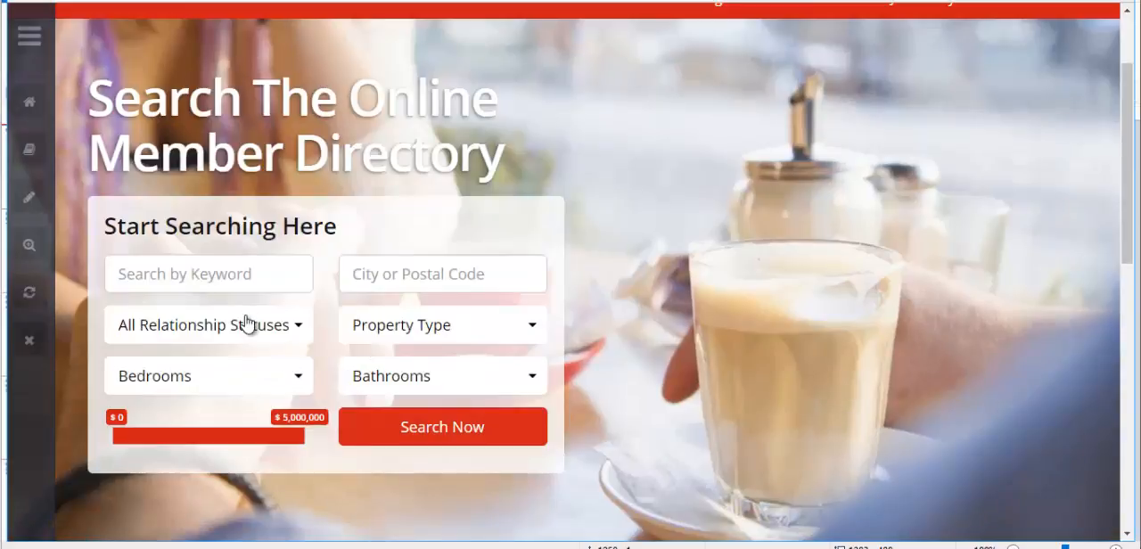
left_click(207, 325)
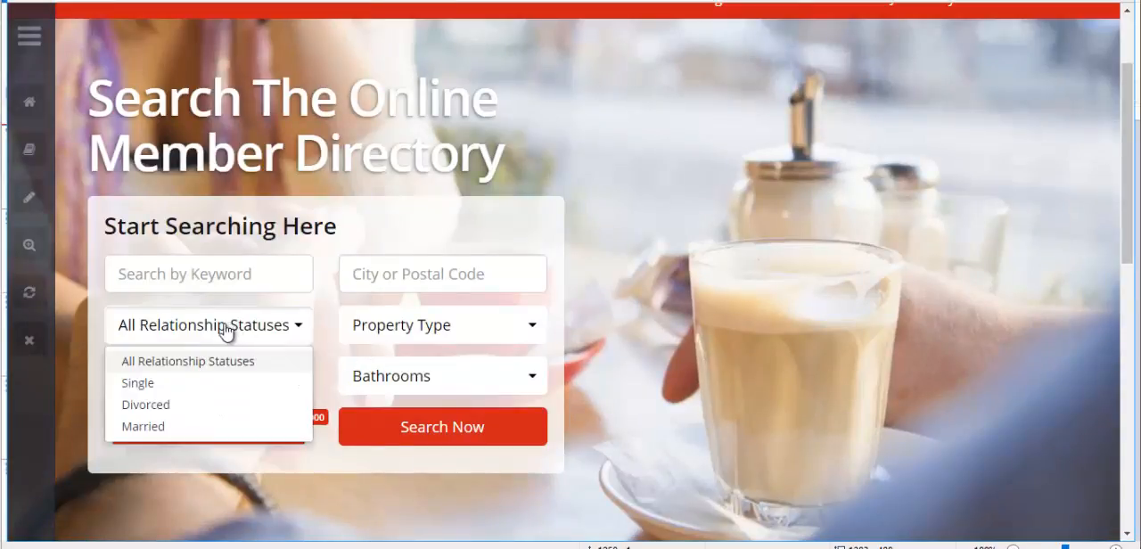
mouse_move(149, 414)
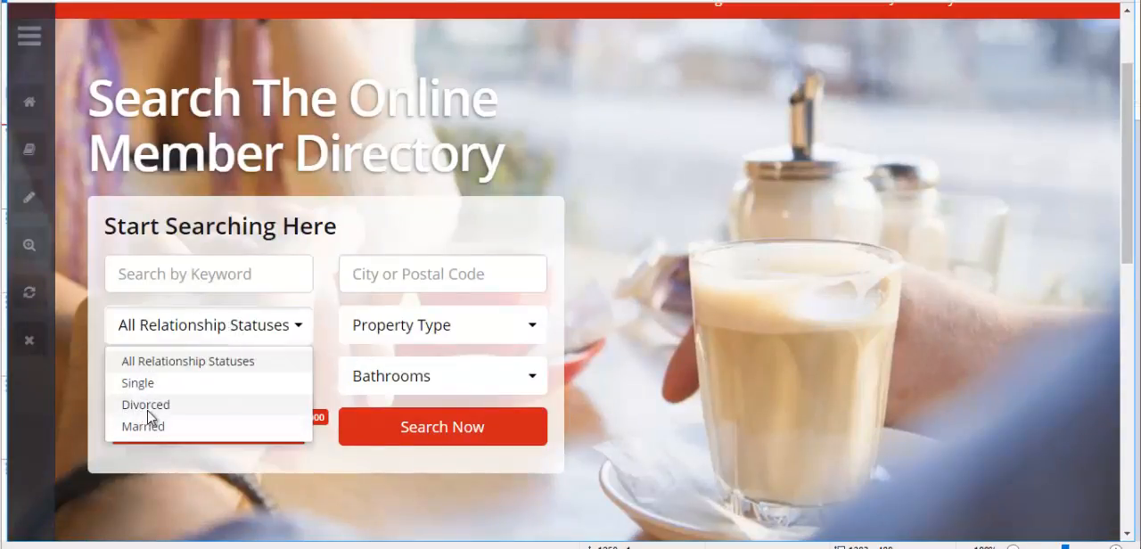
left_click(147, 403)
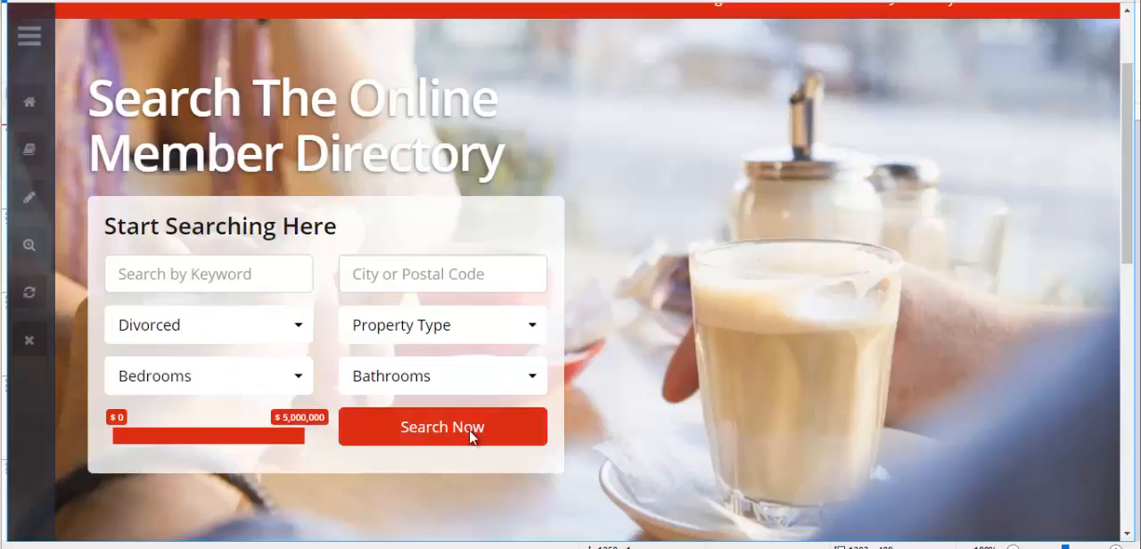
Run the search, return from the 404 page, and point the widget's form action and reset check at relationship-profile.
left_click(442, 426)
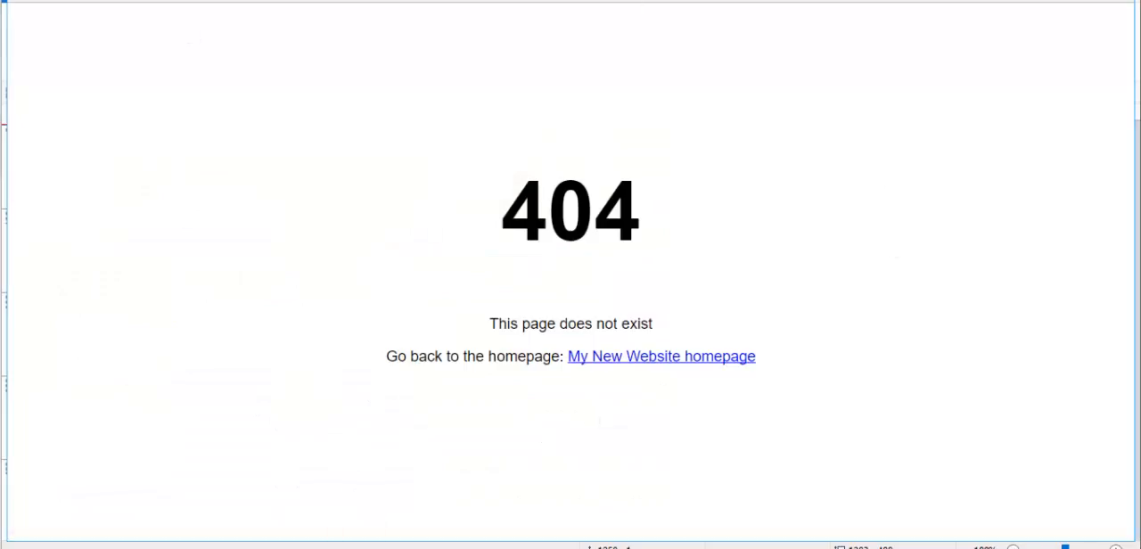
left_click(661, 357)
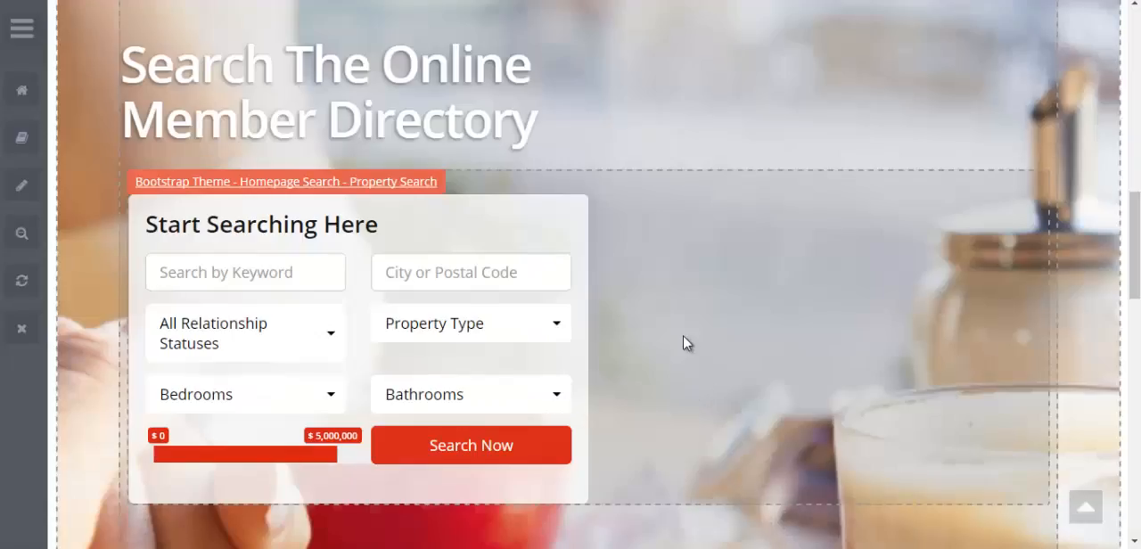
mouse_move(567, 292)
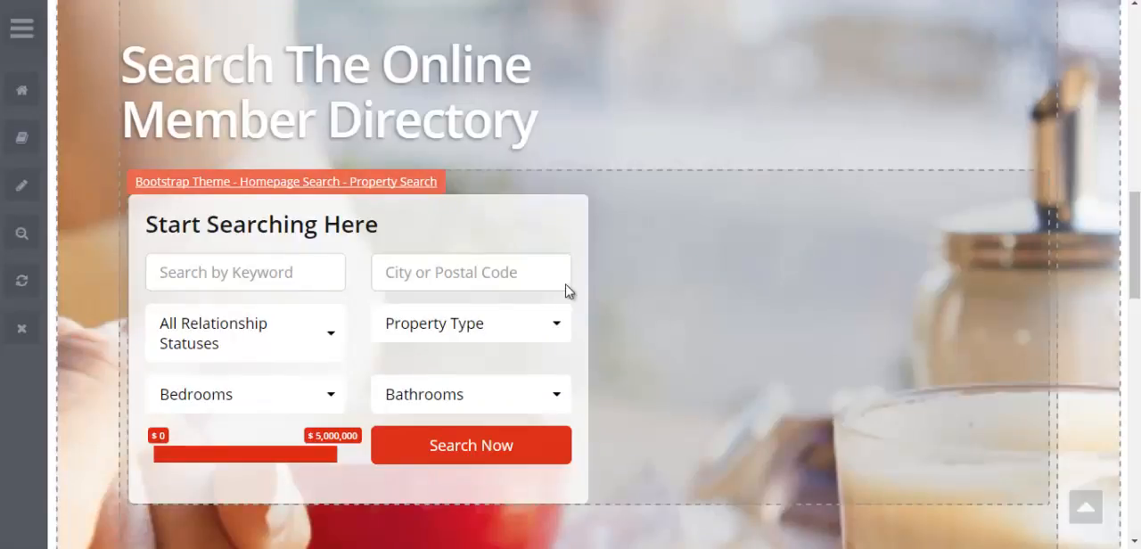
mouse_move(261, 182)
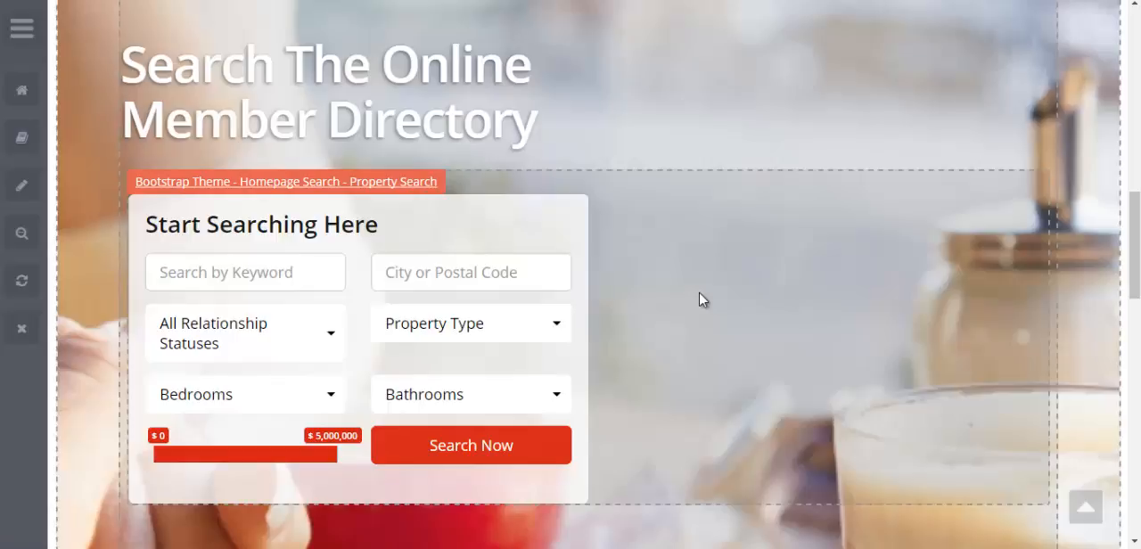
mouse_move(471, 460)
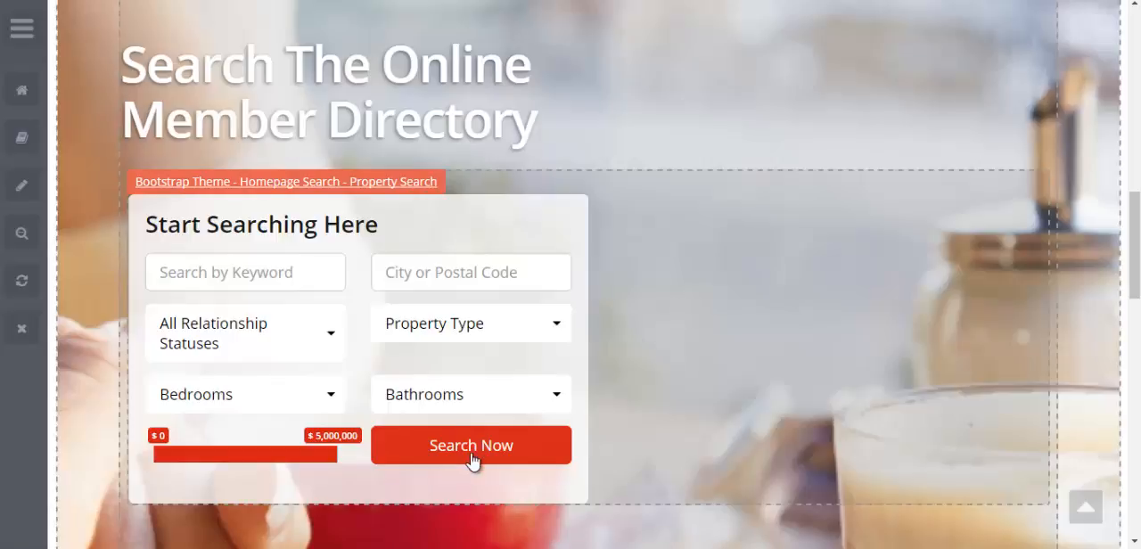
mouse_move(467, 455)
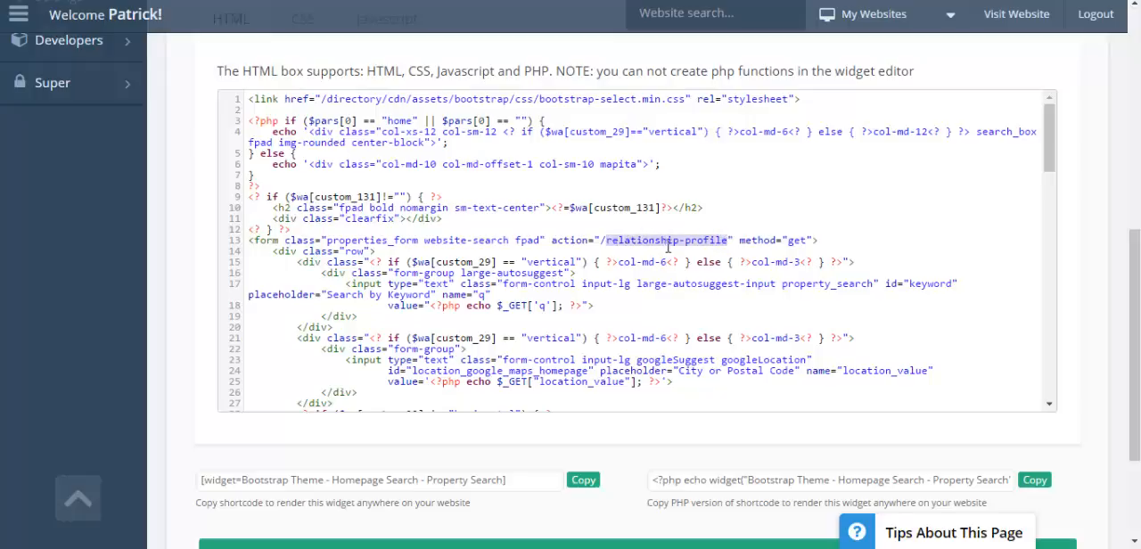
scroll("down", 3)
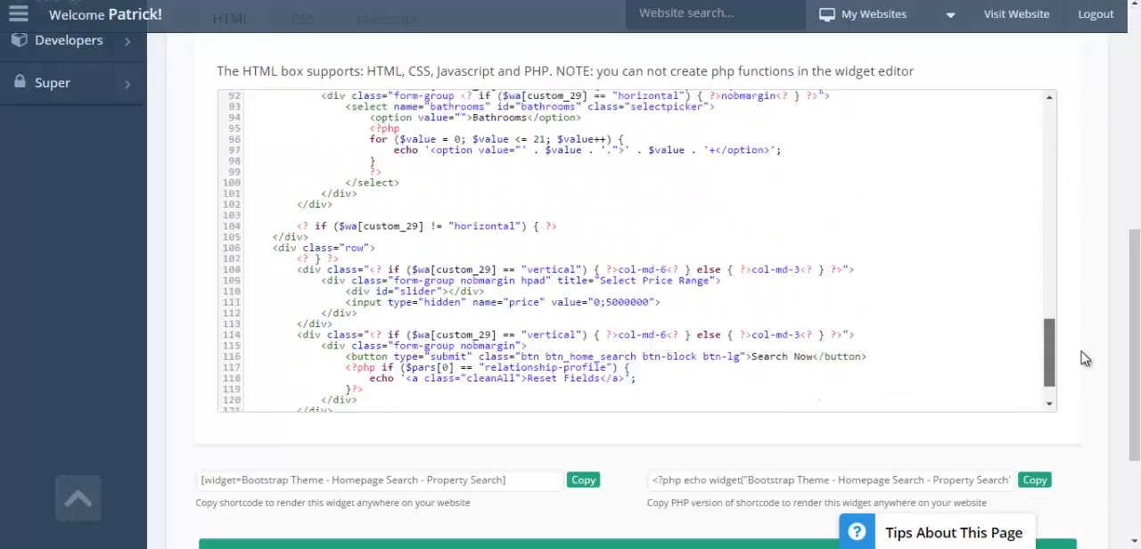
scroll("down", 3)
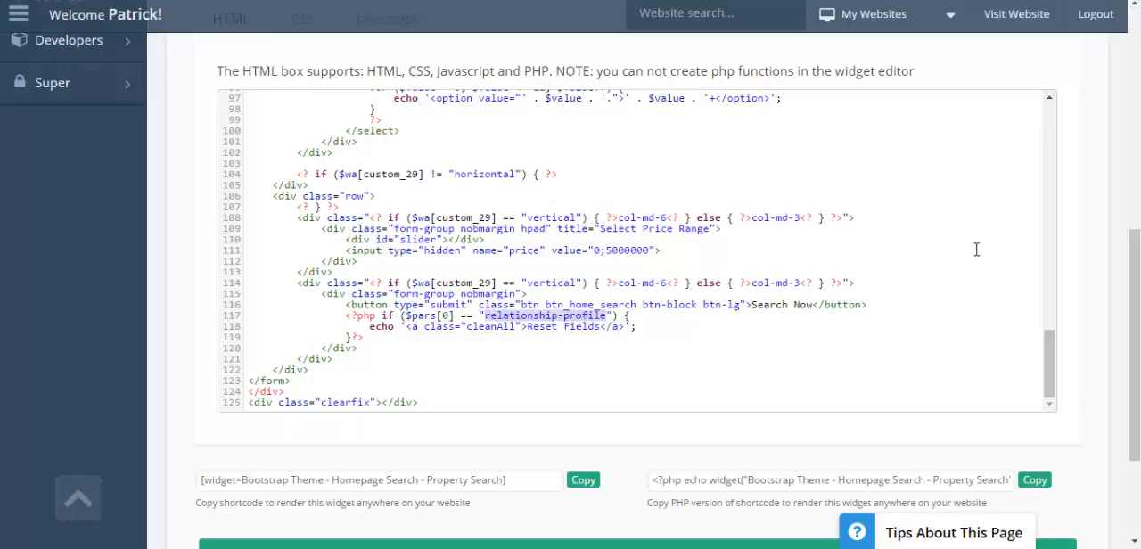
mouse_move(802, 314)
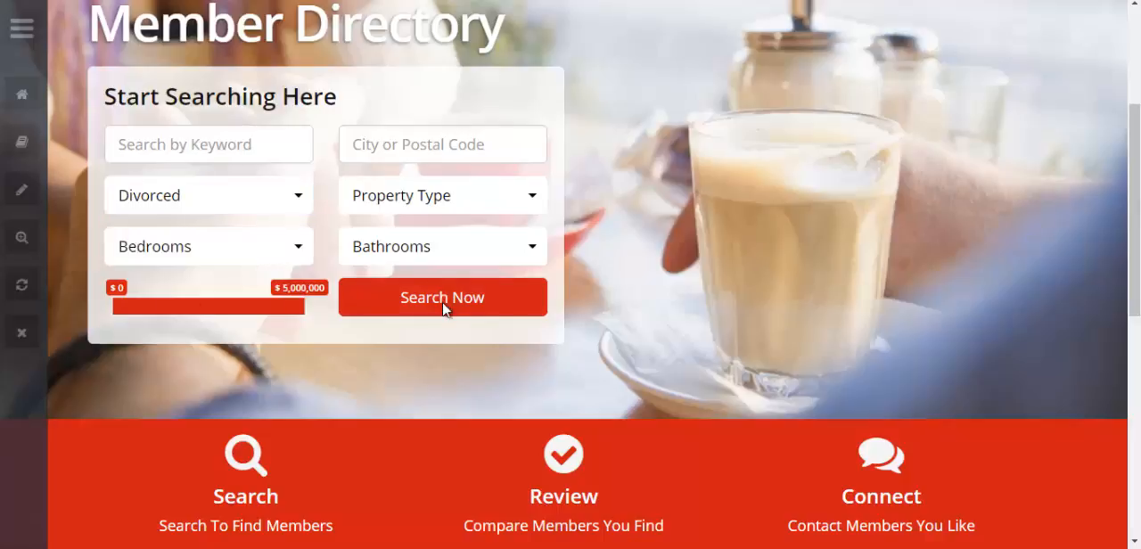
Search with Divorced selected and land on the Relationship Profile results page.
left_click(442, 296)
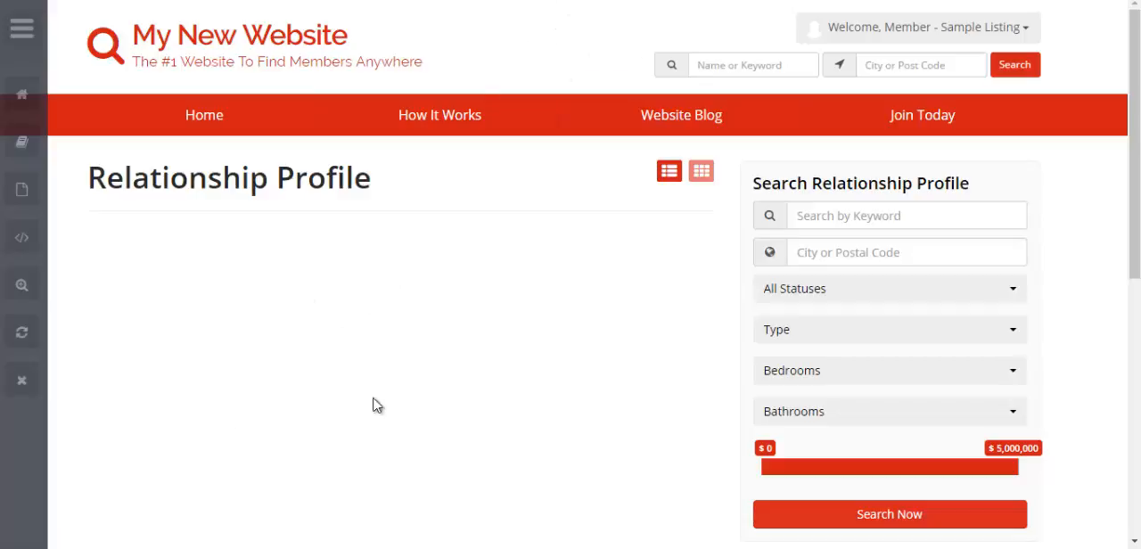
mouse_move(366, 334)
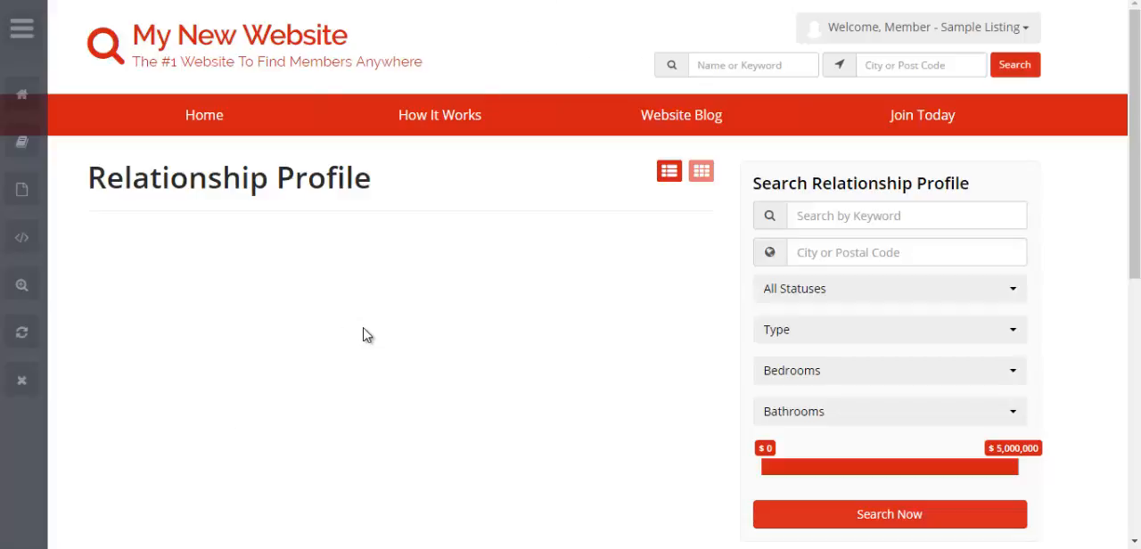